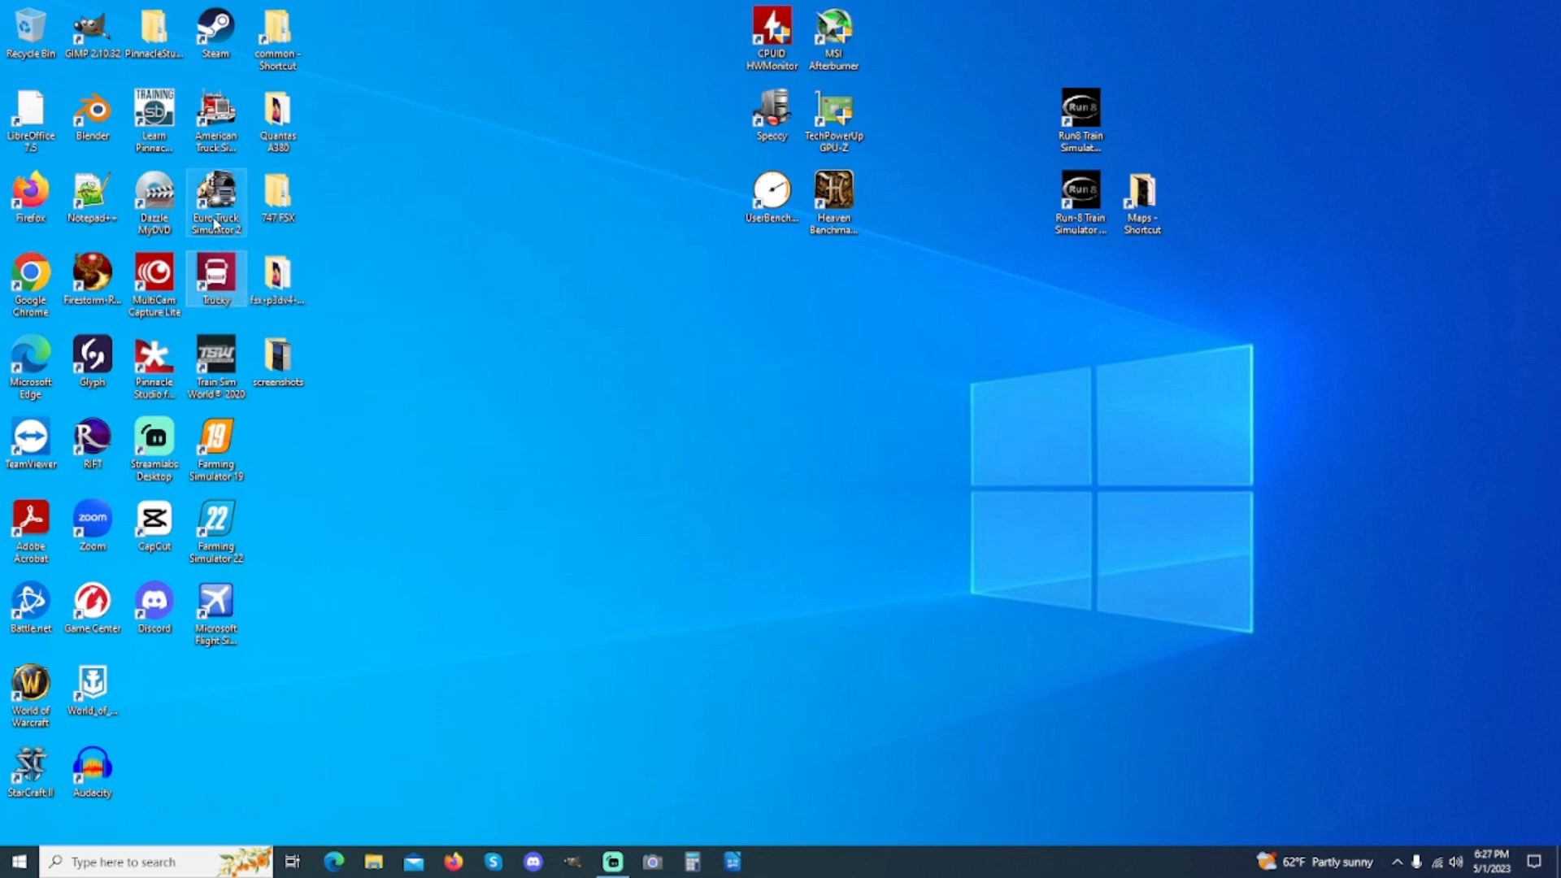
{"action": "mouse_move", "coordinate": [217, 199]}
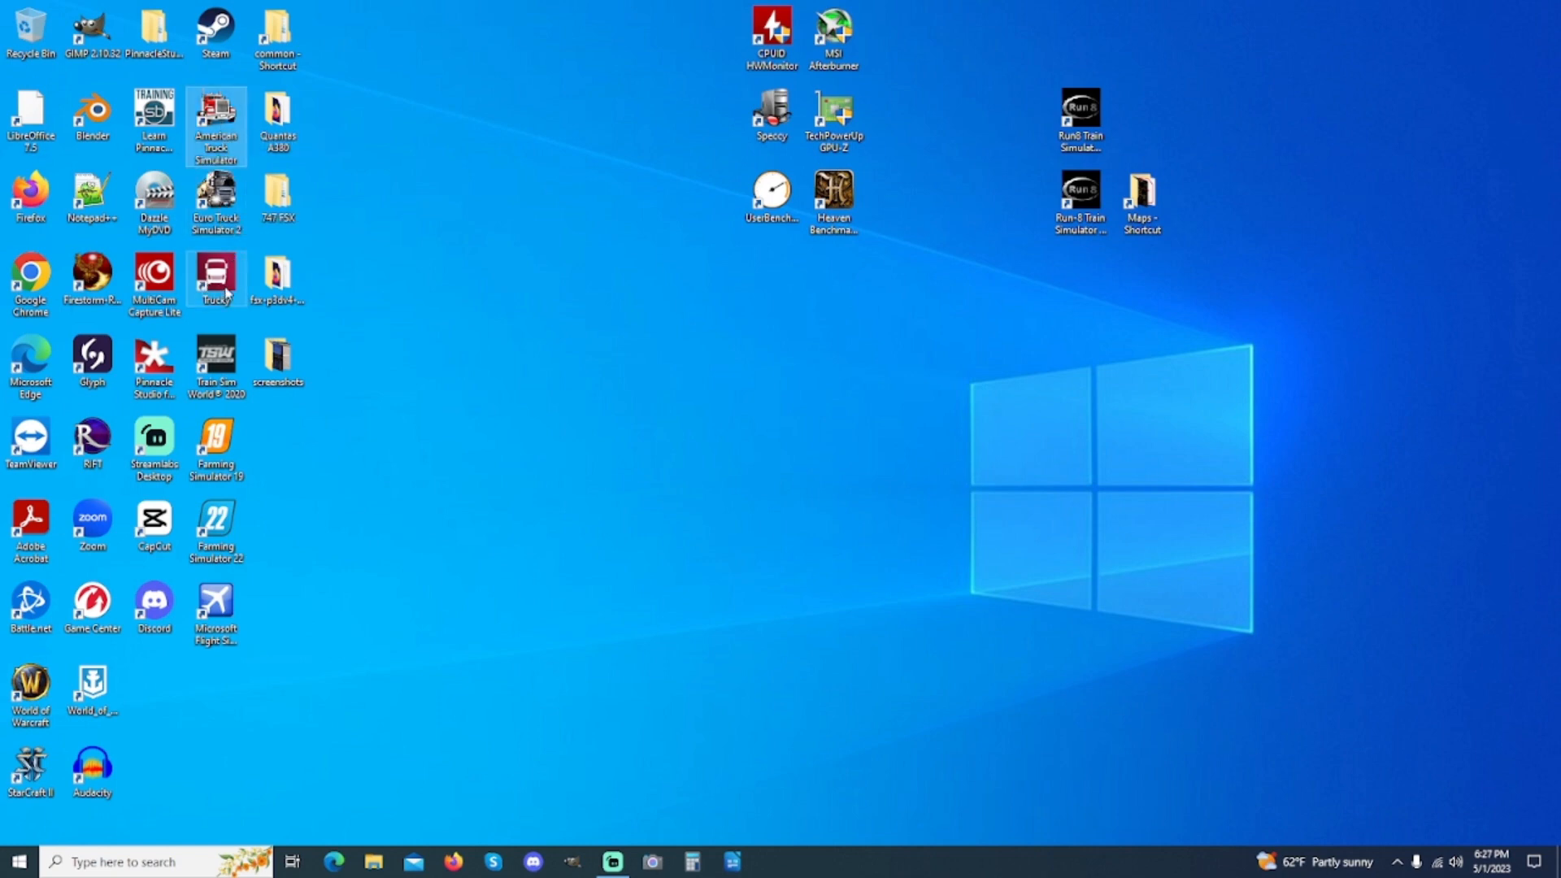
{"action": "mouse_move", "coordinate": [217, 279]}
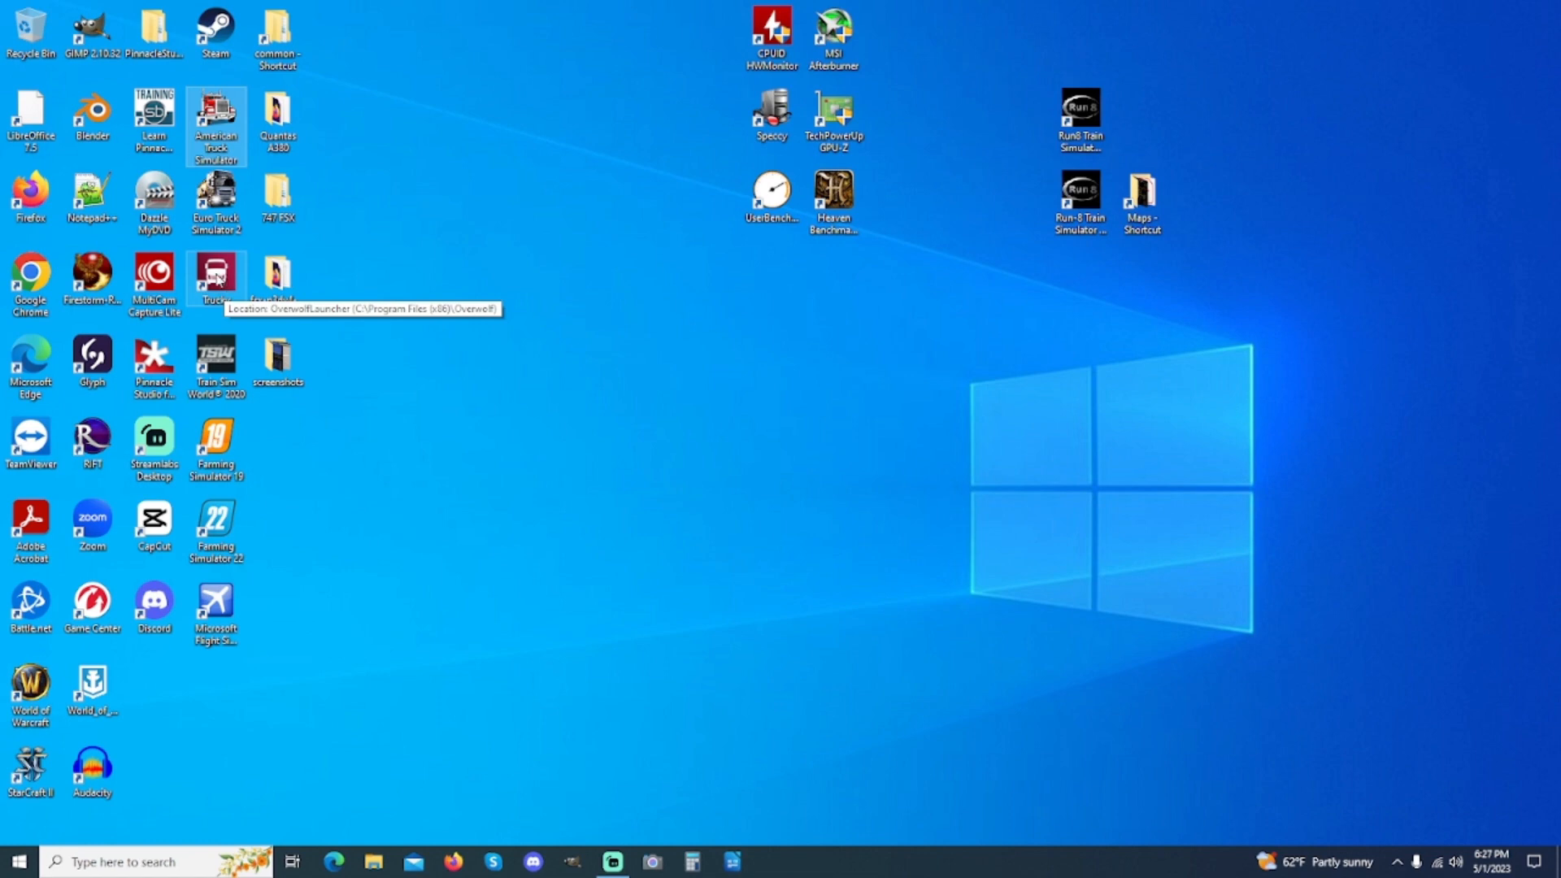
Step: Launch the Trucky app from its desktop shortcut
{"action": "double_click", "coordinate": [215, 276]}
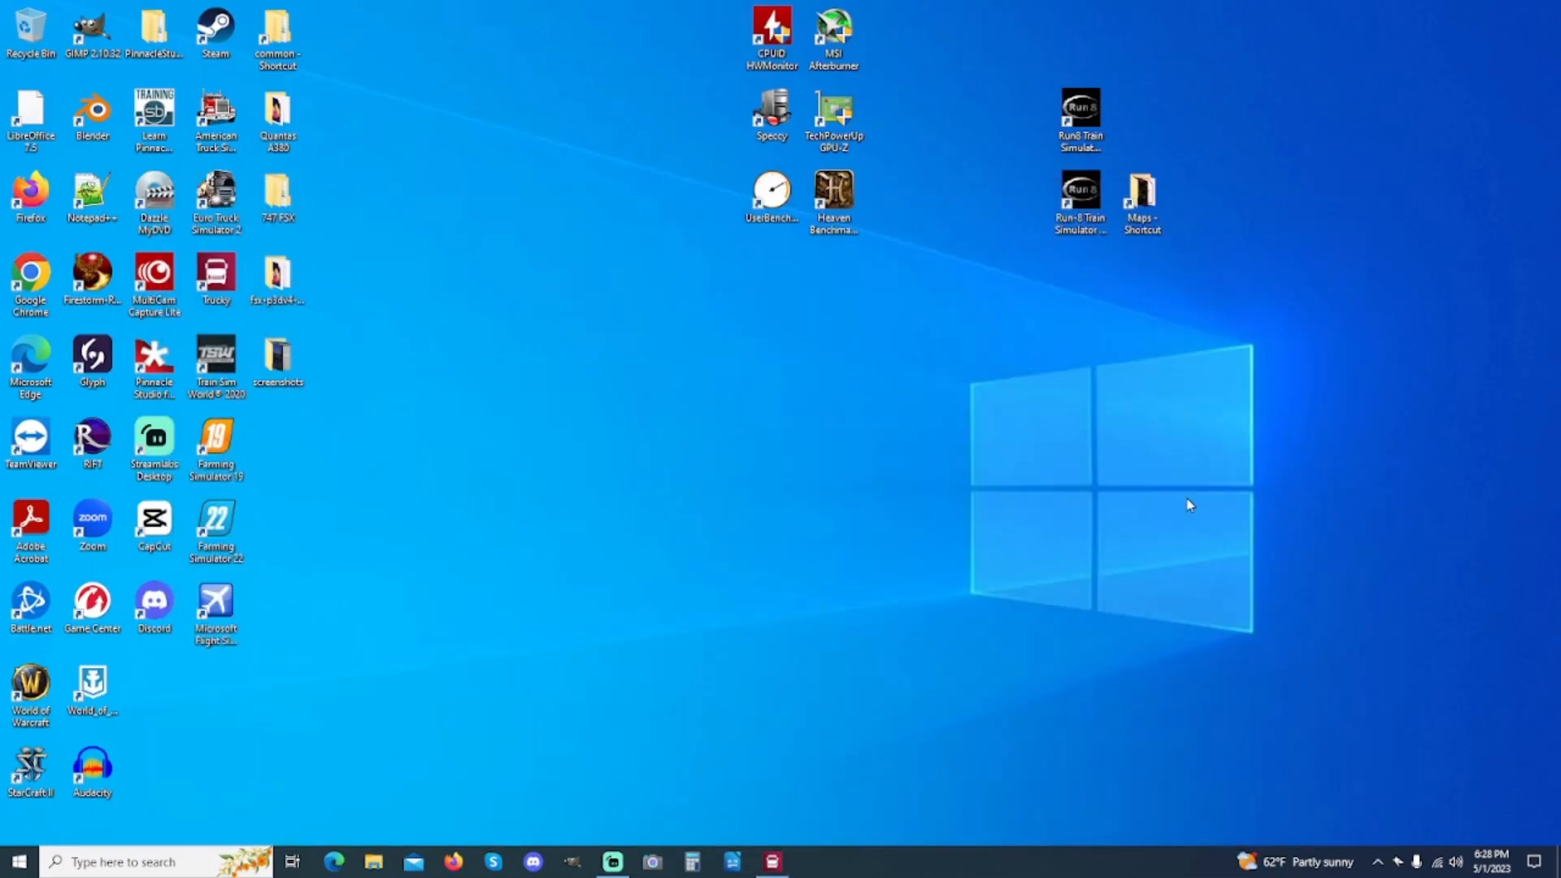
{"action": "mouse_move", "coordinate": [230, 72]}
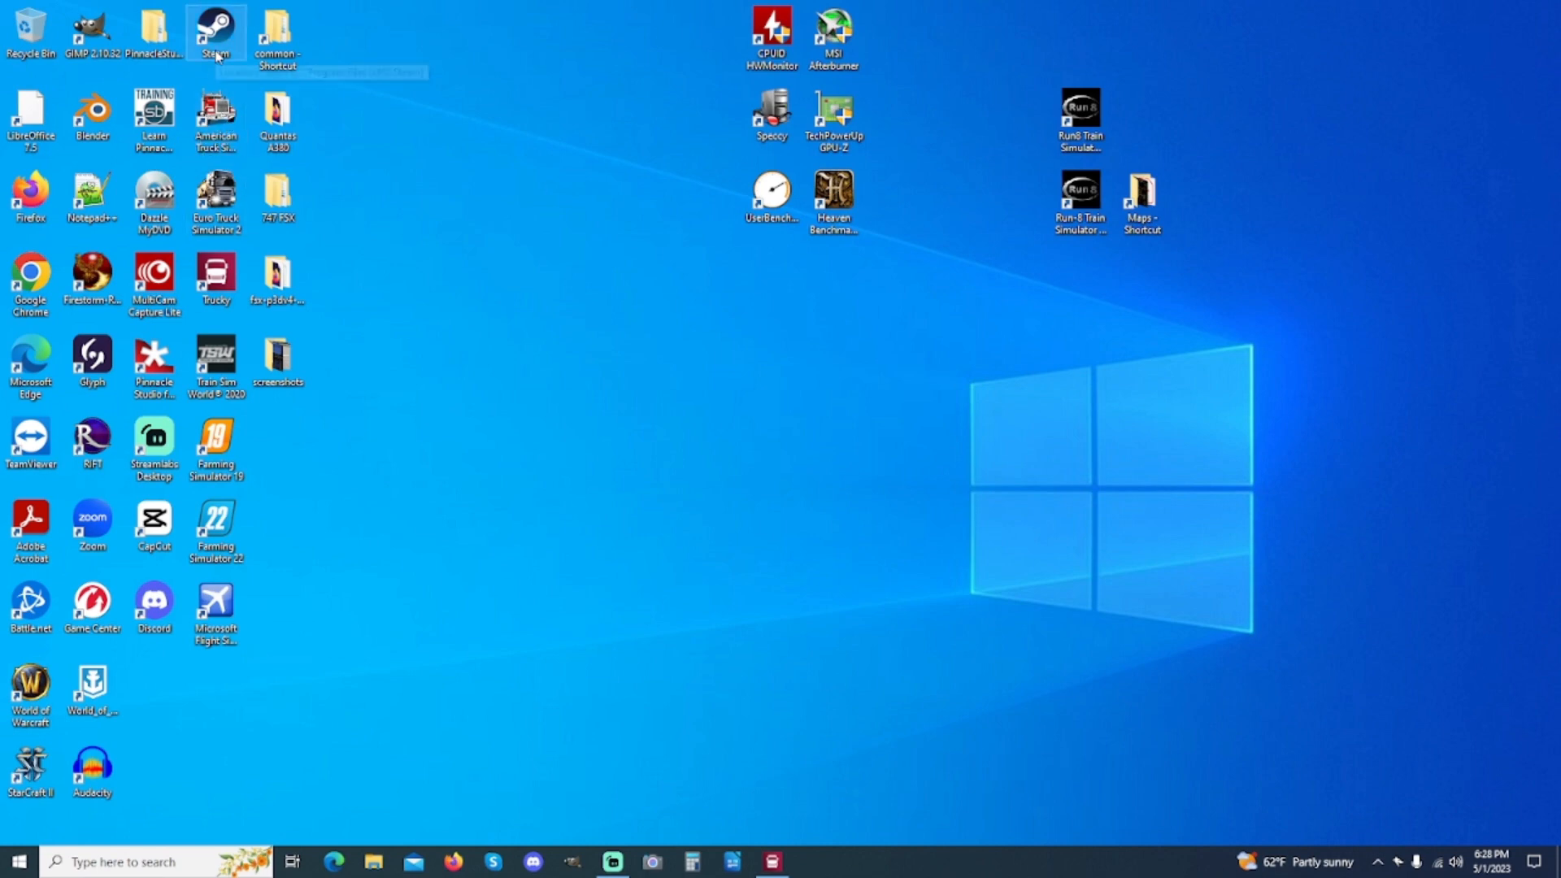
{"action": "mouse_move", "coordinate": [215, 35]}
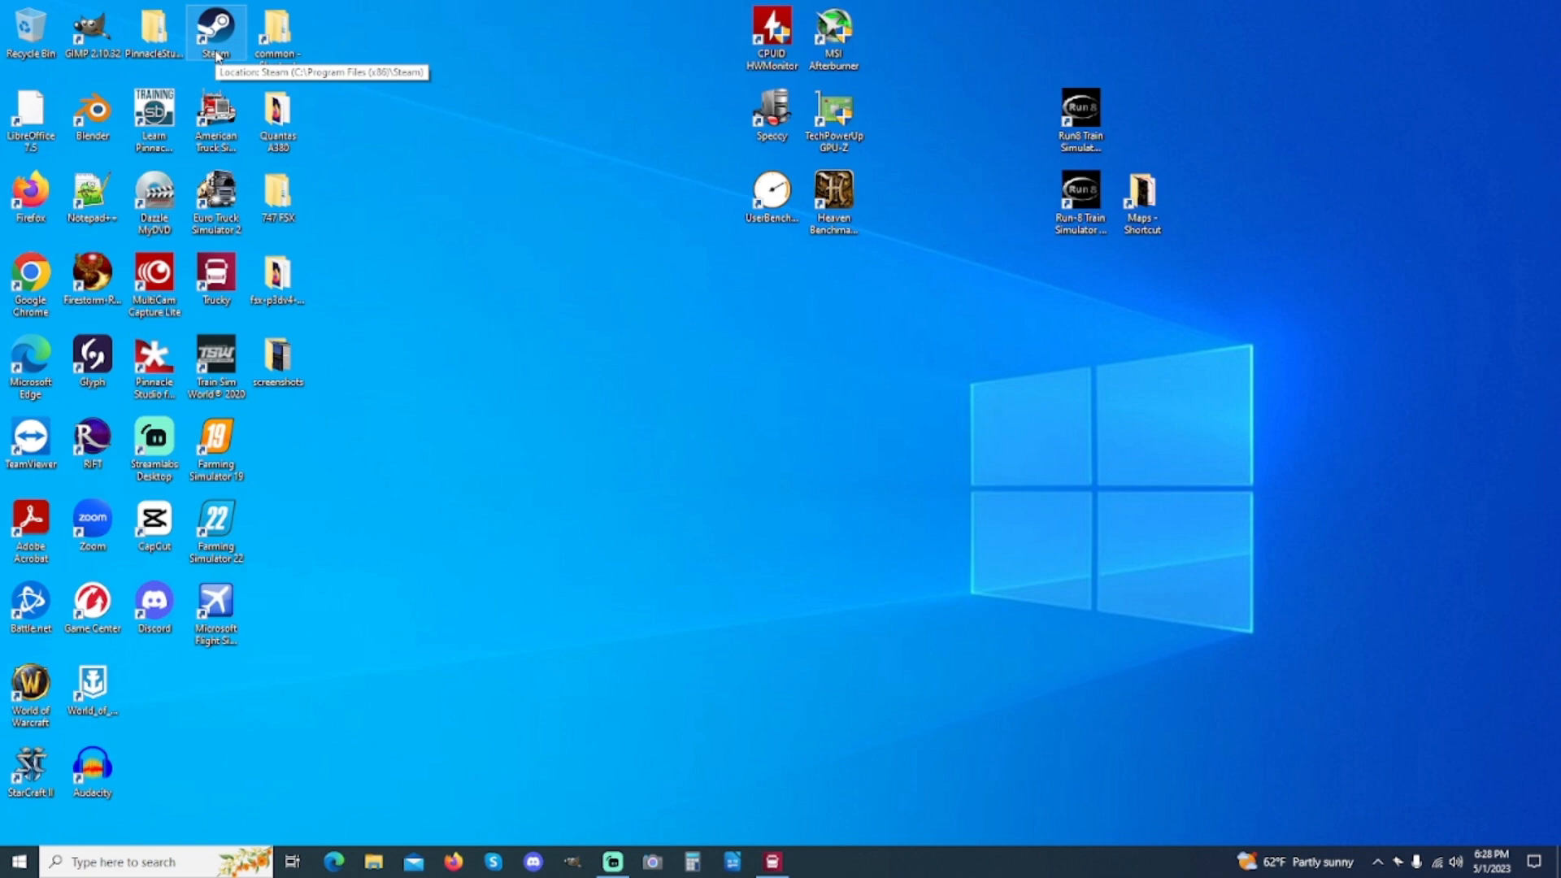
{"action": "mouse_move", "coordinate": [662, 547]}
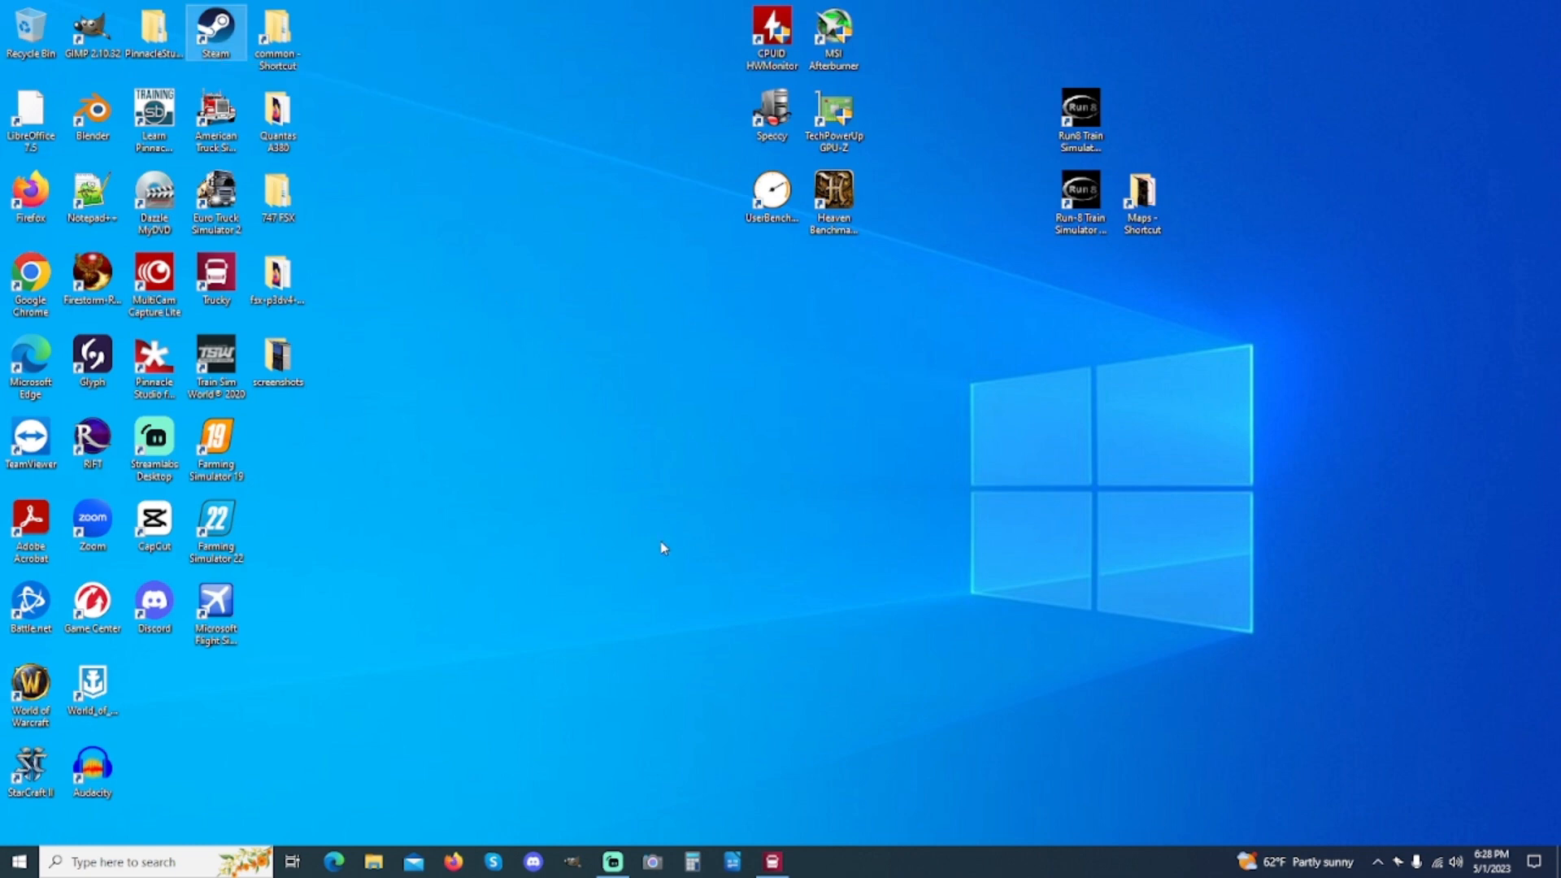
Step: Launch Steam, dismiss the Chivalry II sale popup, and close the library window
{"action": "double_click", "coordinate": [215, 32]}
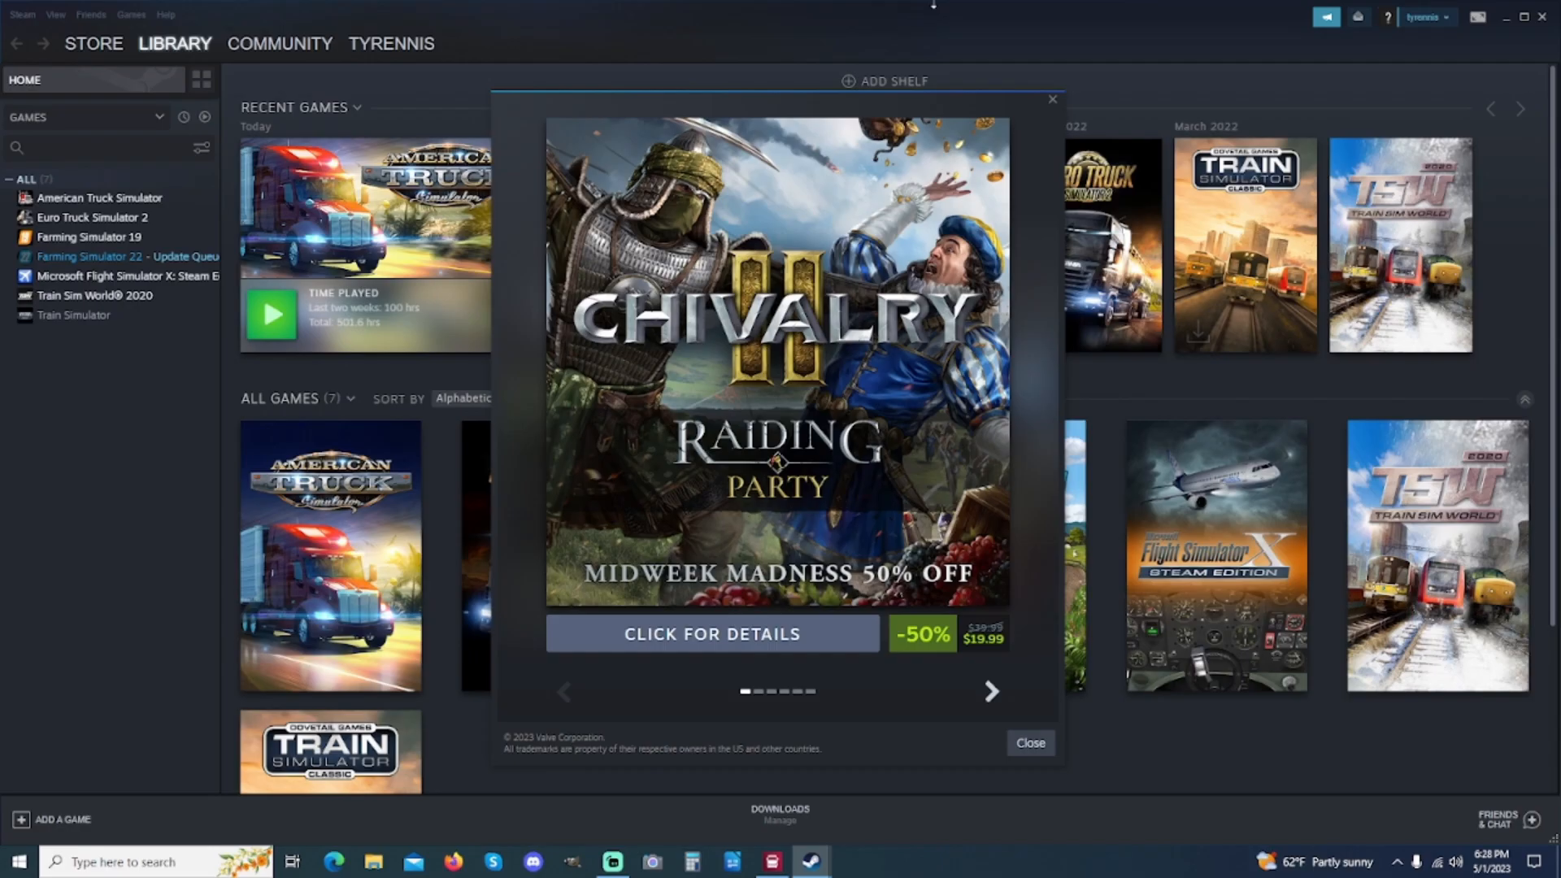
{"action": "mouse_move", "coordinate": [1024, 87]}
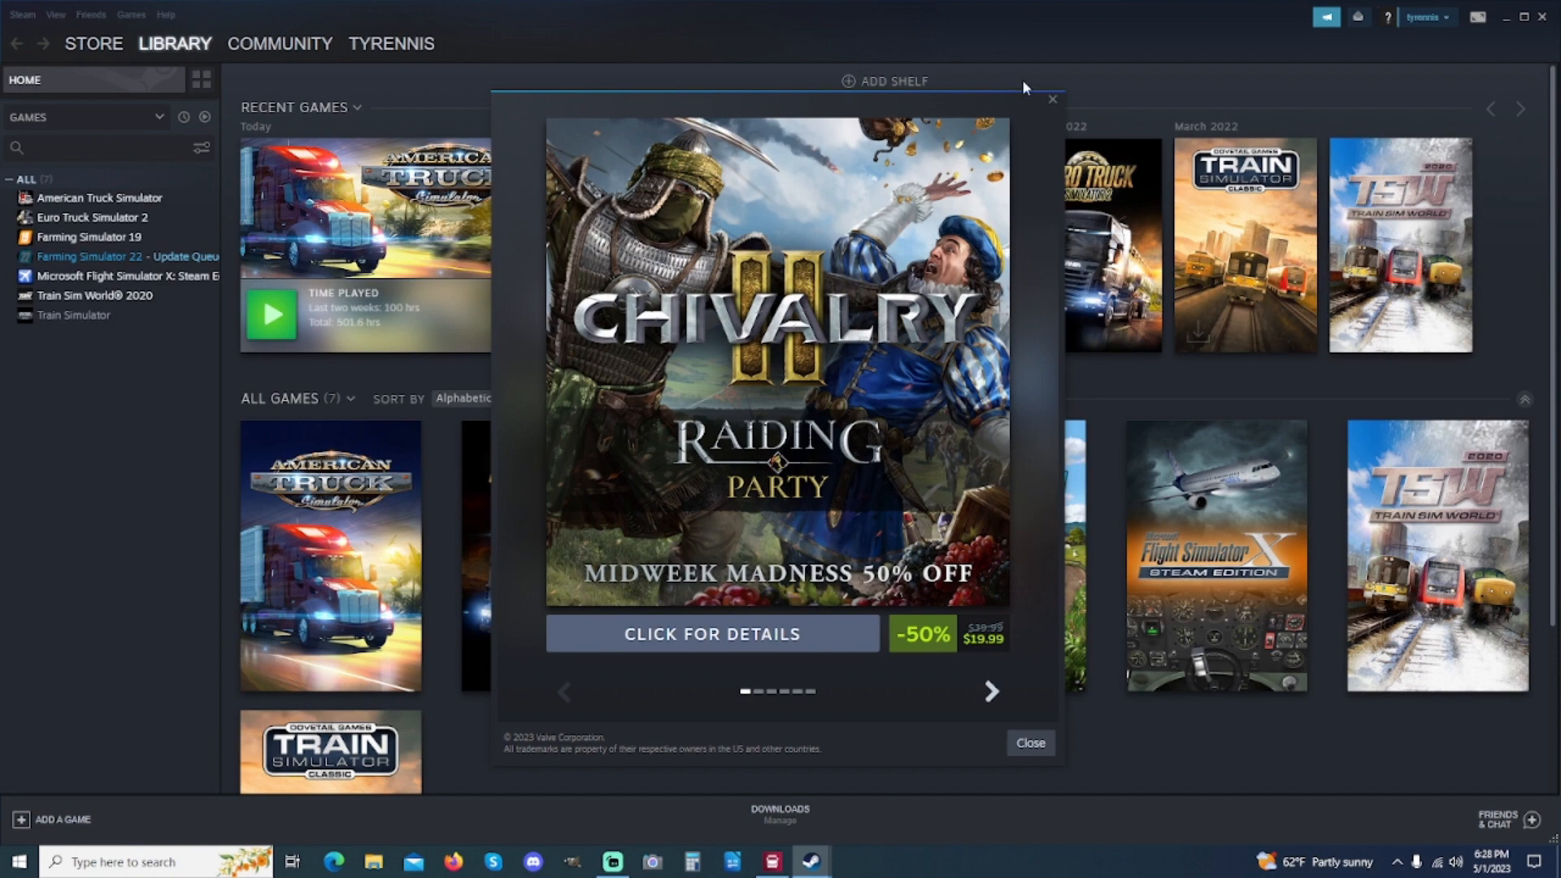
{"action": "left_click", "coordinate": [1029, 743]}
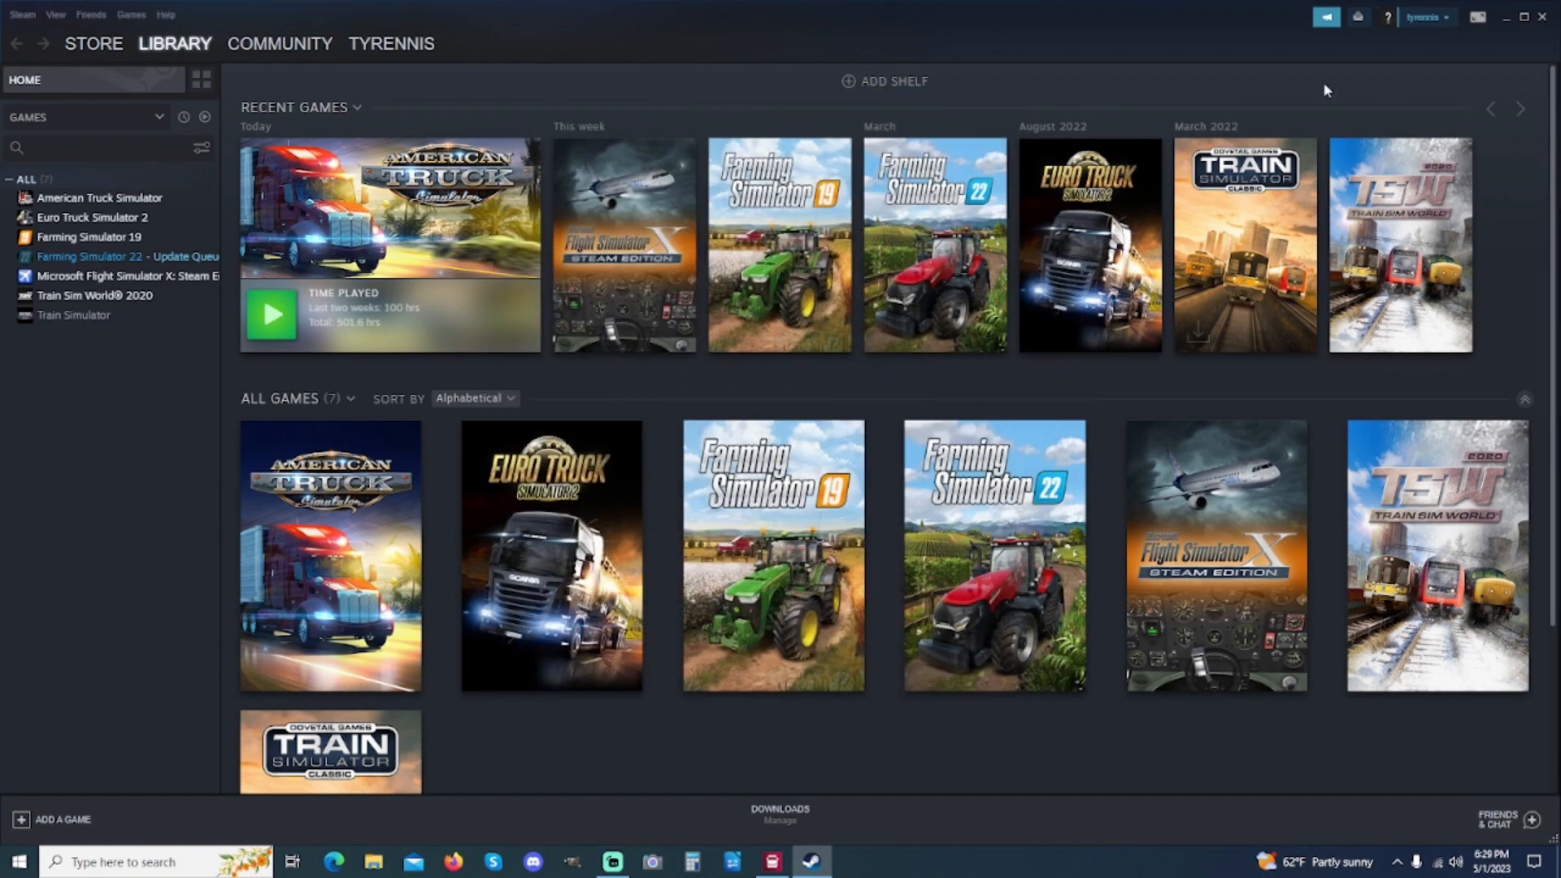
{"action": "mouse_move", "coordinate": [1549, 18]}
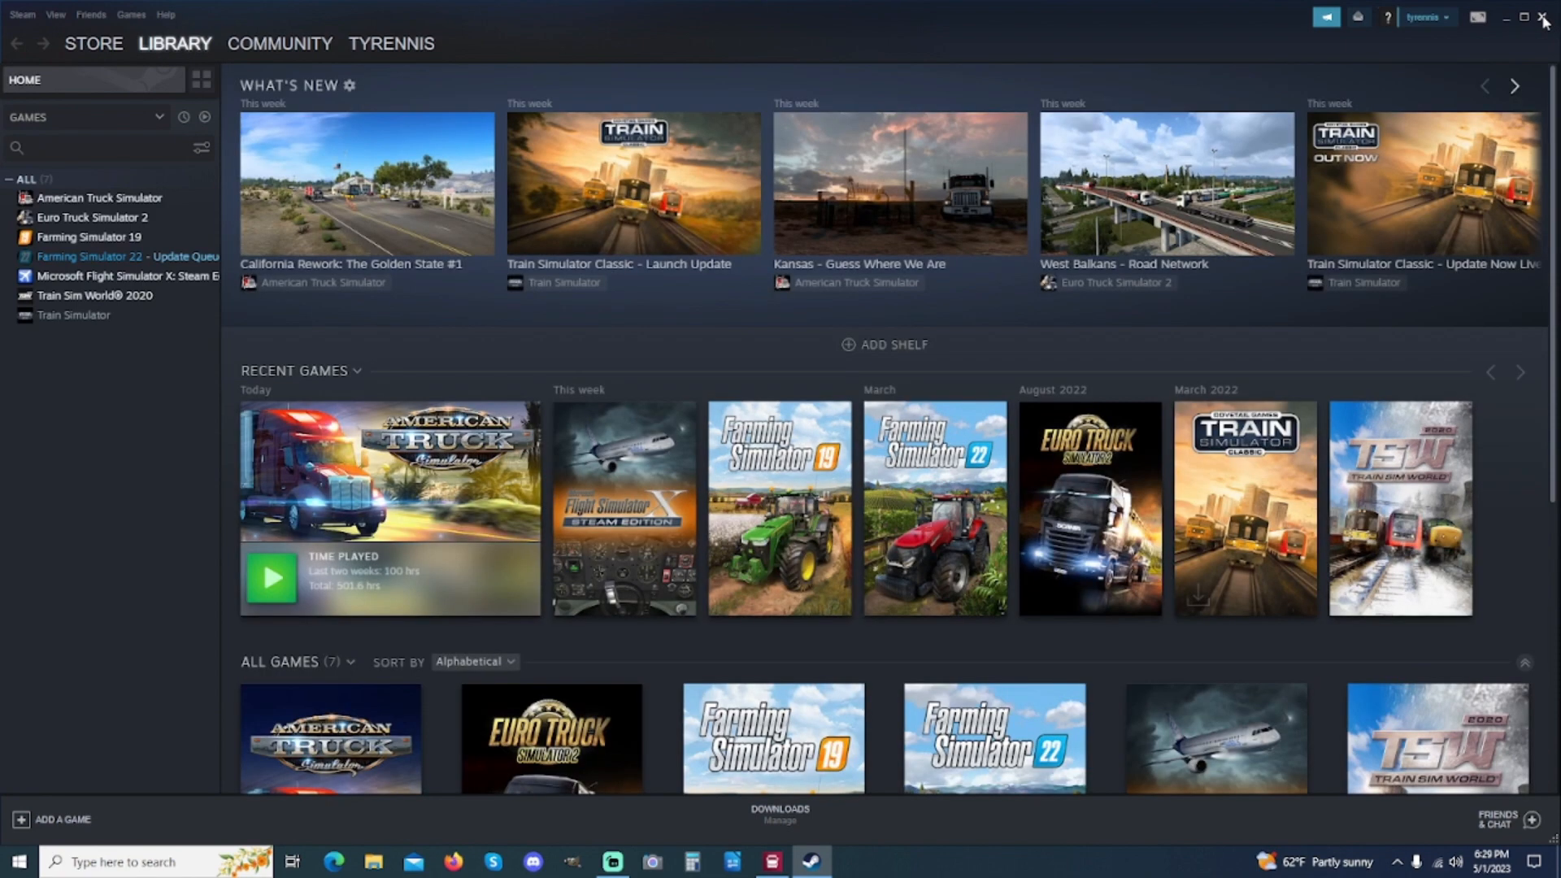
{"action": "left_click", "coordinate": [1545, 17]}
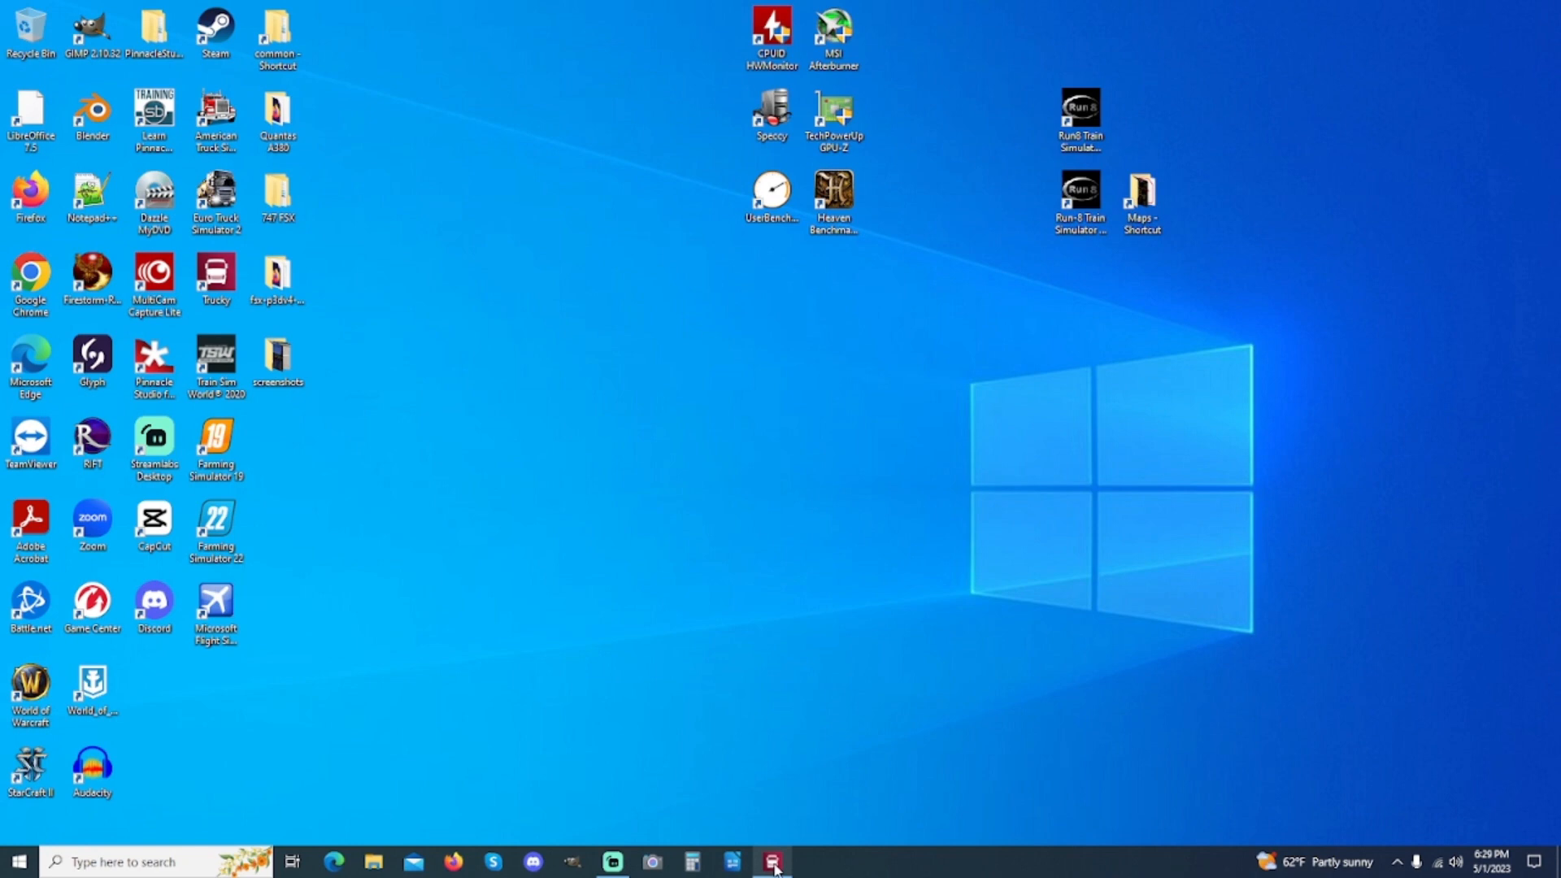
{"action": "mouse_move", "coordinate": [1154, 782]}
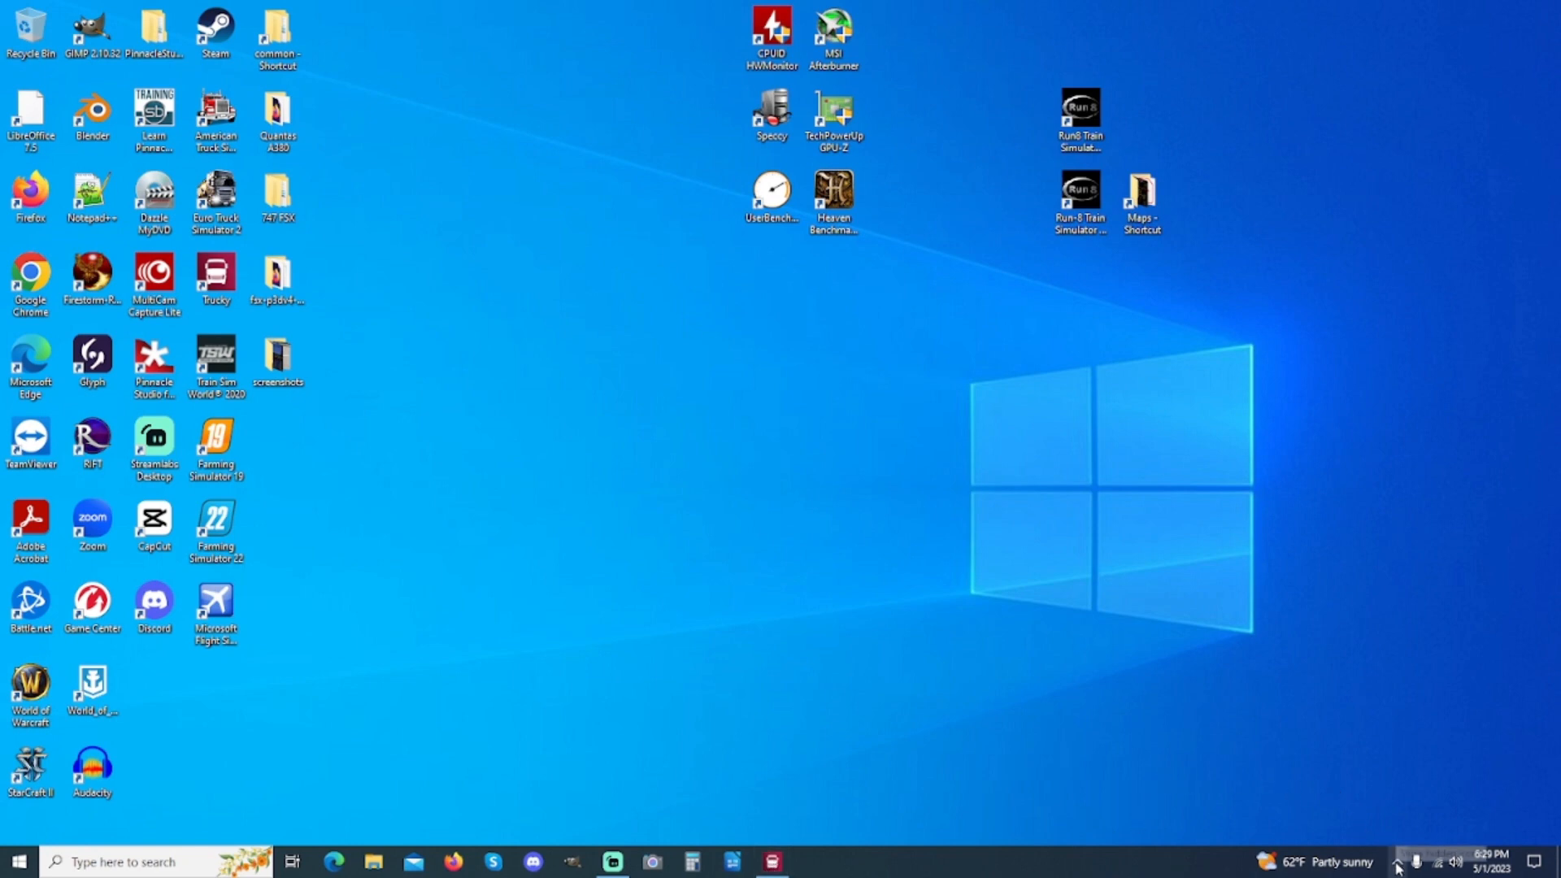
Step: Open the Steam tray icon's game menu from the hidden system-tray icons
{"action": "left_click", "coordinate": [1398, 861]}
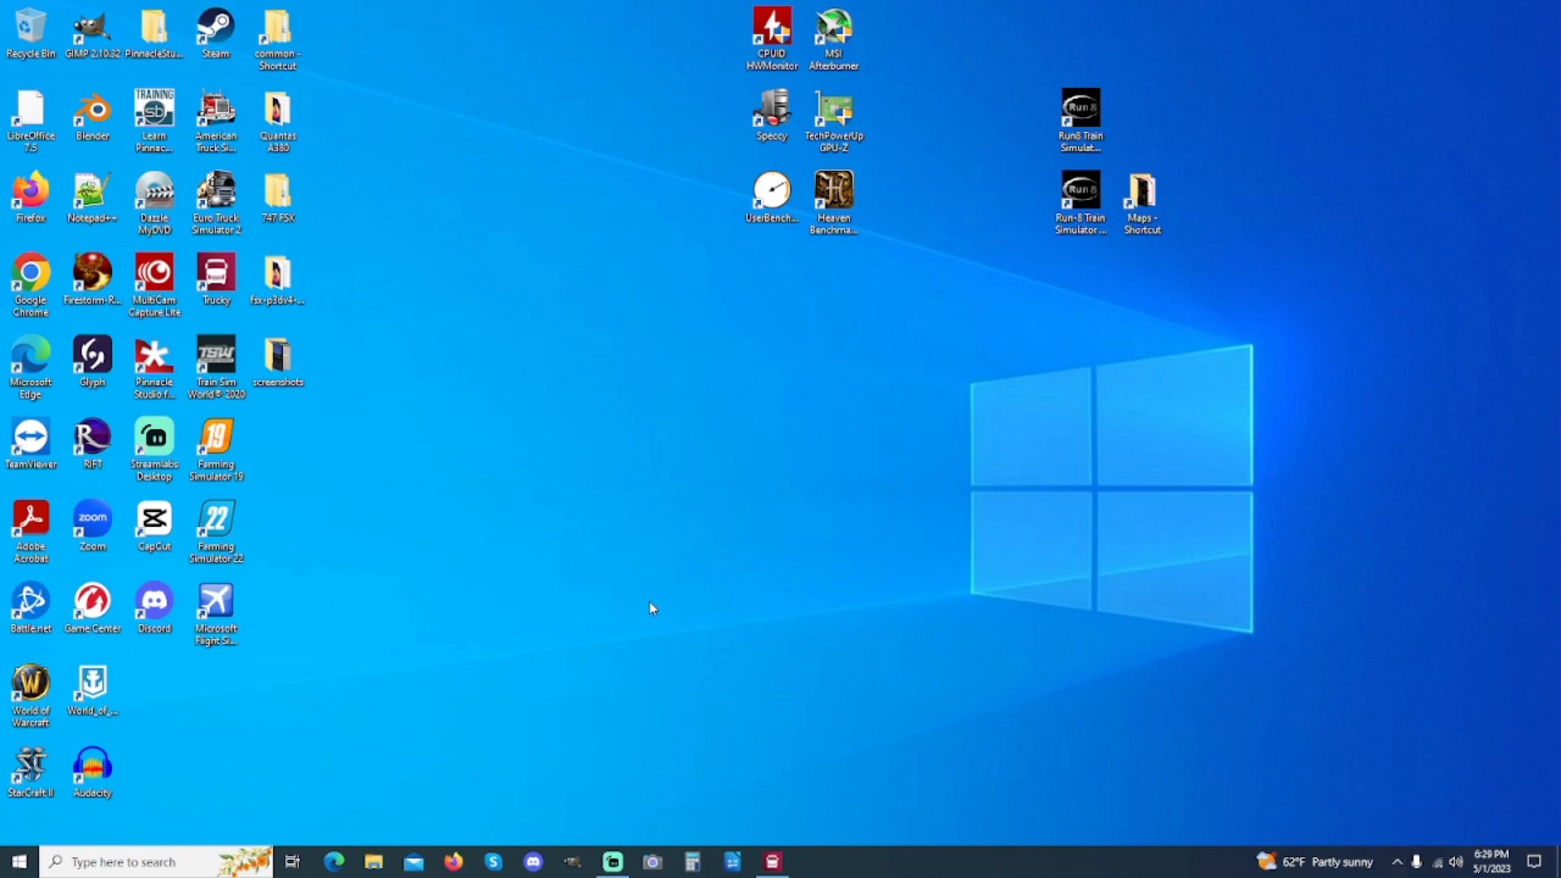
{"action": "mouse_move", "coordinate": [772, 861]}
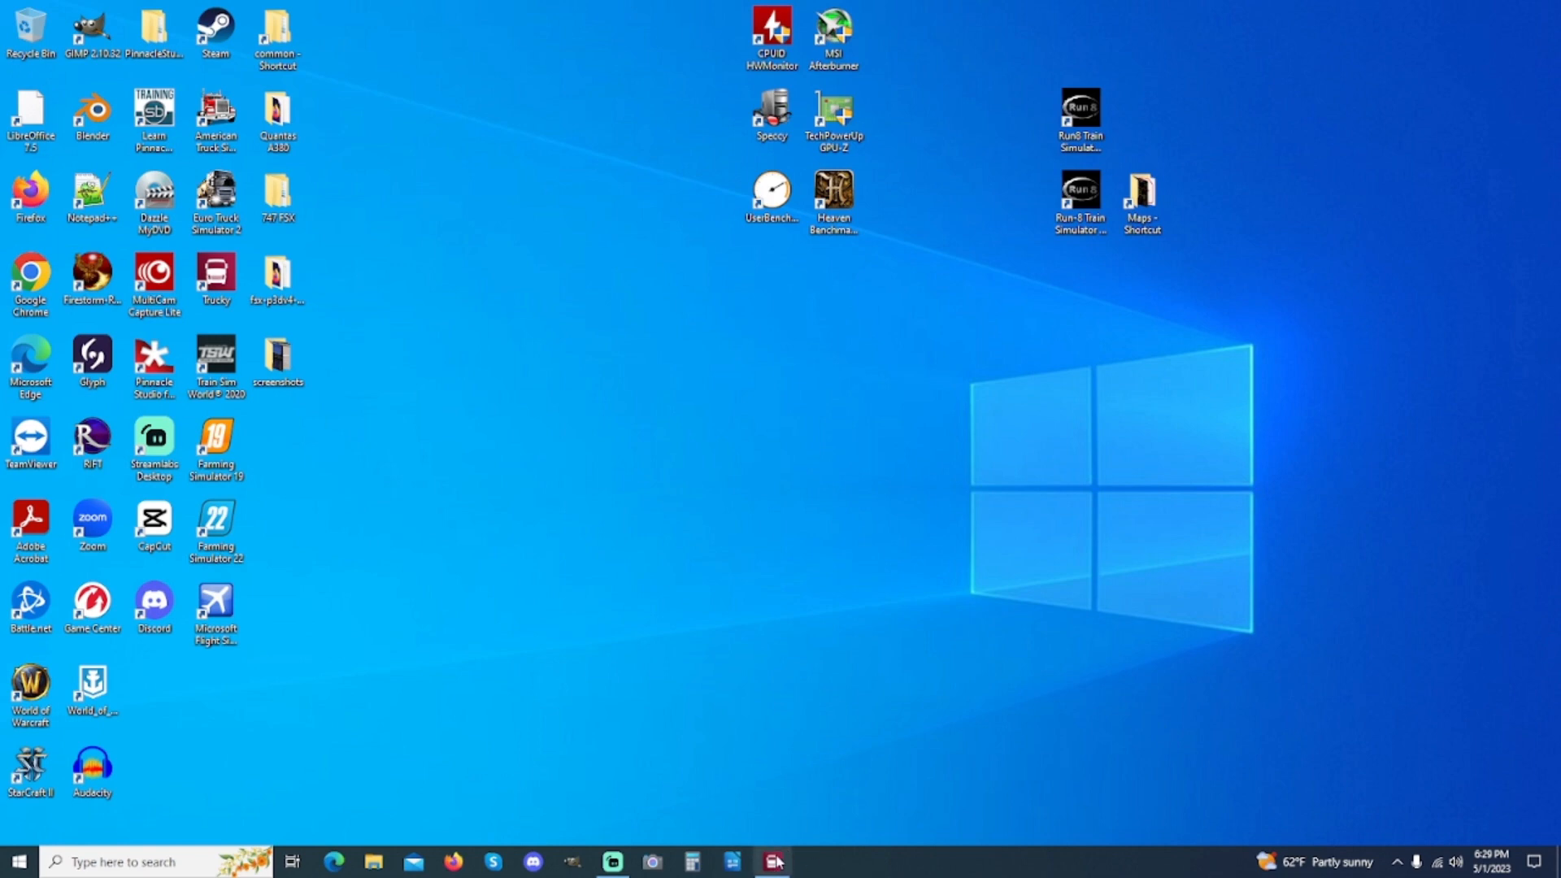
{"action": "mouse_move", "coordinate": [869, 768]}
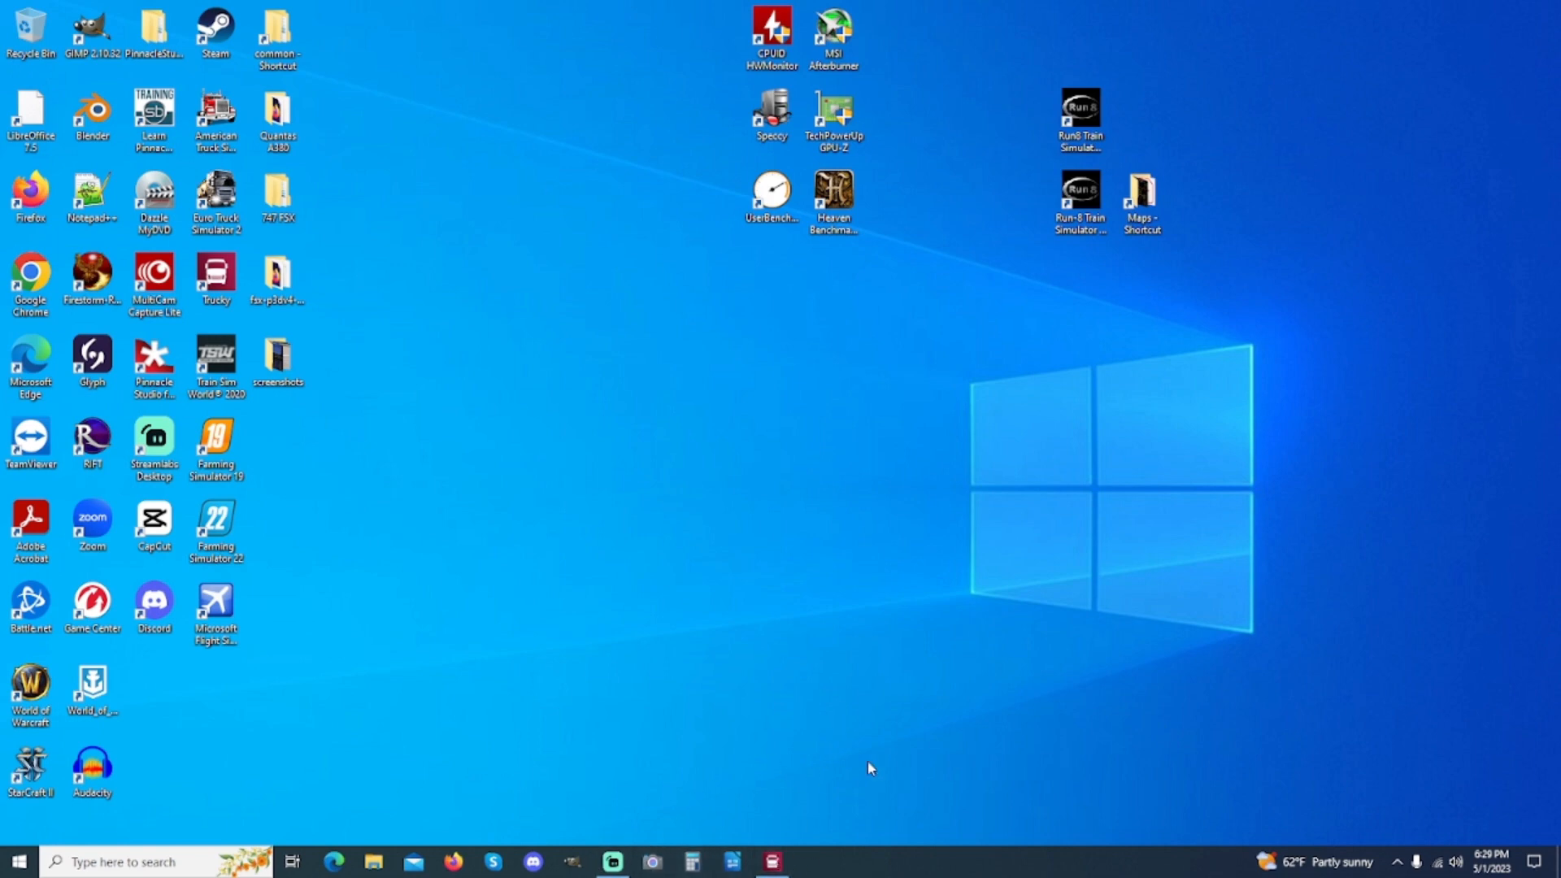
{"action": "mouse_move", "coordinate": [1118, 687]}
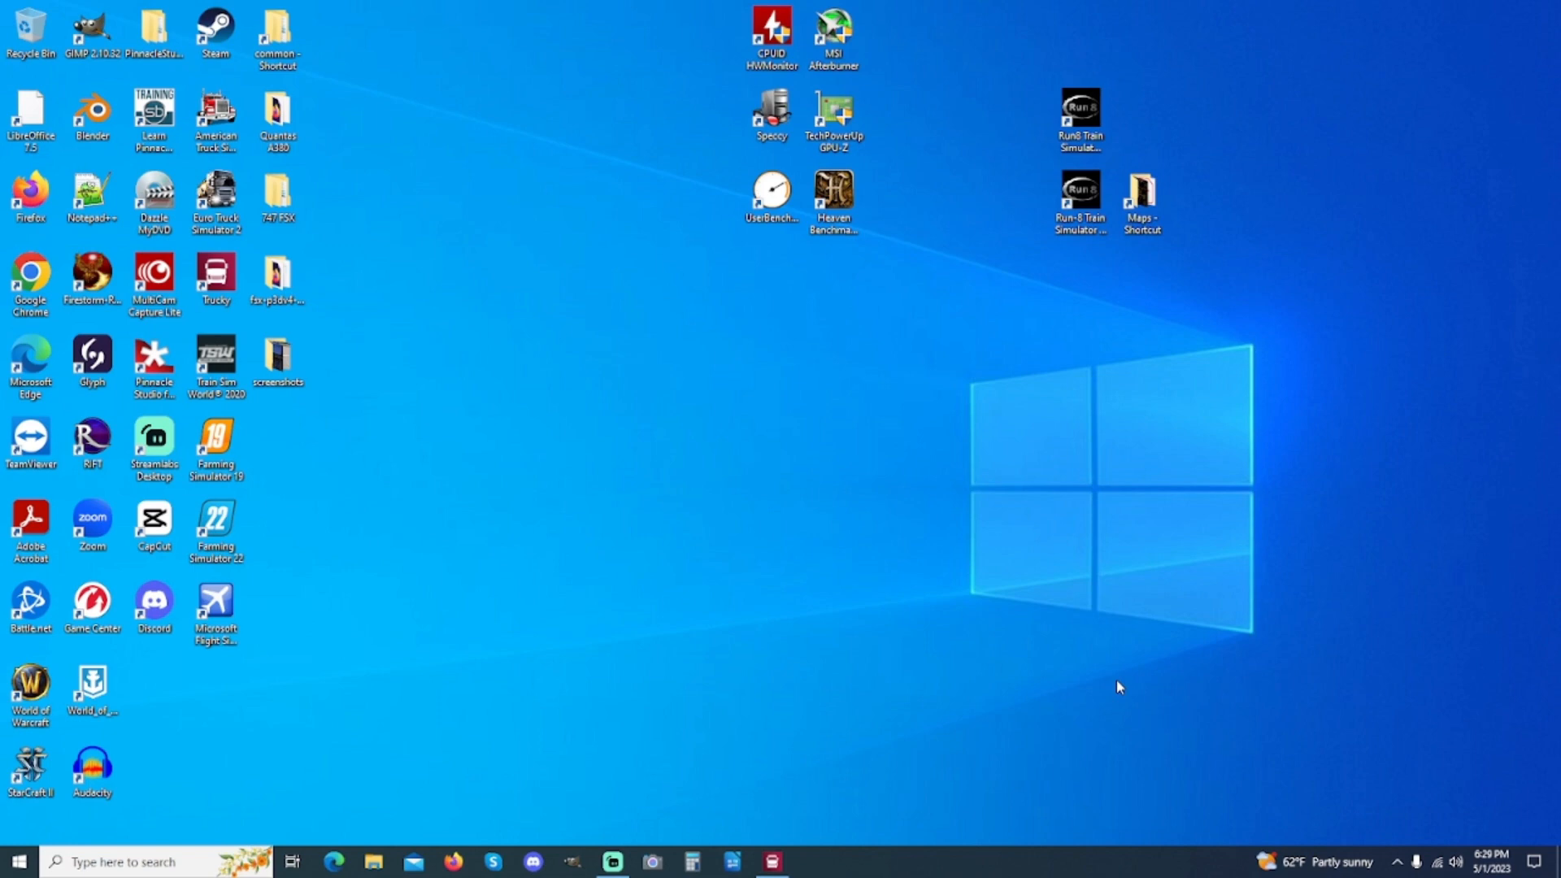
{"action": "mouse_move", "coordinate": [1399, 869]}
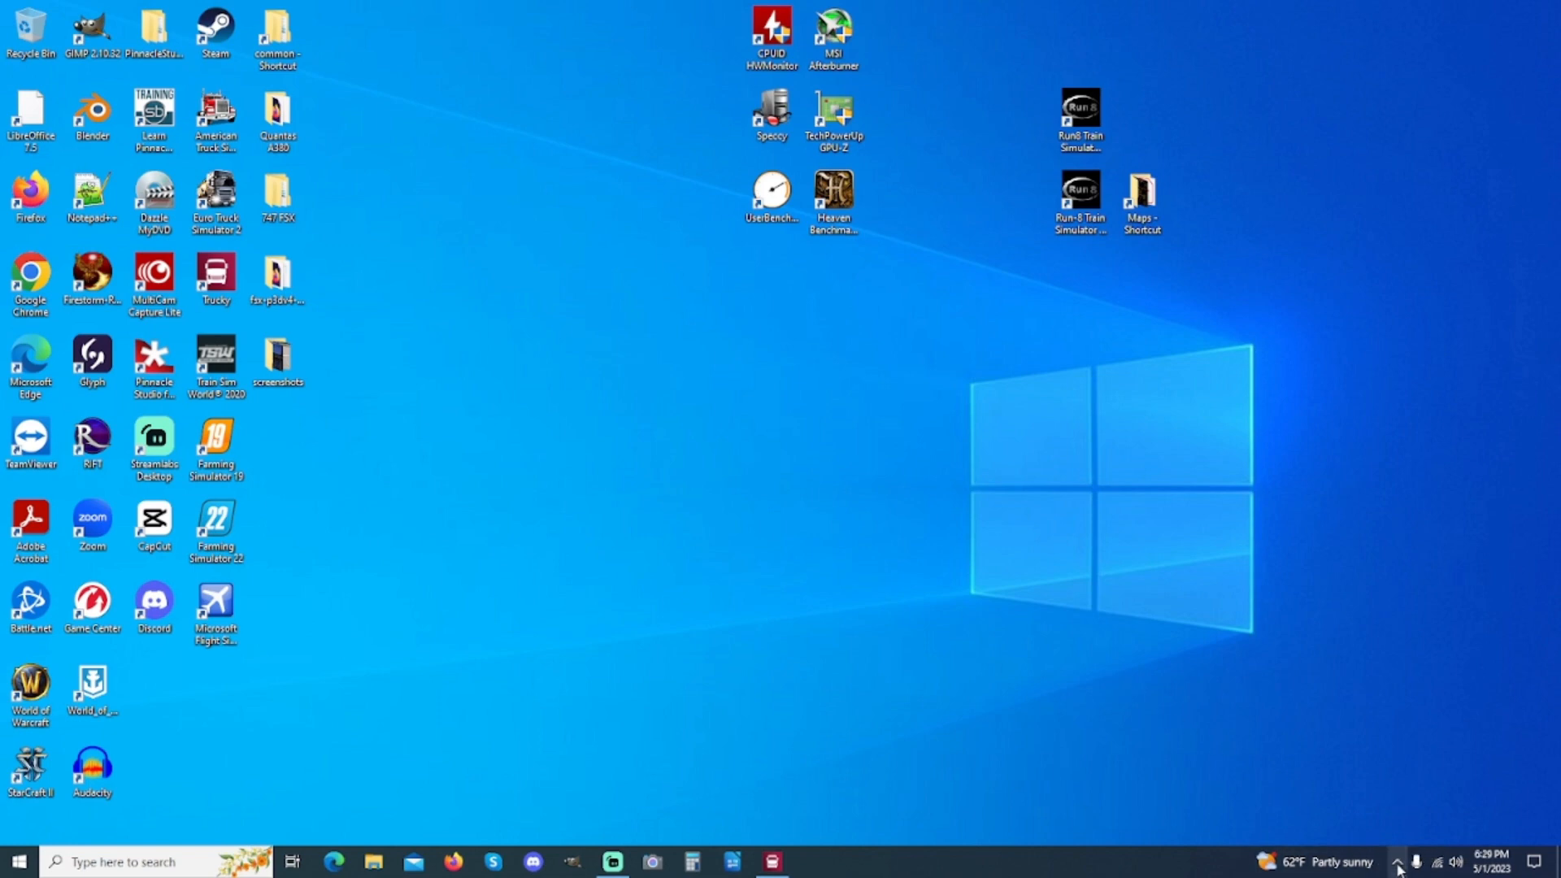
{"action": "left_click", "coordinate": [1398, 861]}
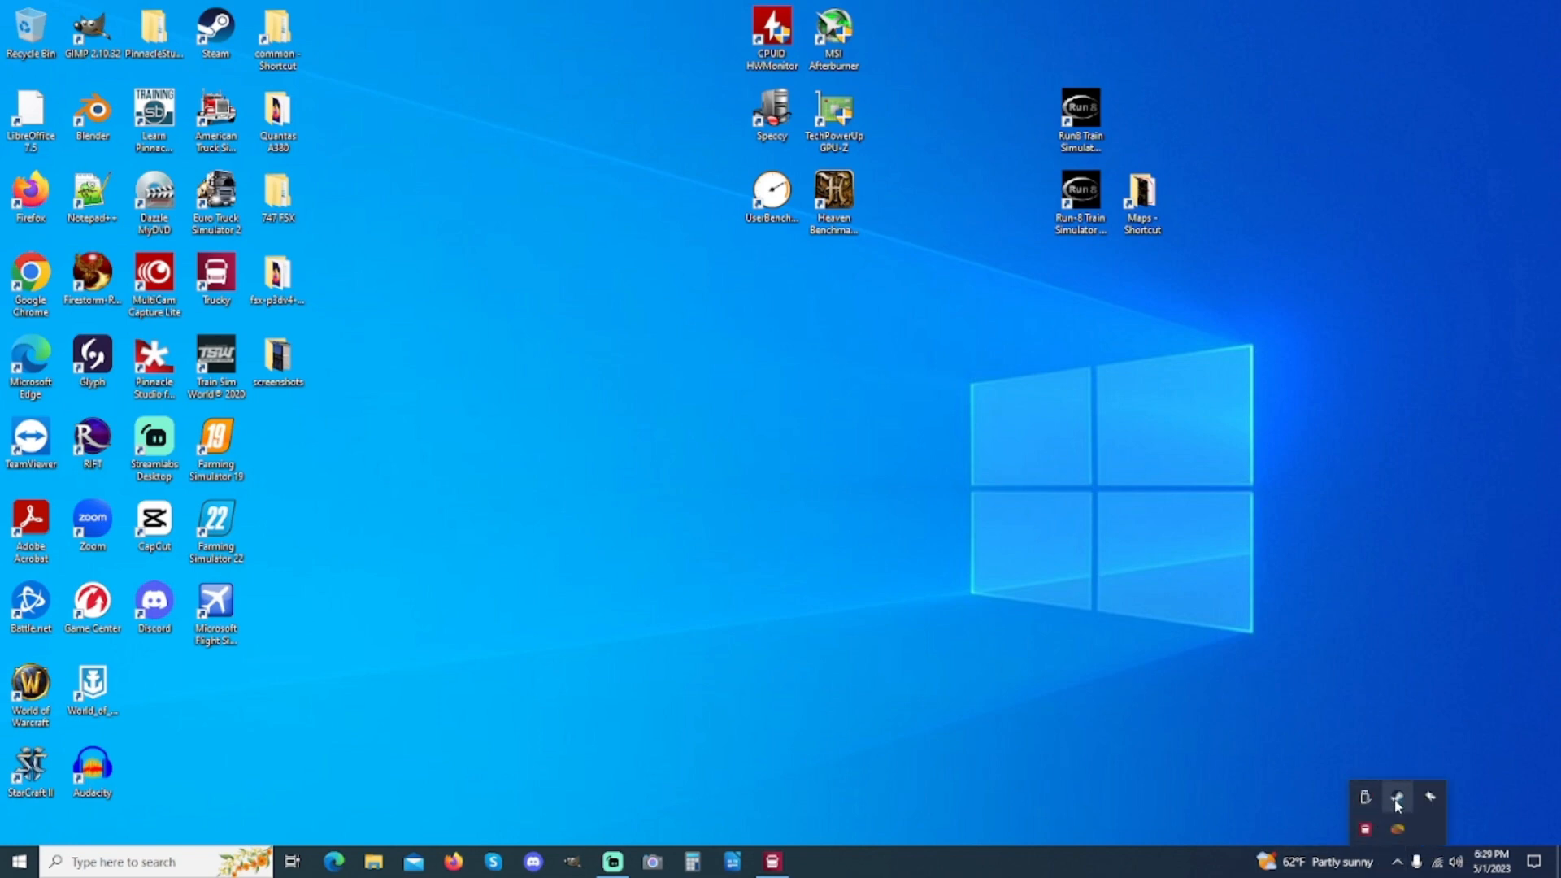
{"action": "mouse_move", "coordinate": [1398, 797]}
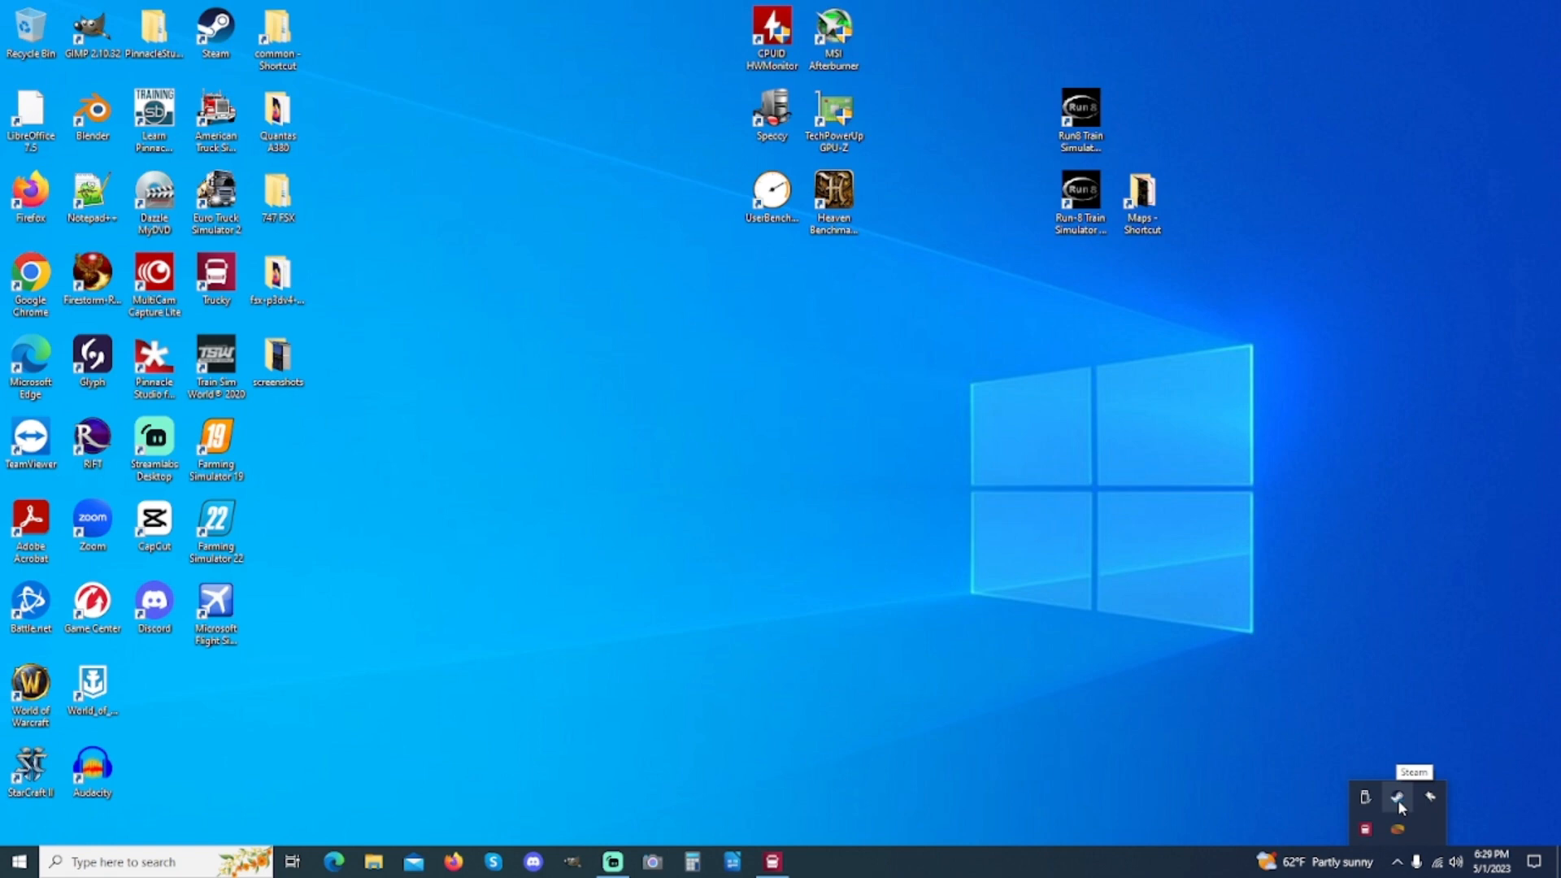
{"action": "right_click", "coordinate": [1398, 797]}
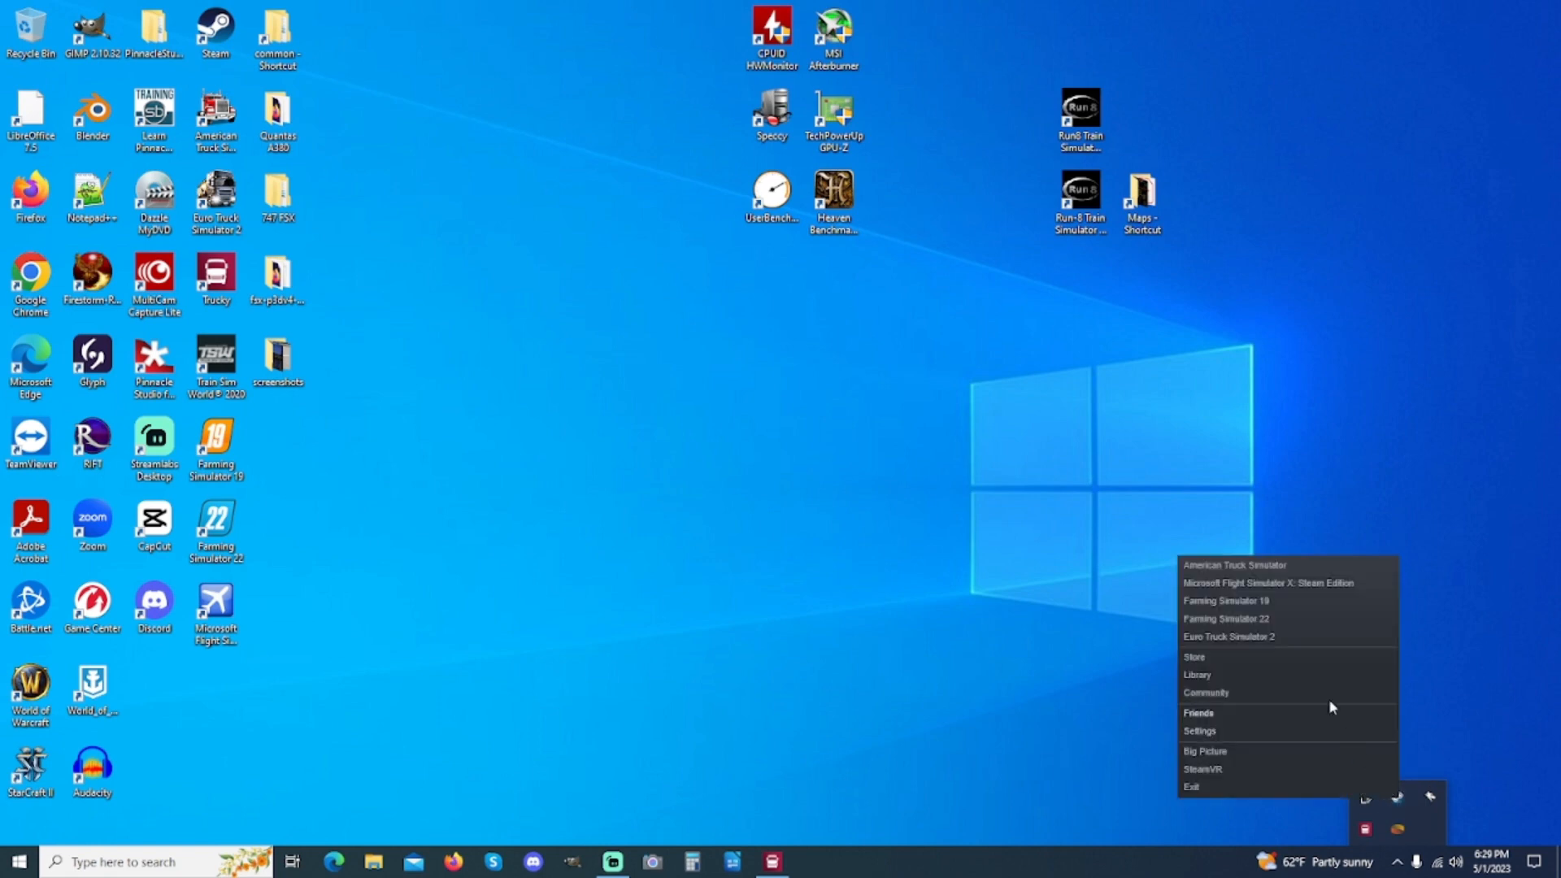
{"action": "mouse_move", "coordinate": [1276, 566]}
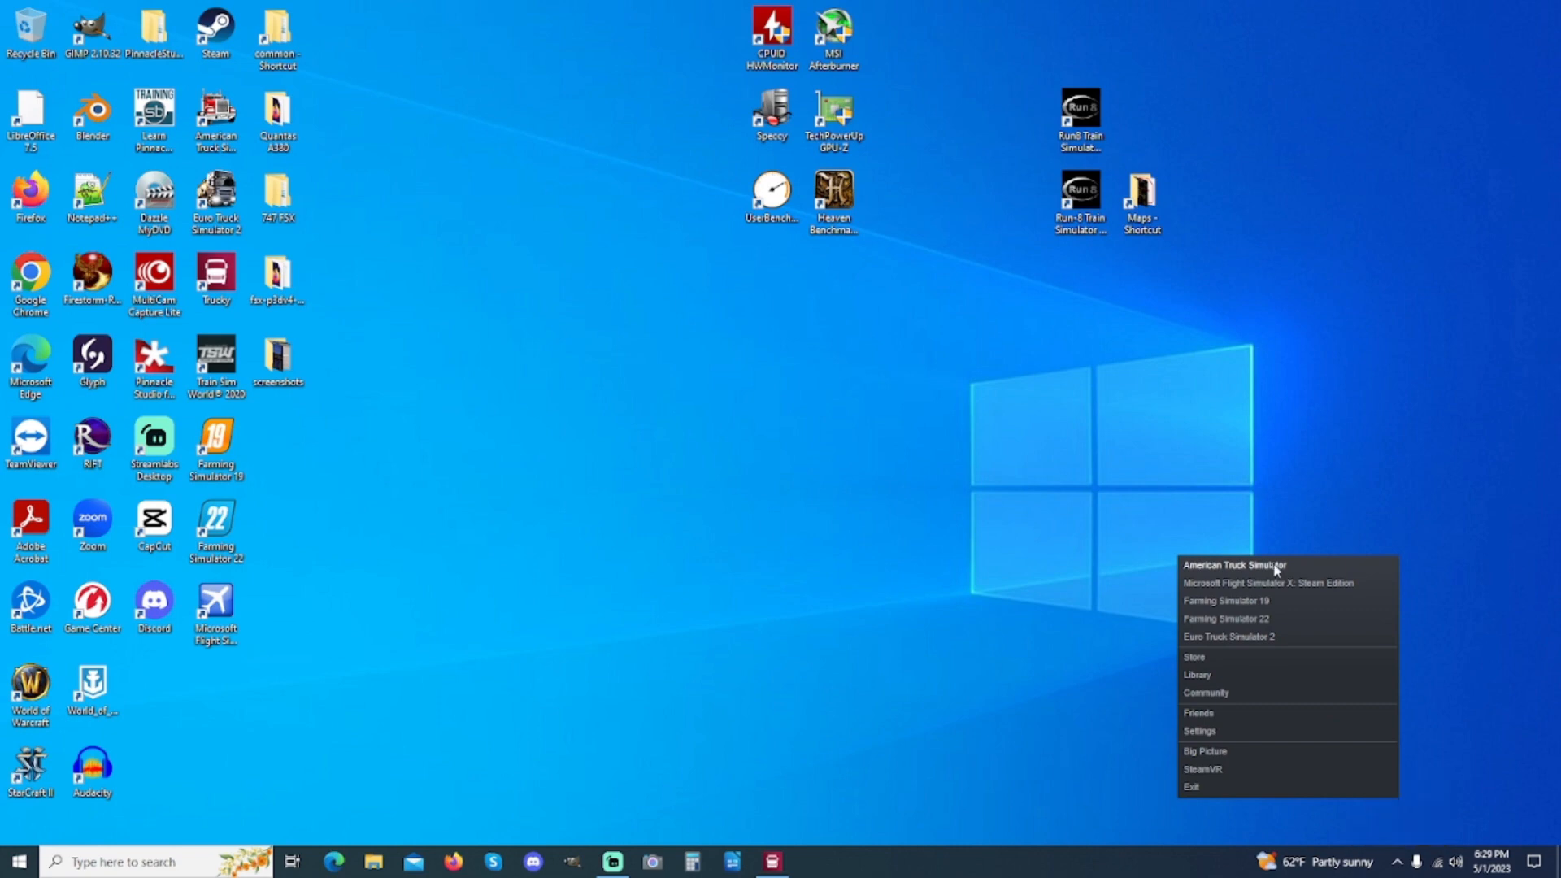
Step: Launch American Truck Simulator, accept both SDK feature prompts, and continue the saved game
{"action": "left_click", "coordinate": [1233, 564]}
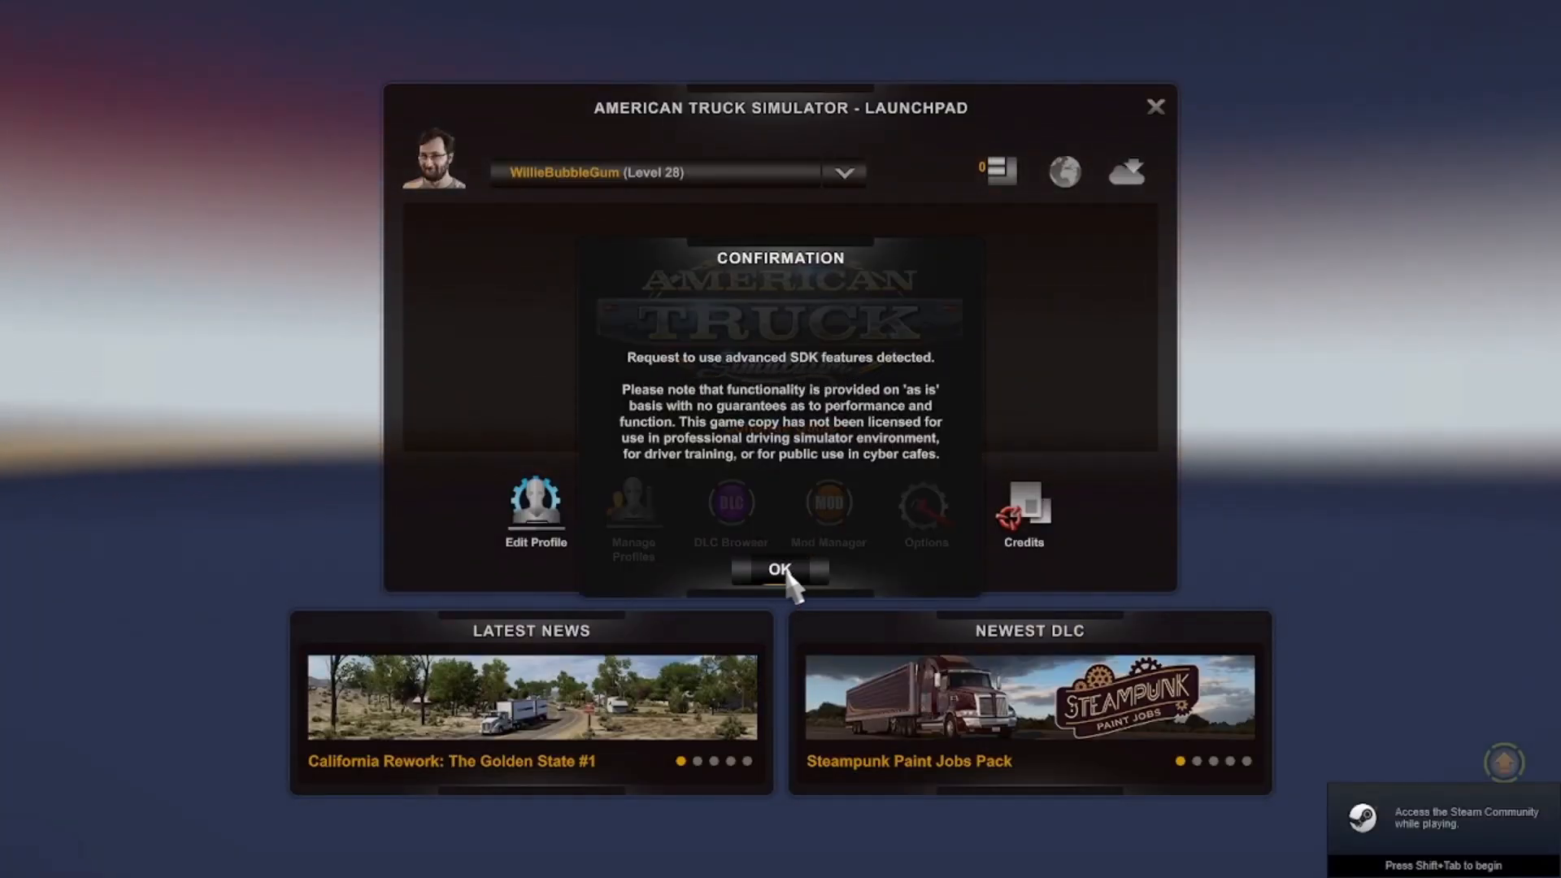
{"action": "left_click", "coordinate": [781, 569]}
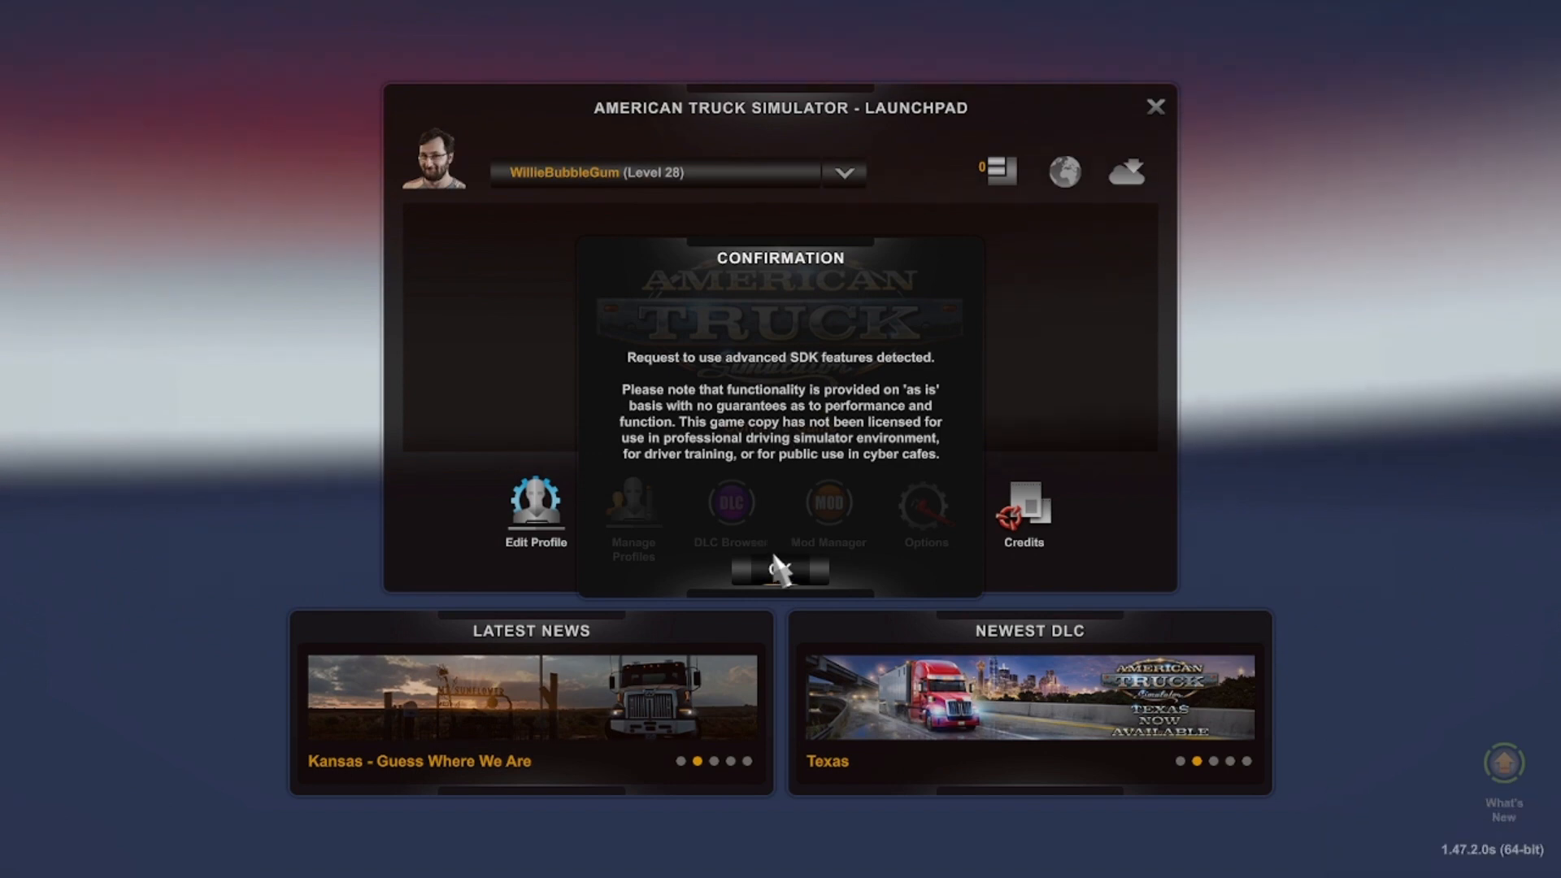
{"action": "left_click", "coordinate": [779, 569]}
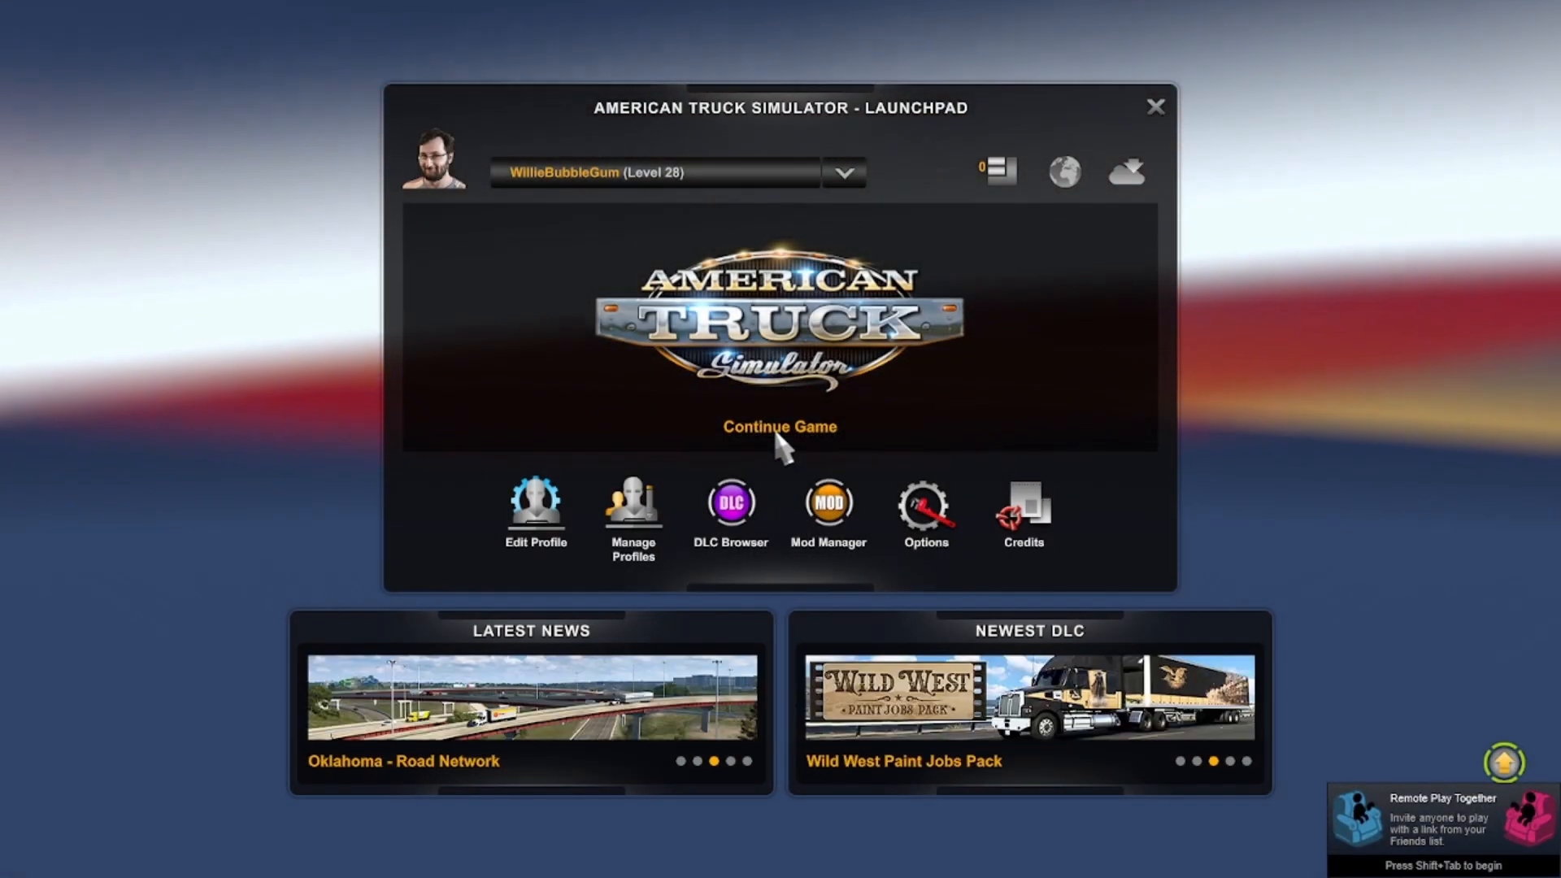
{"action": "left_click", "coordinate": [780, 426]}
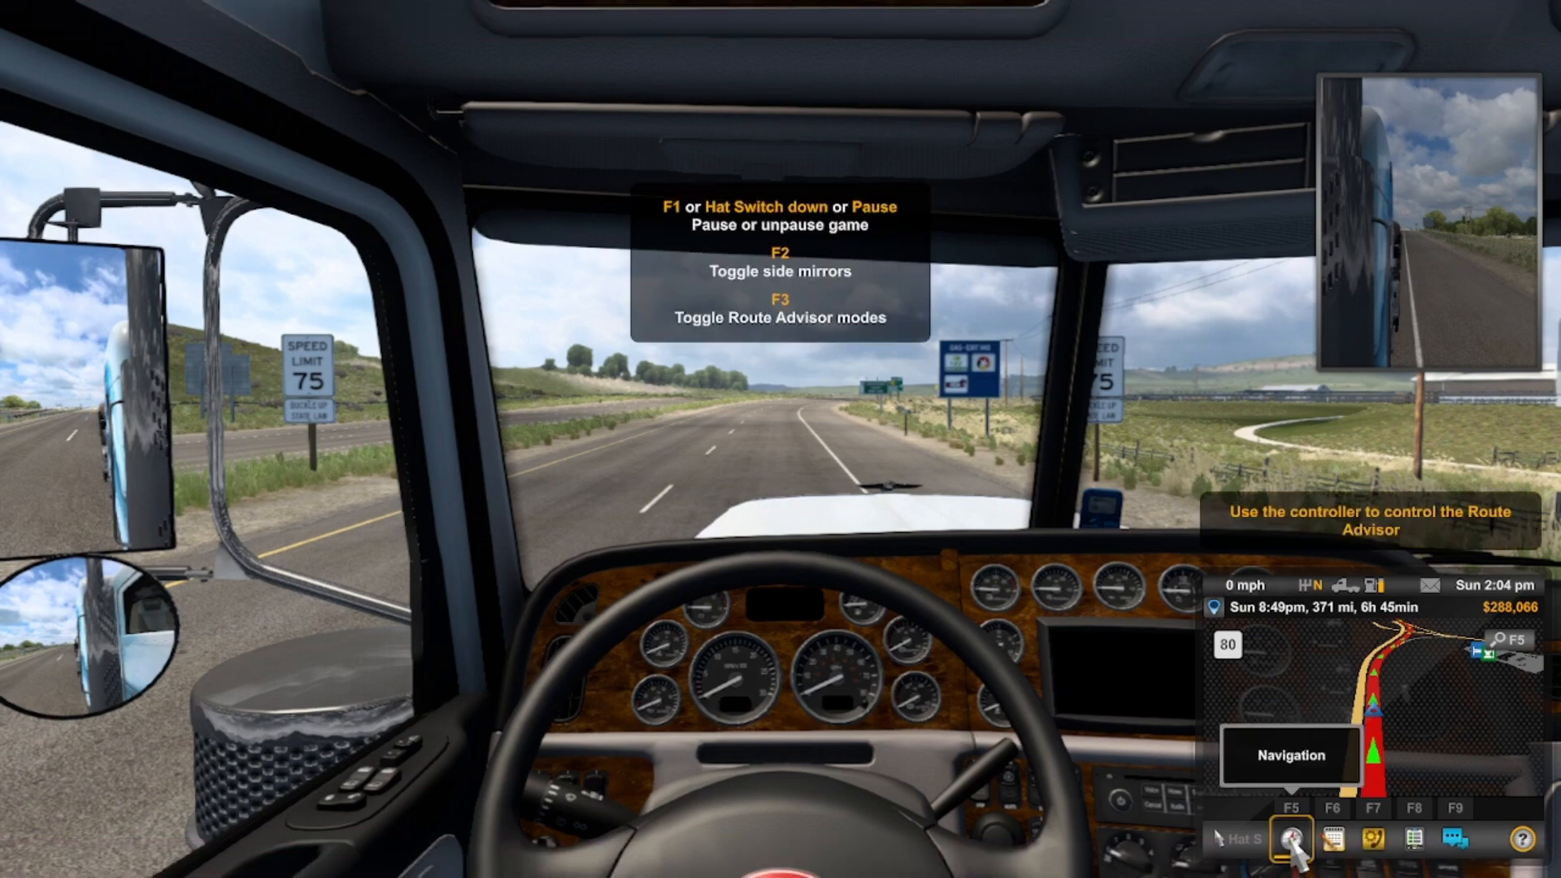
{"action": "key", "text": "f1"}
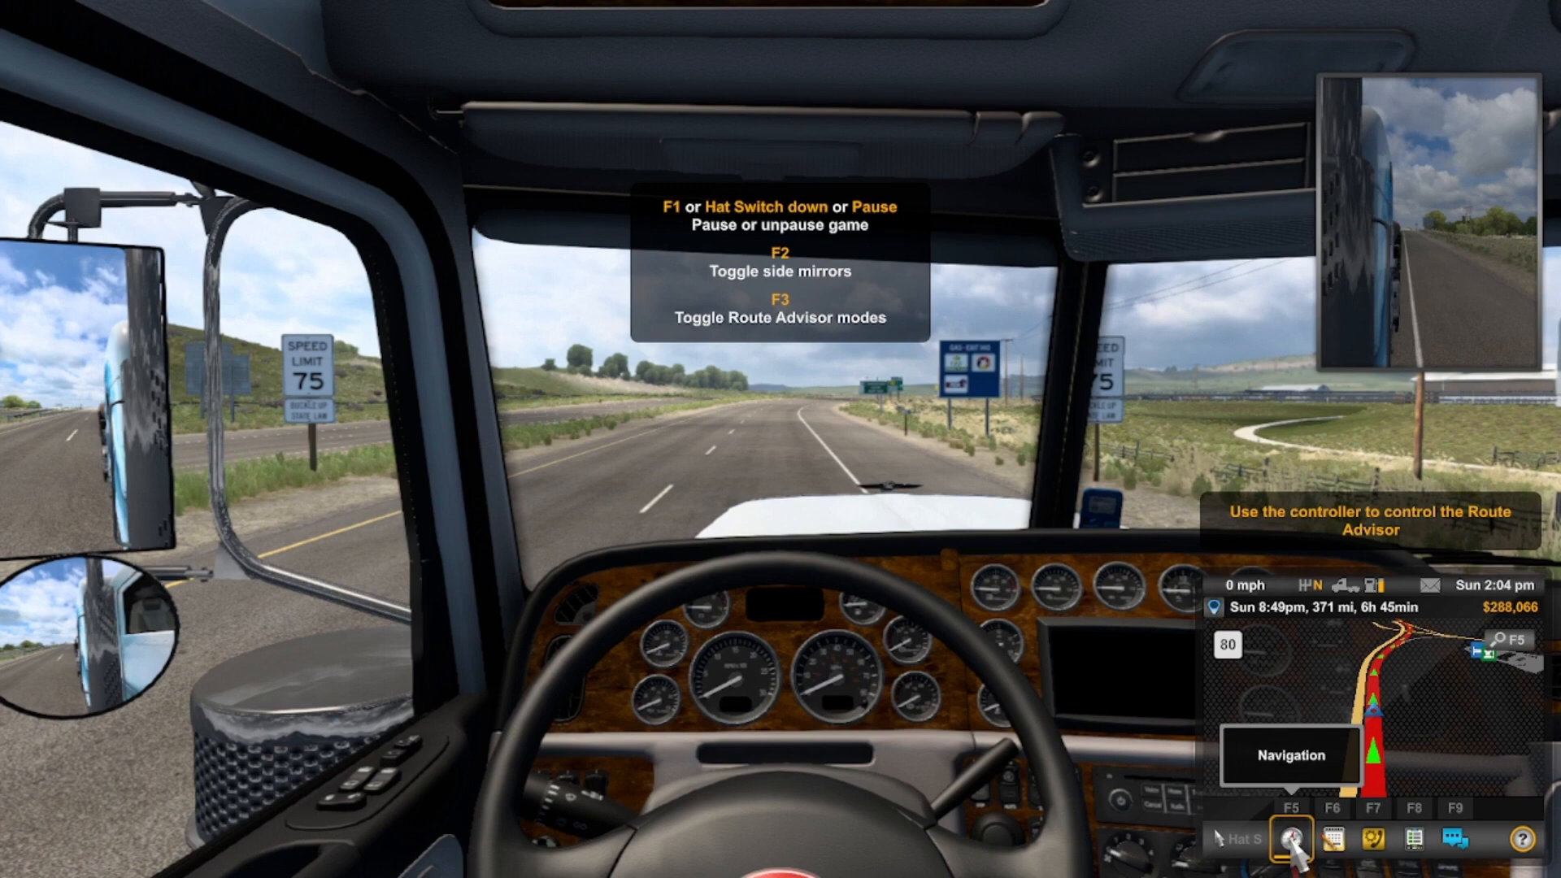
{"action": "key", "text": "F1"}
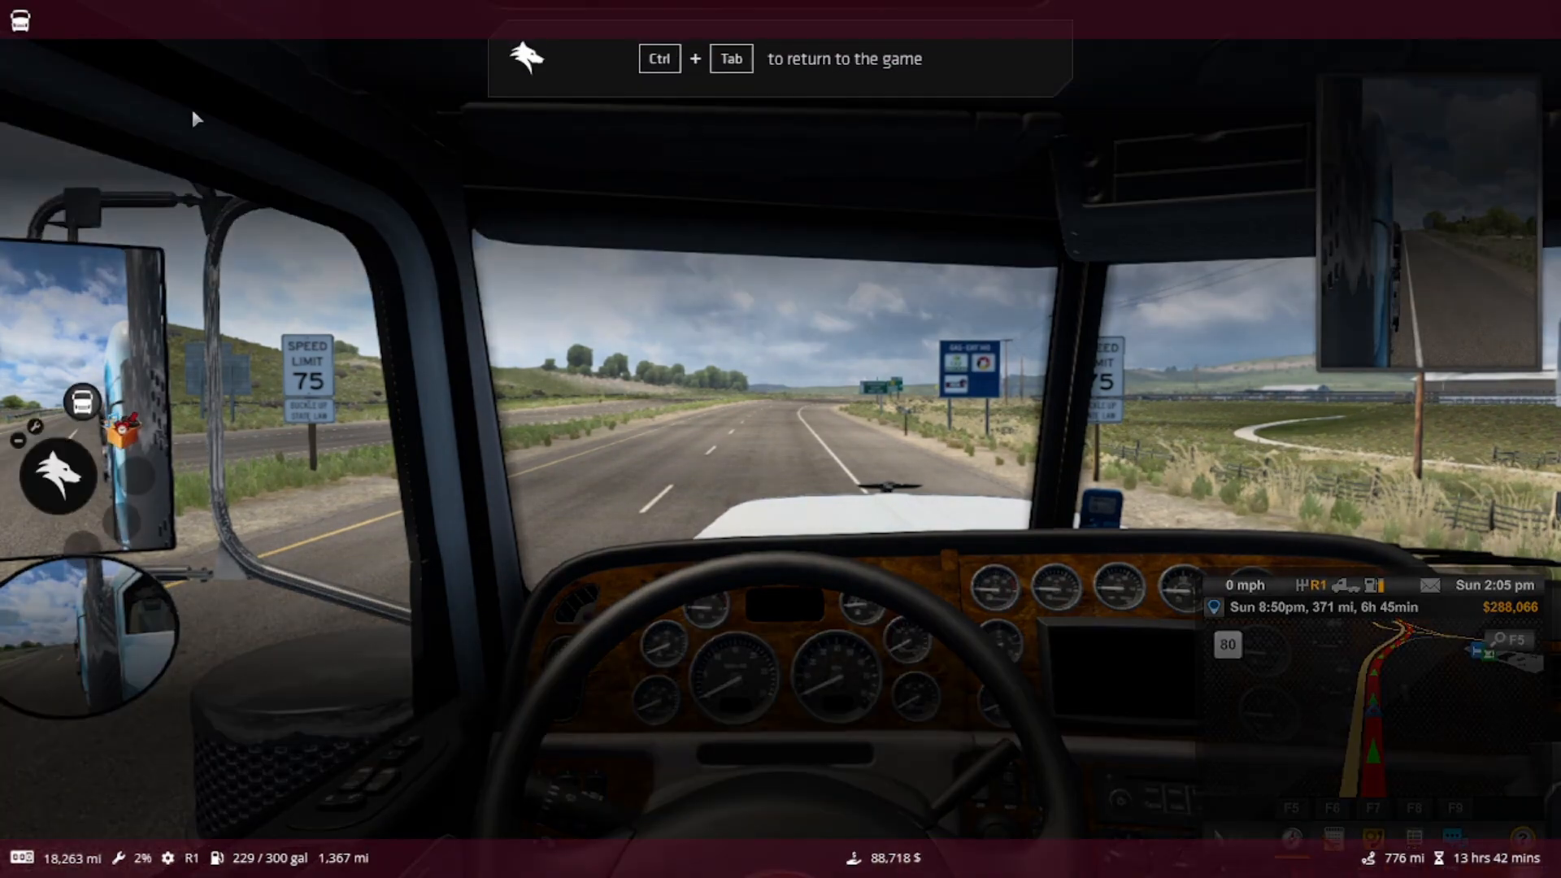
{"action": "mouse_move", "coordinate": [684, 47]}
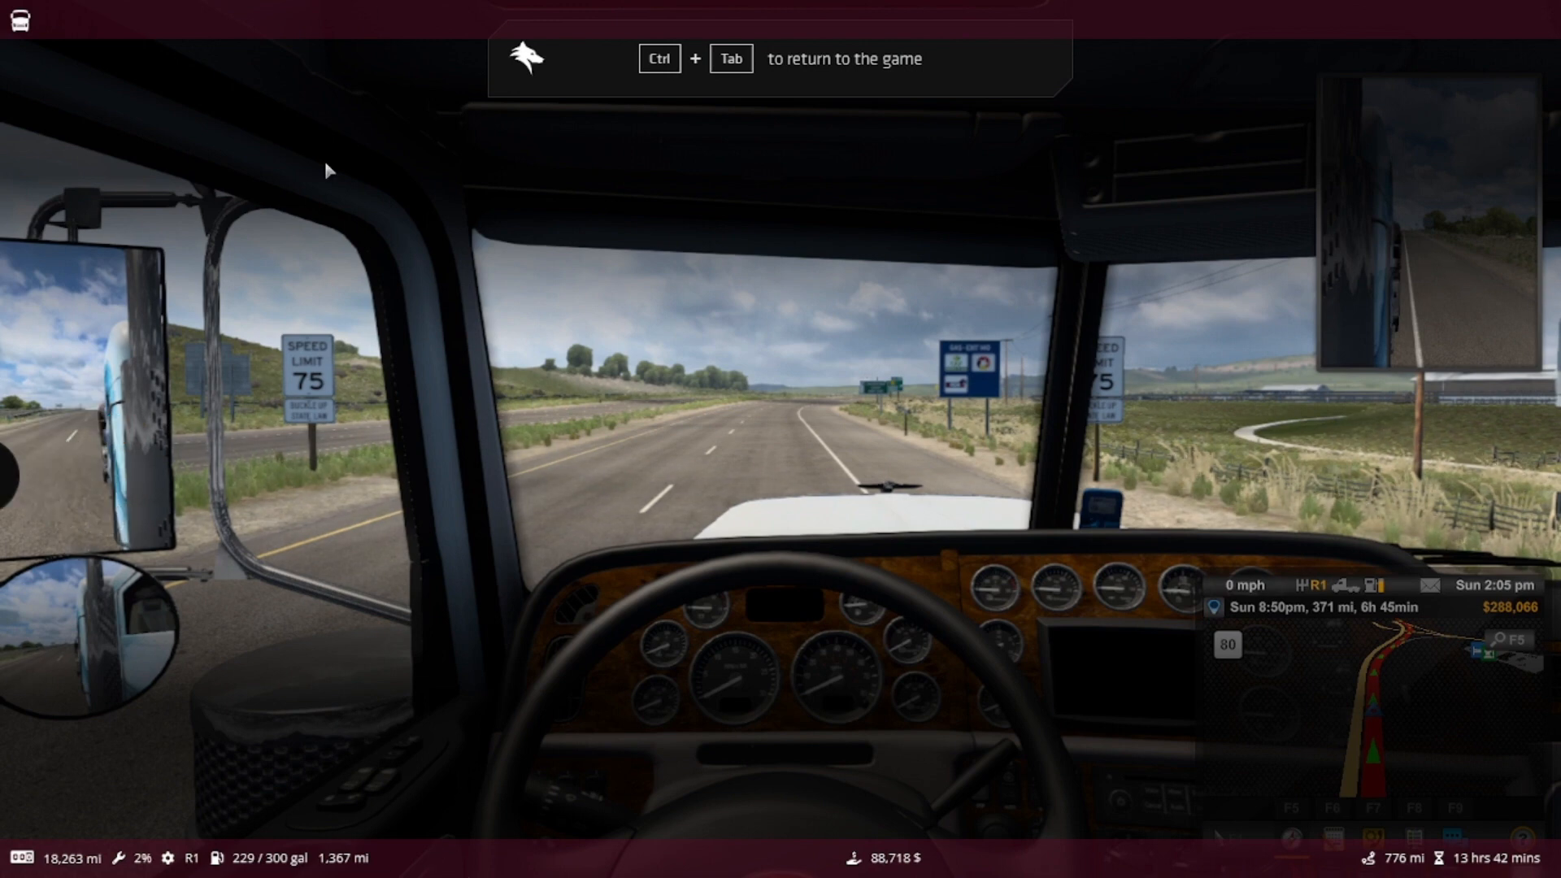
{"action": "mouse_move", "coordinate": [1110, 501]}
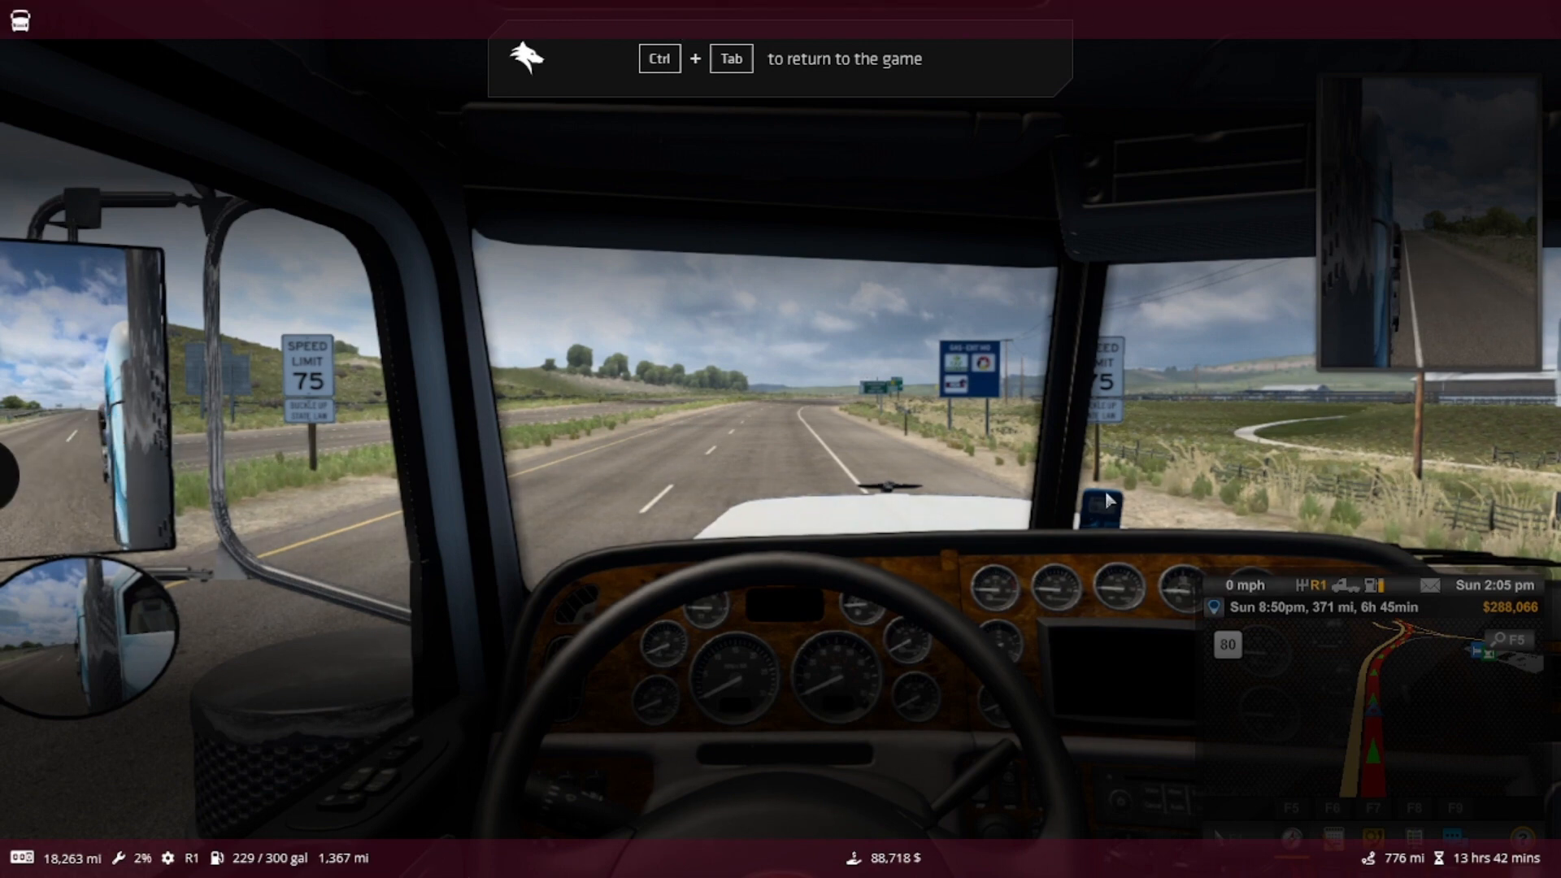
{"action": "mouse_move", "coordinate": [710, 324]}
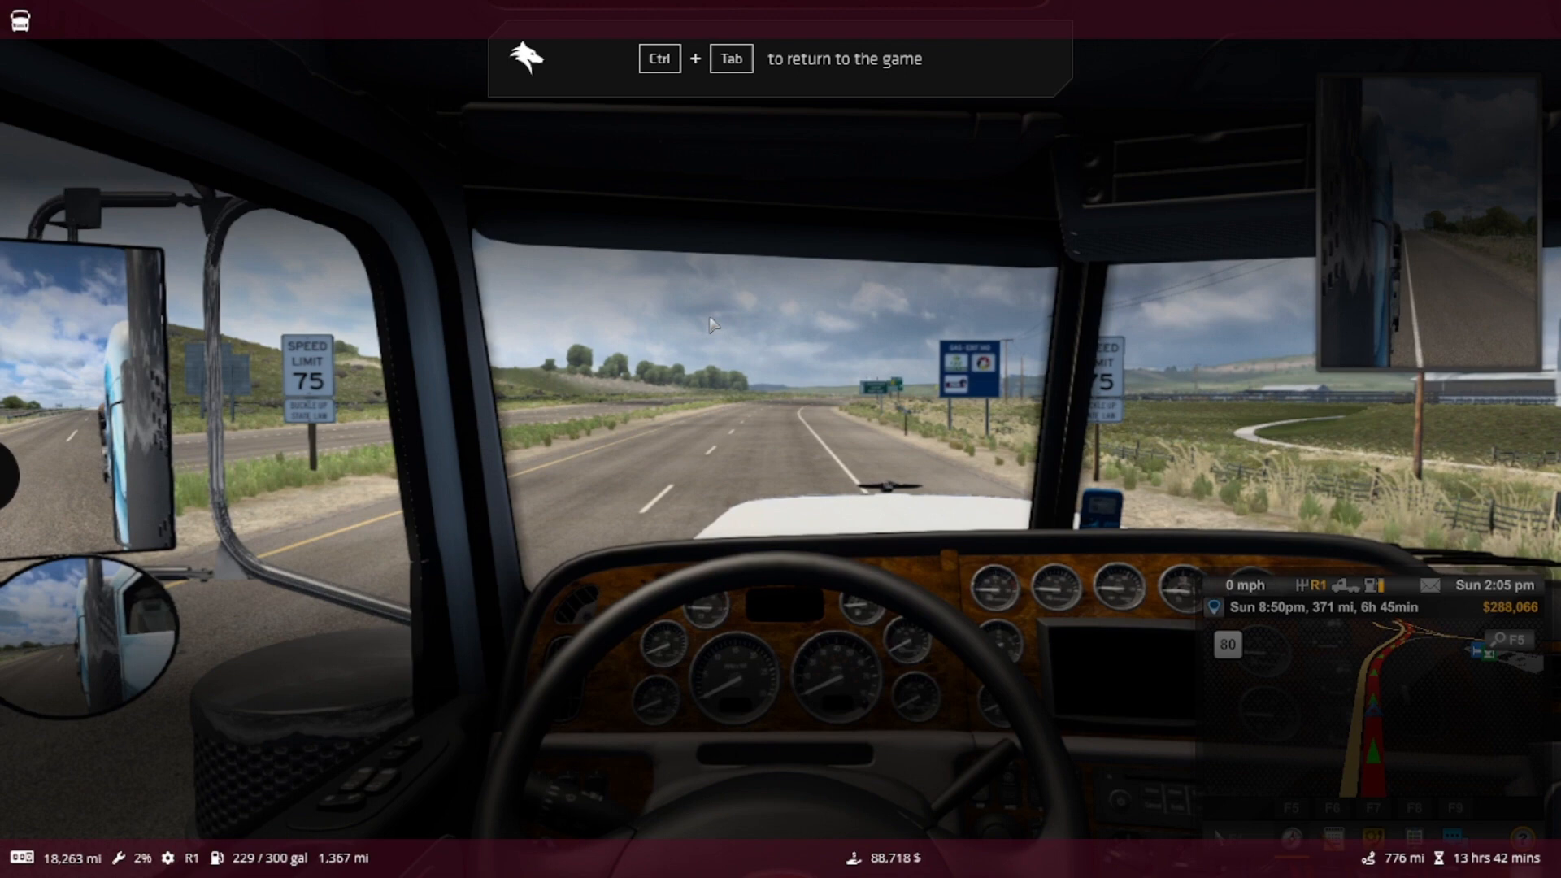
{"action": "mouse_move", "coordinate": [662, 417]}
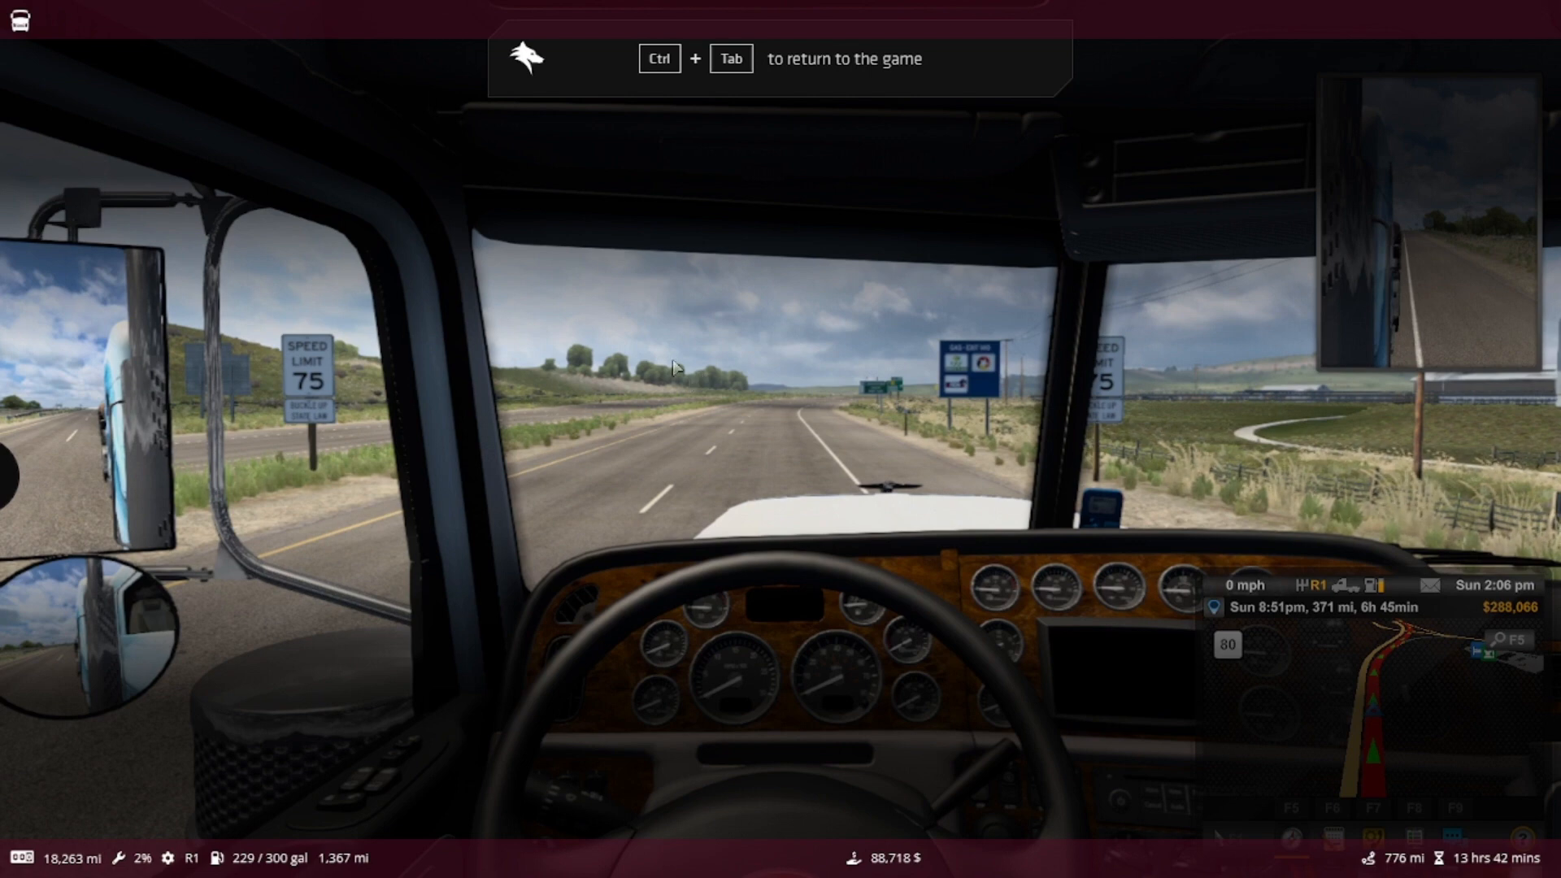
{"action": "mouse_move", "coordinate": [618, 316]}
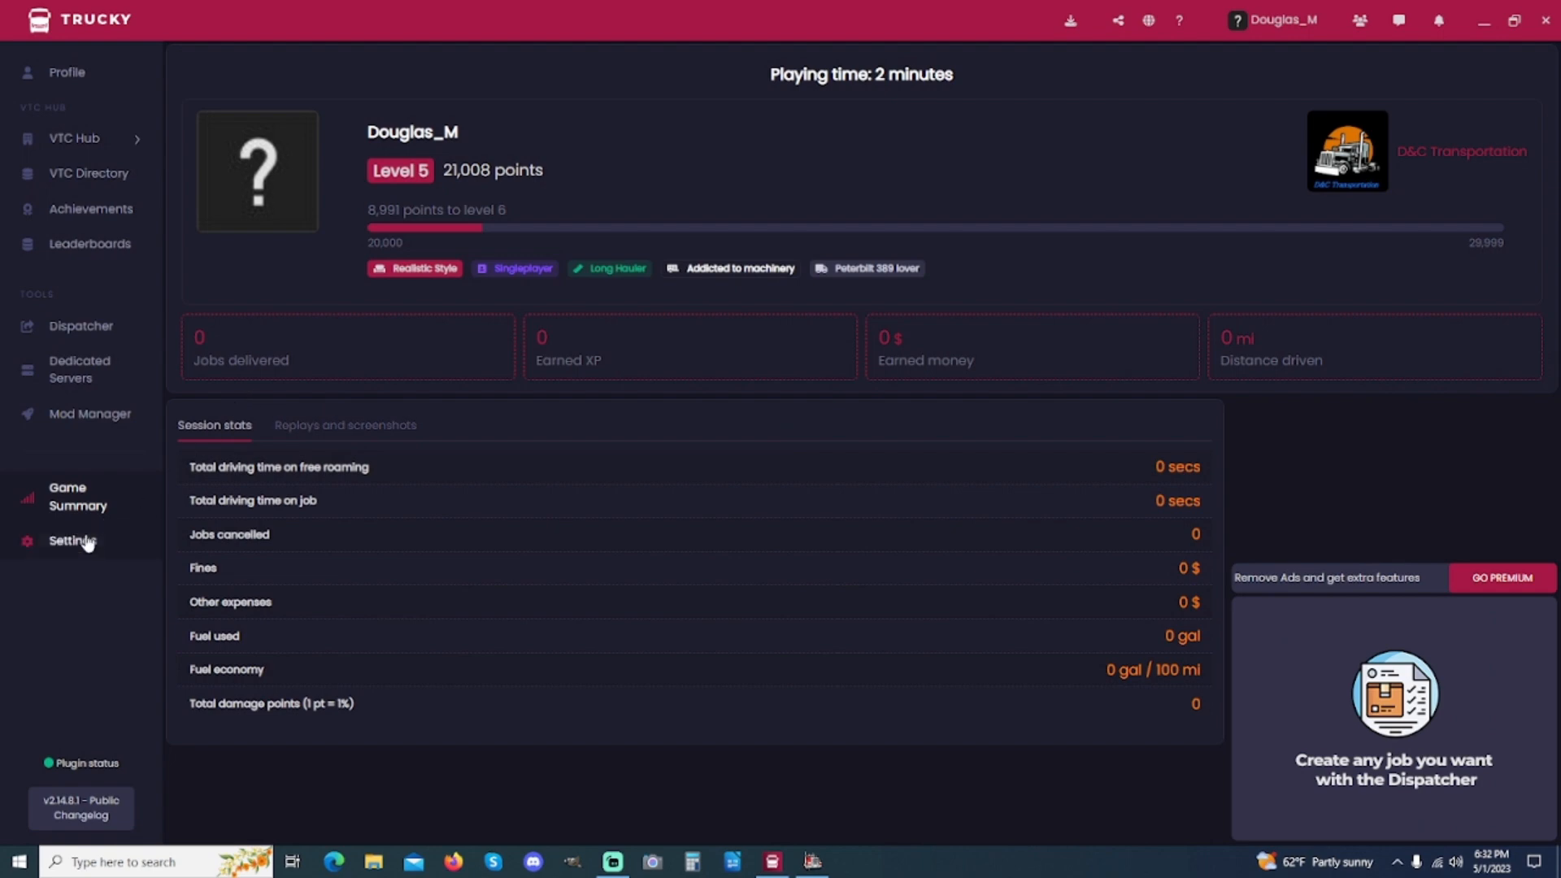
Step: Open Trucky Settings on the Customize tab and browse the overlay appearance and component options
{"action": "left_click", "coordinate": [71, 540]}
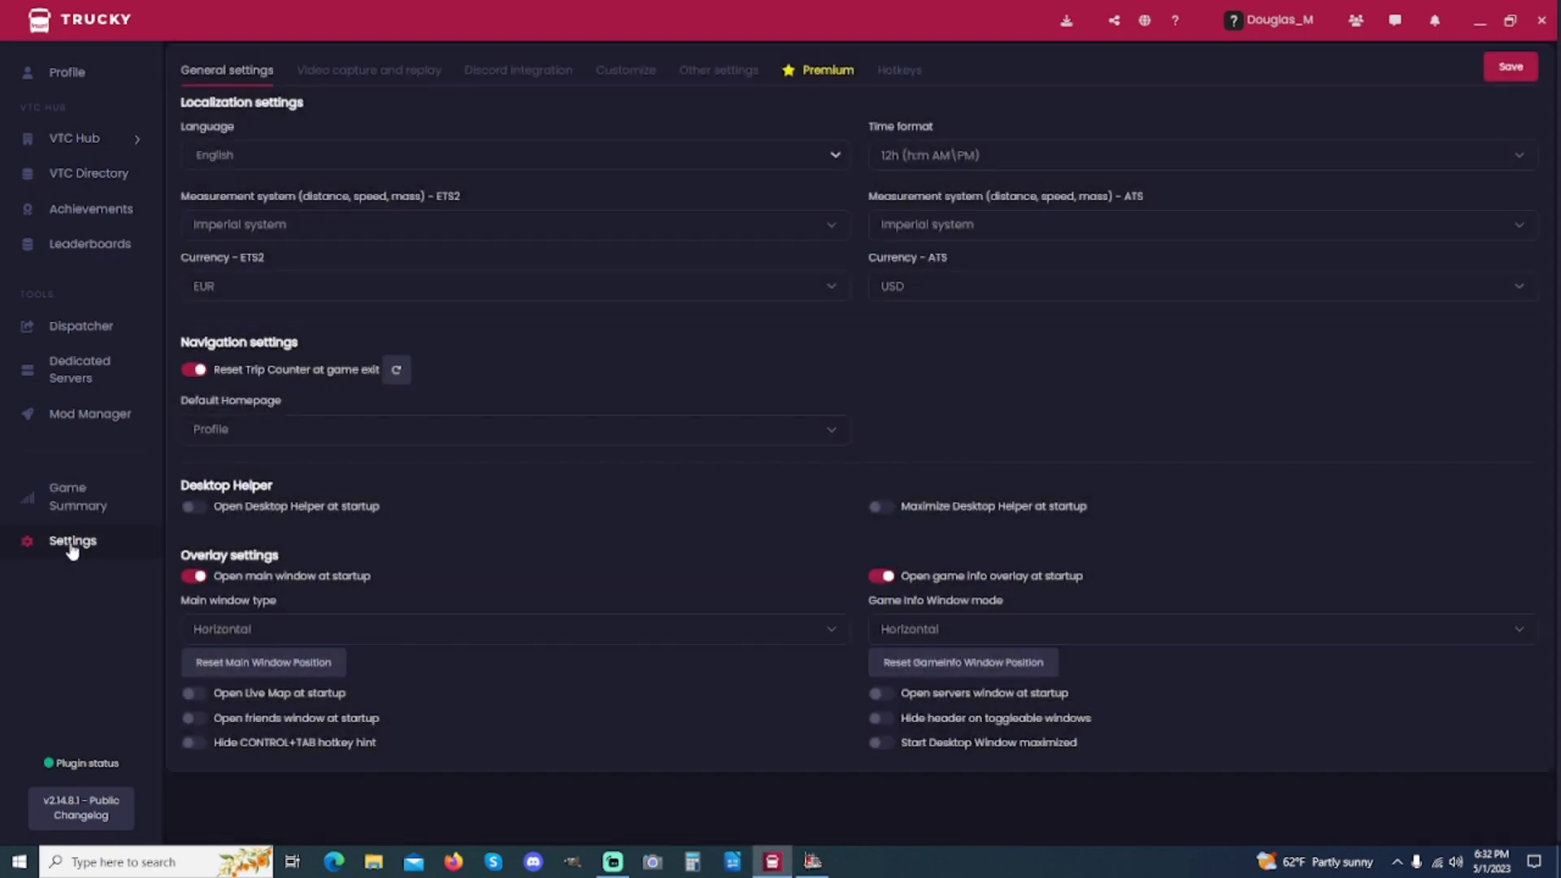
{"action": "mouse_move", "coordinate": [682, 563]}
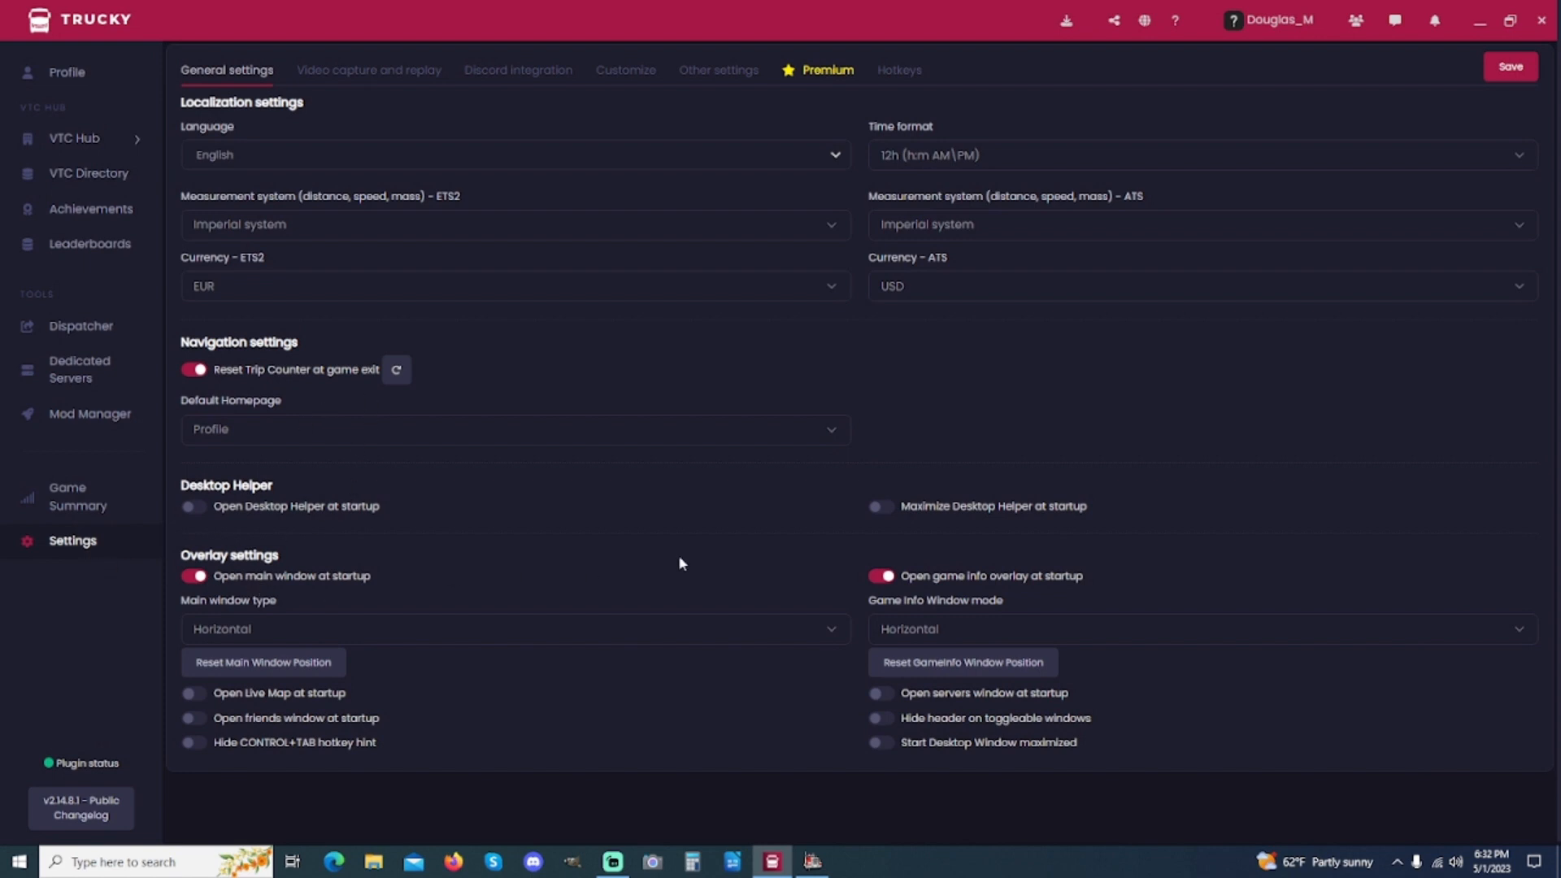
{"action": "mouse_move", "coordinate": [626, 70]}
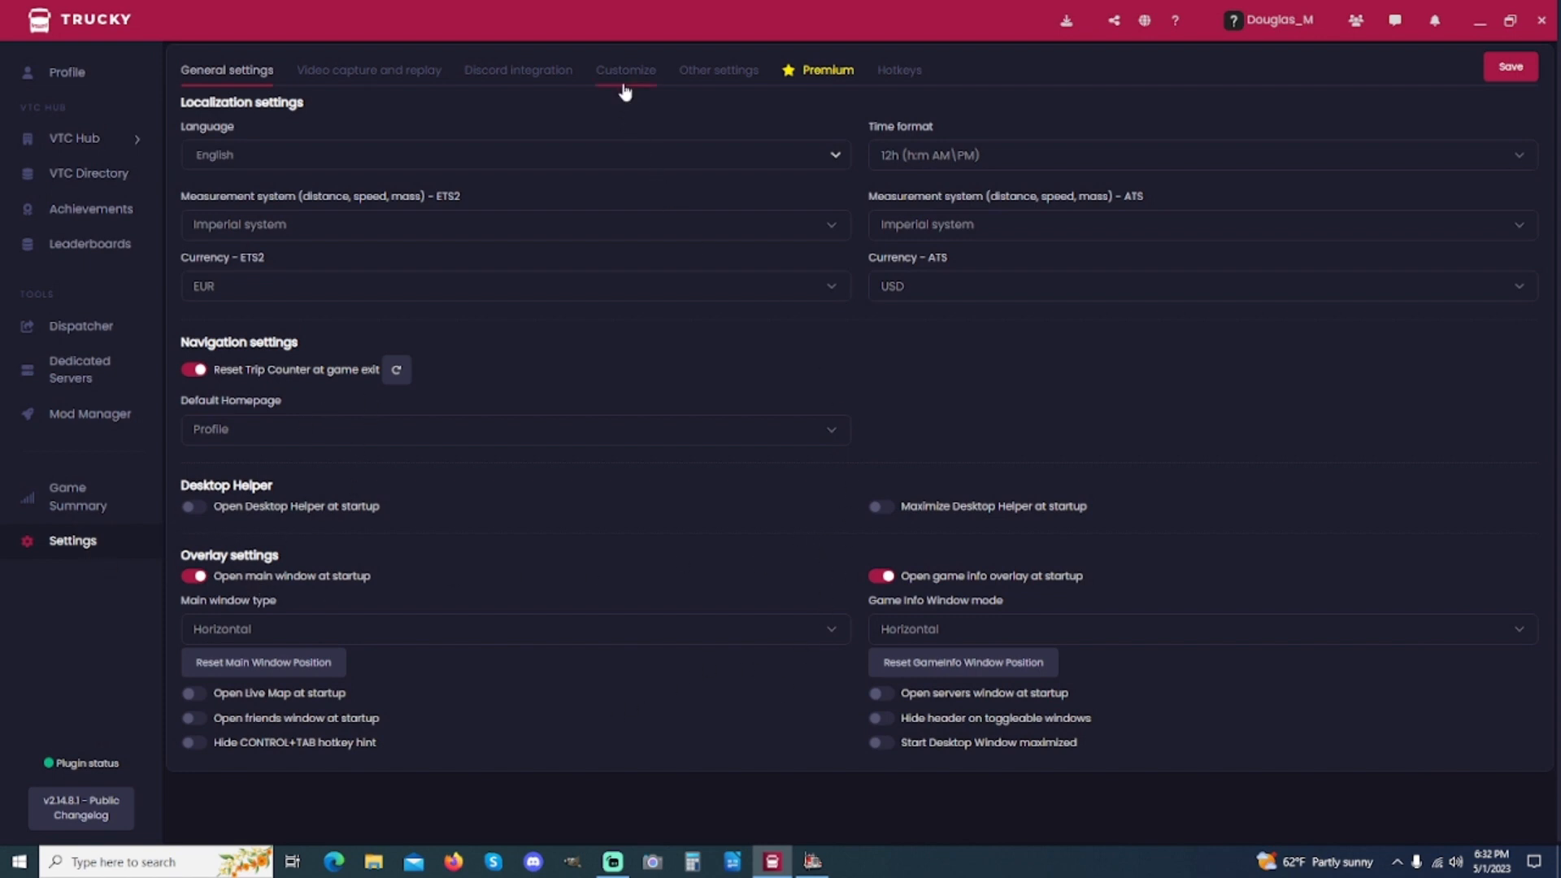
{"action": "mouse_move", "coordinate": [625, 70]}
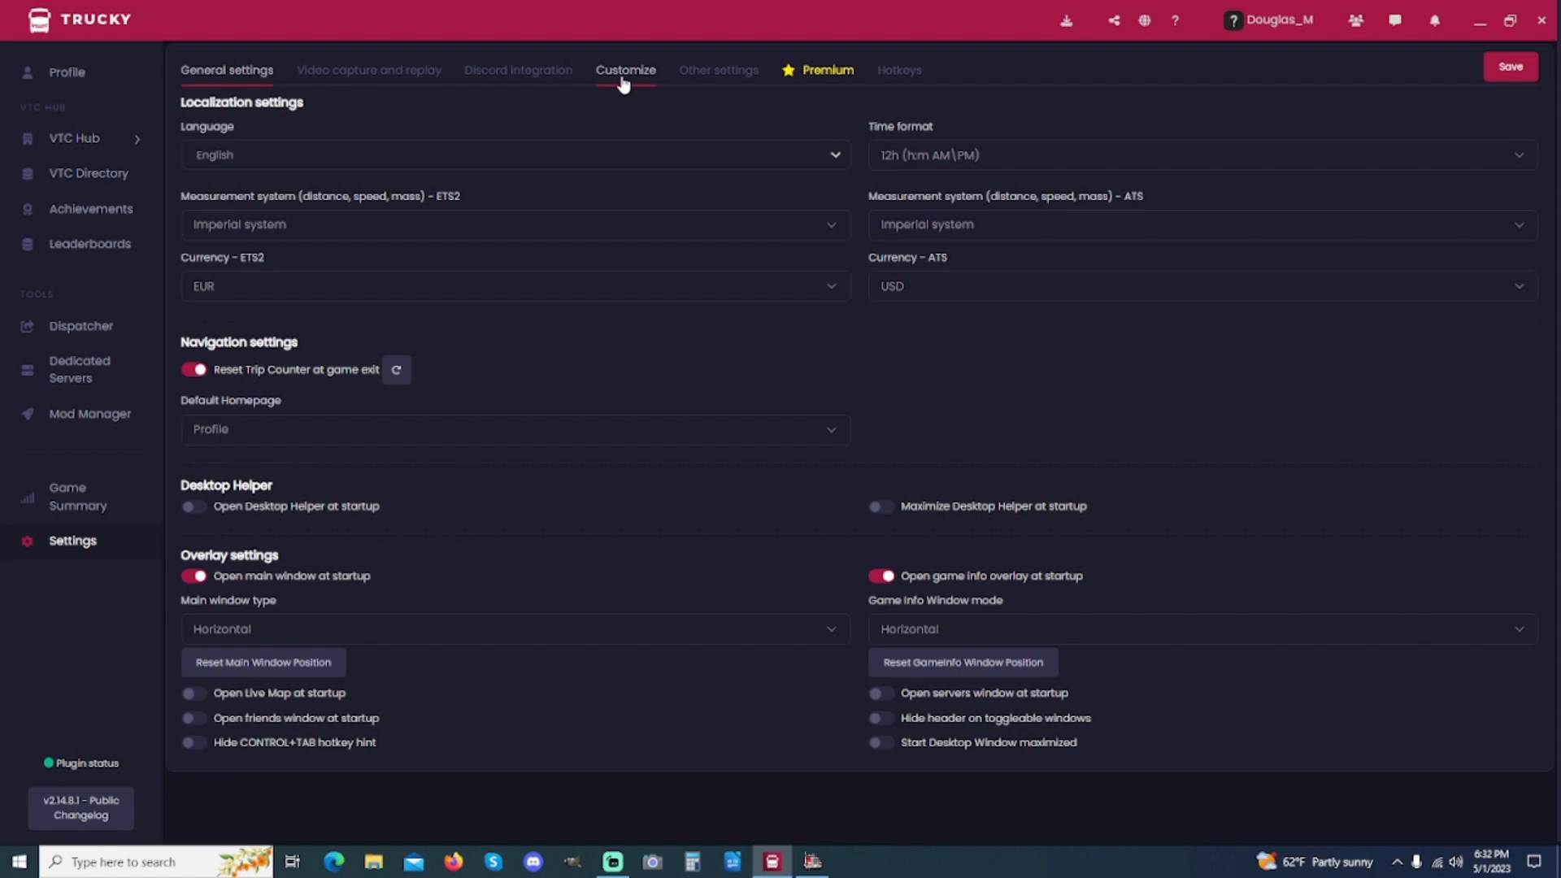
{"action": "left_click", "coordinate": [625, 70]}
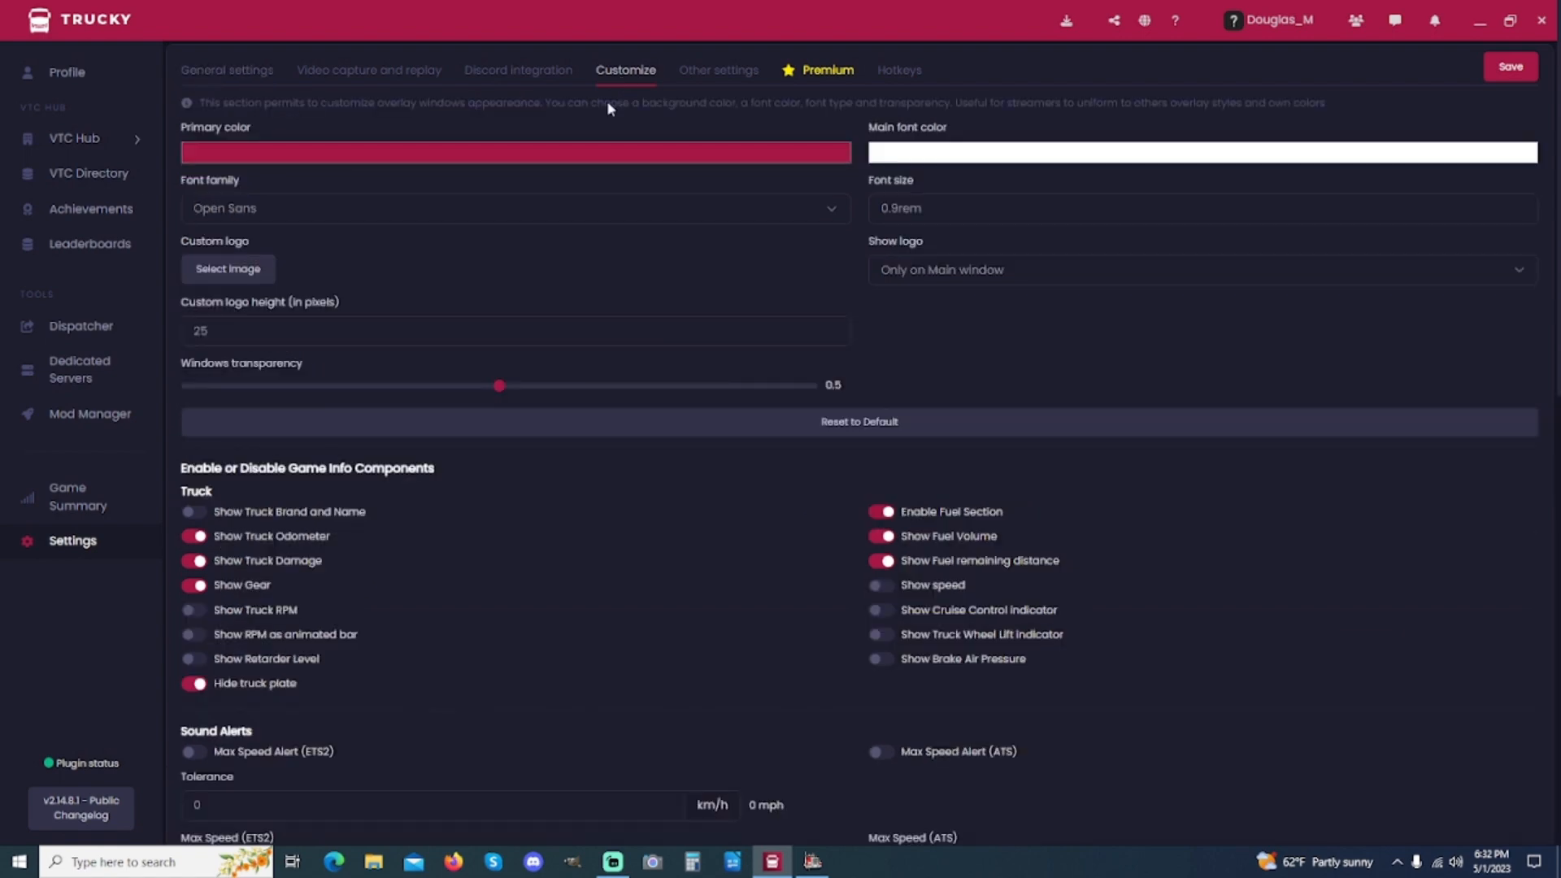
{"action": "mouse_move", "coordinate": [819, 593]}
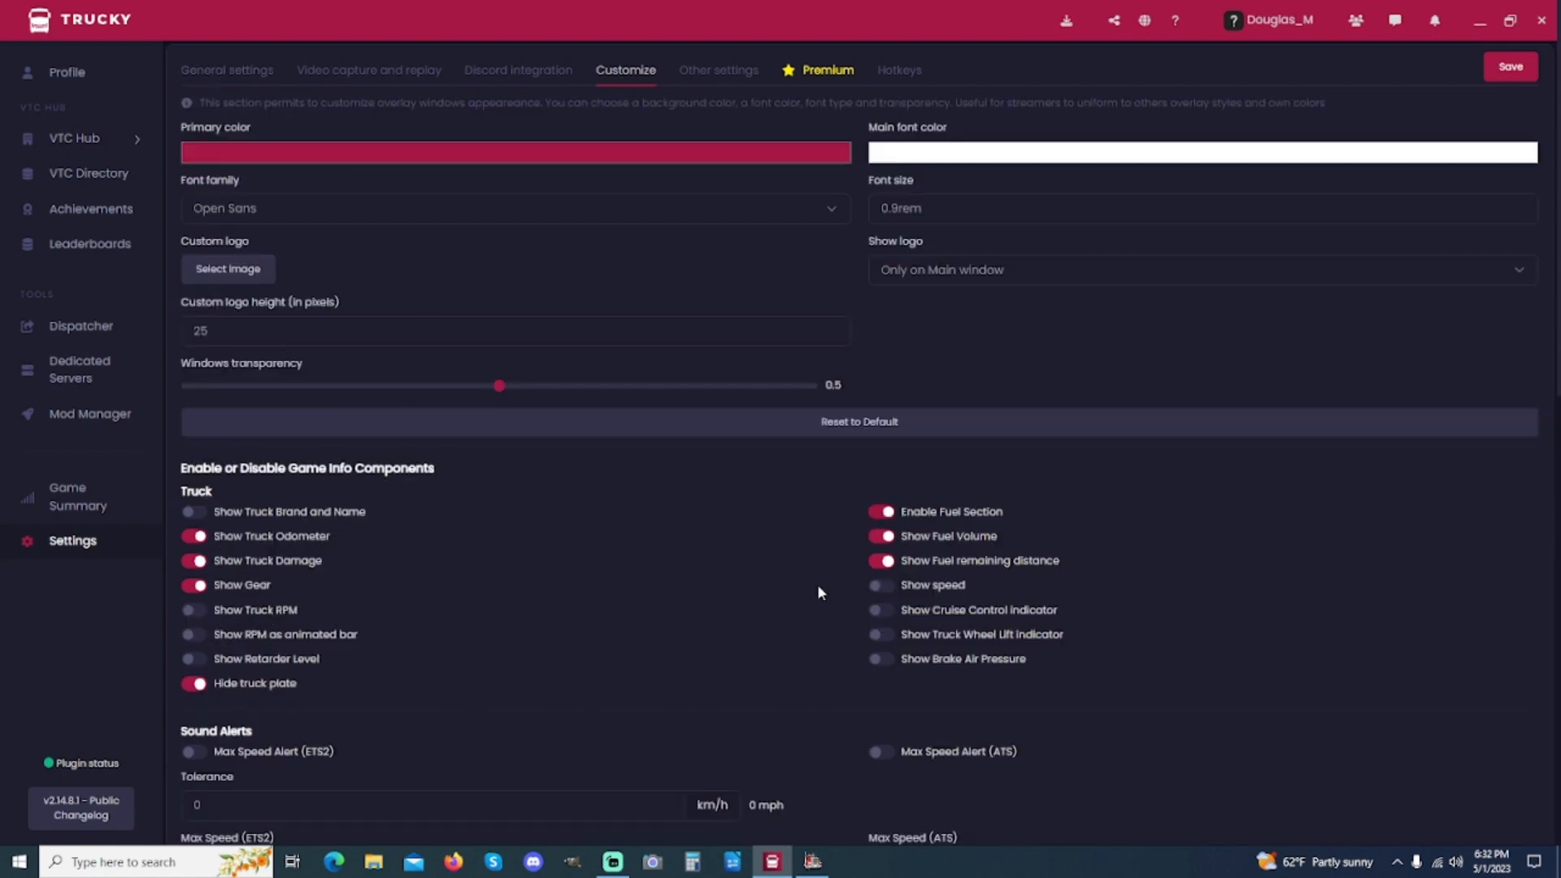
{"action": "scroll", "scroll_direction": "down", "scroll_amount": 3}
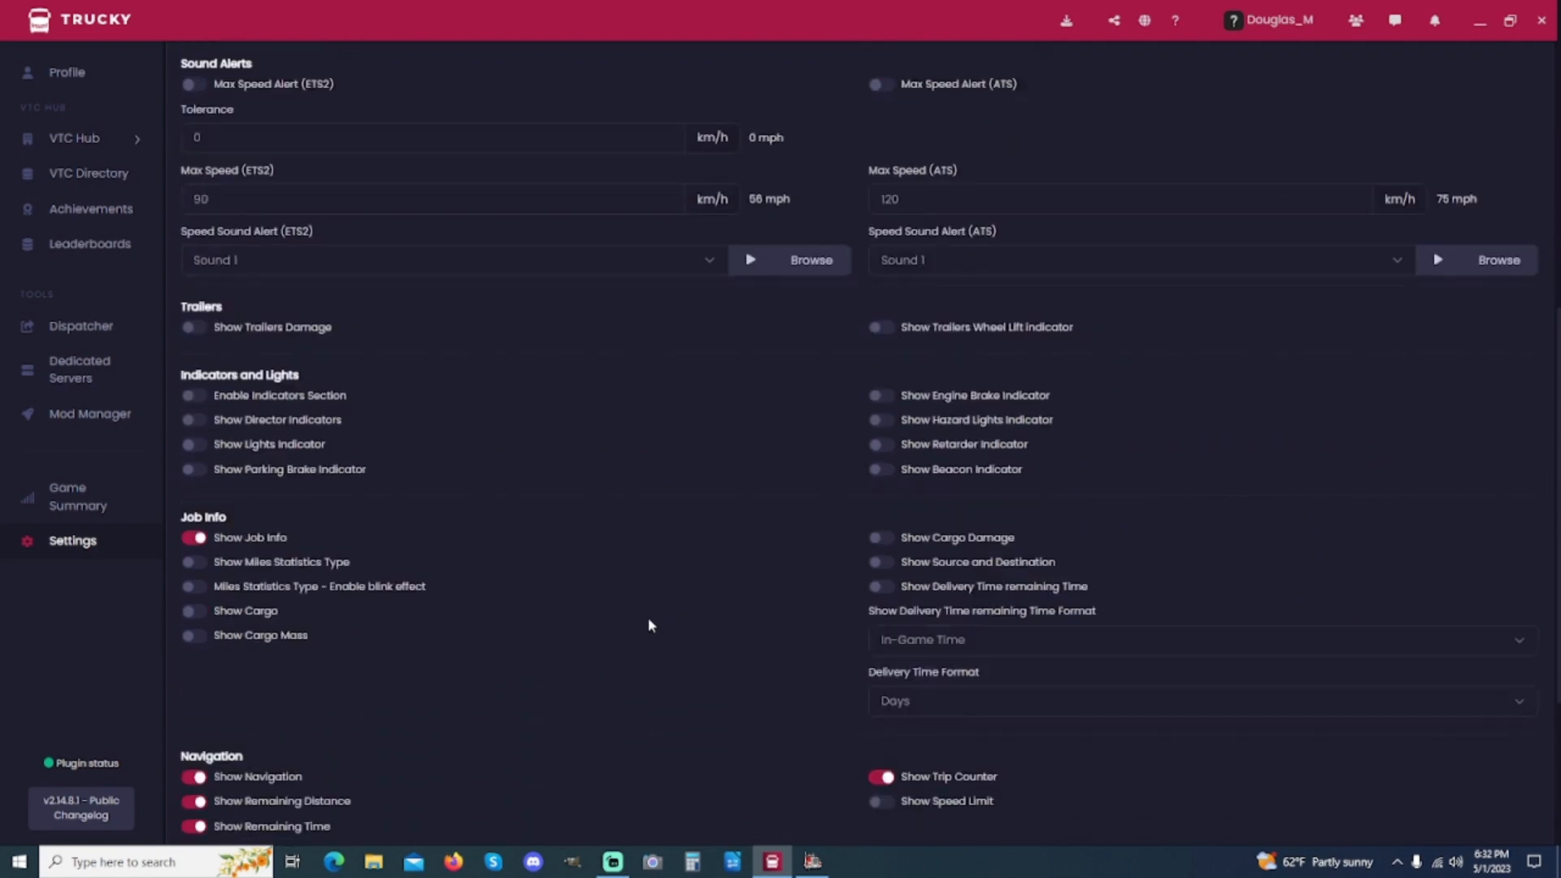
{"action": "scroll", "scroll_direction": "down", "scroll_amount": 3}
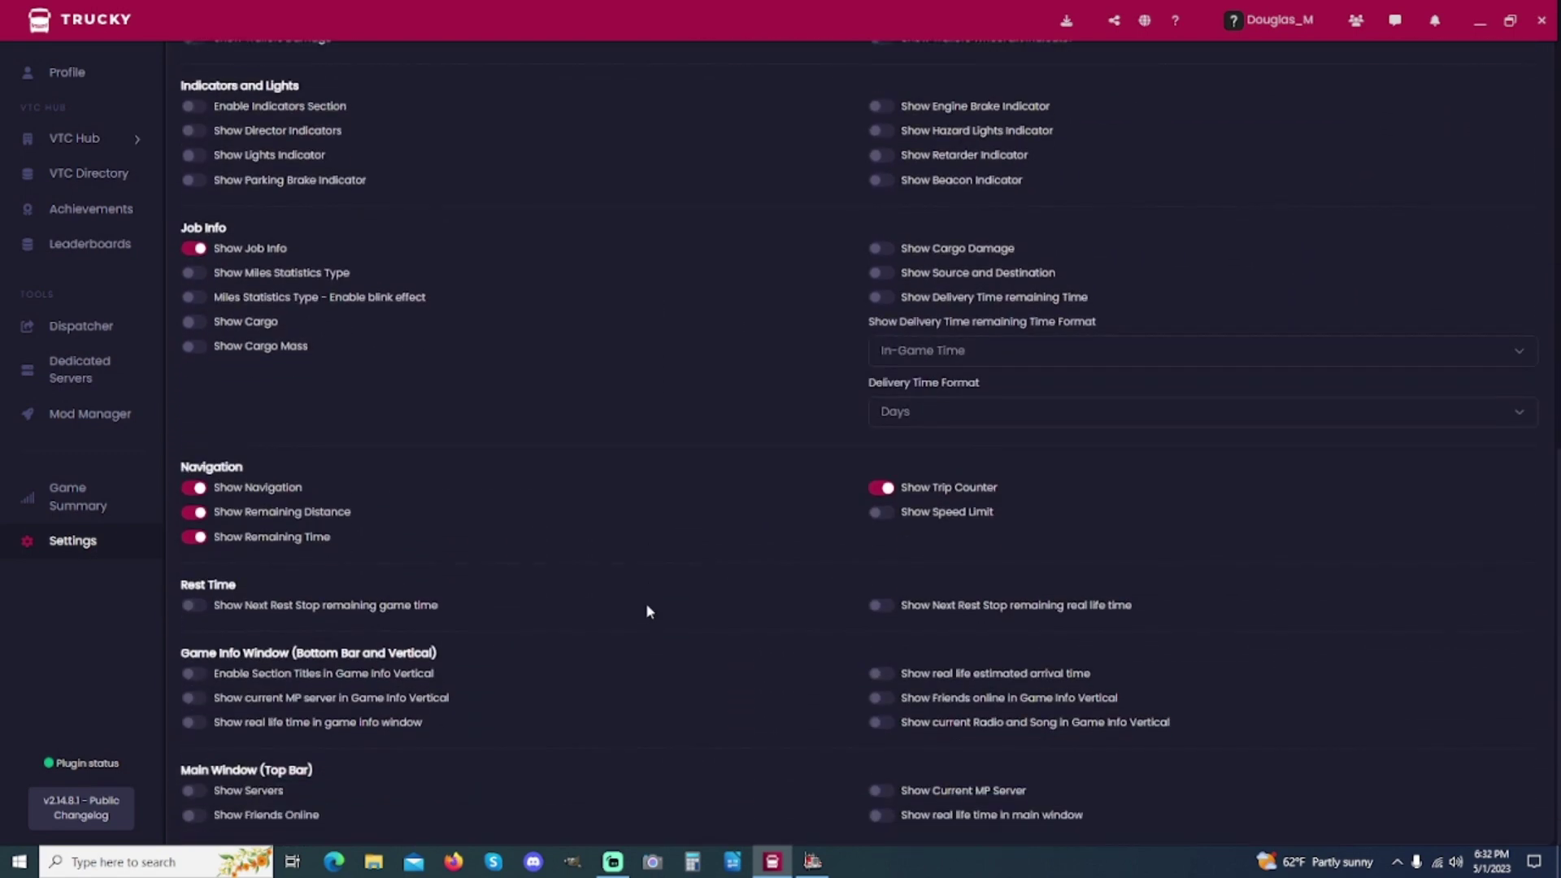
{"action": "scroll", "scroll_direction": "up", "scroll_amount": 3}
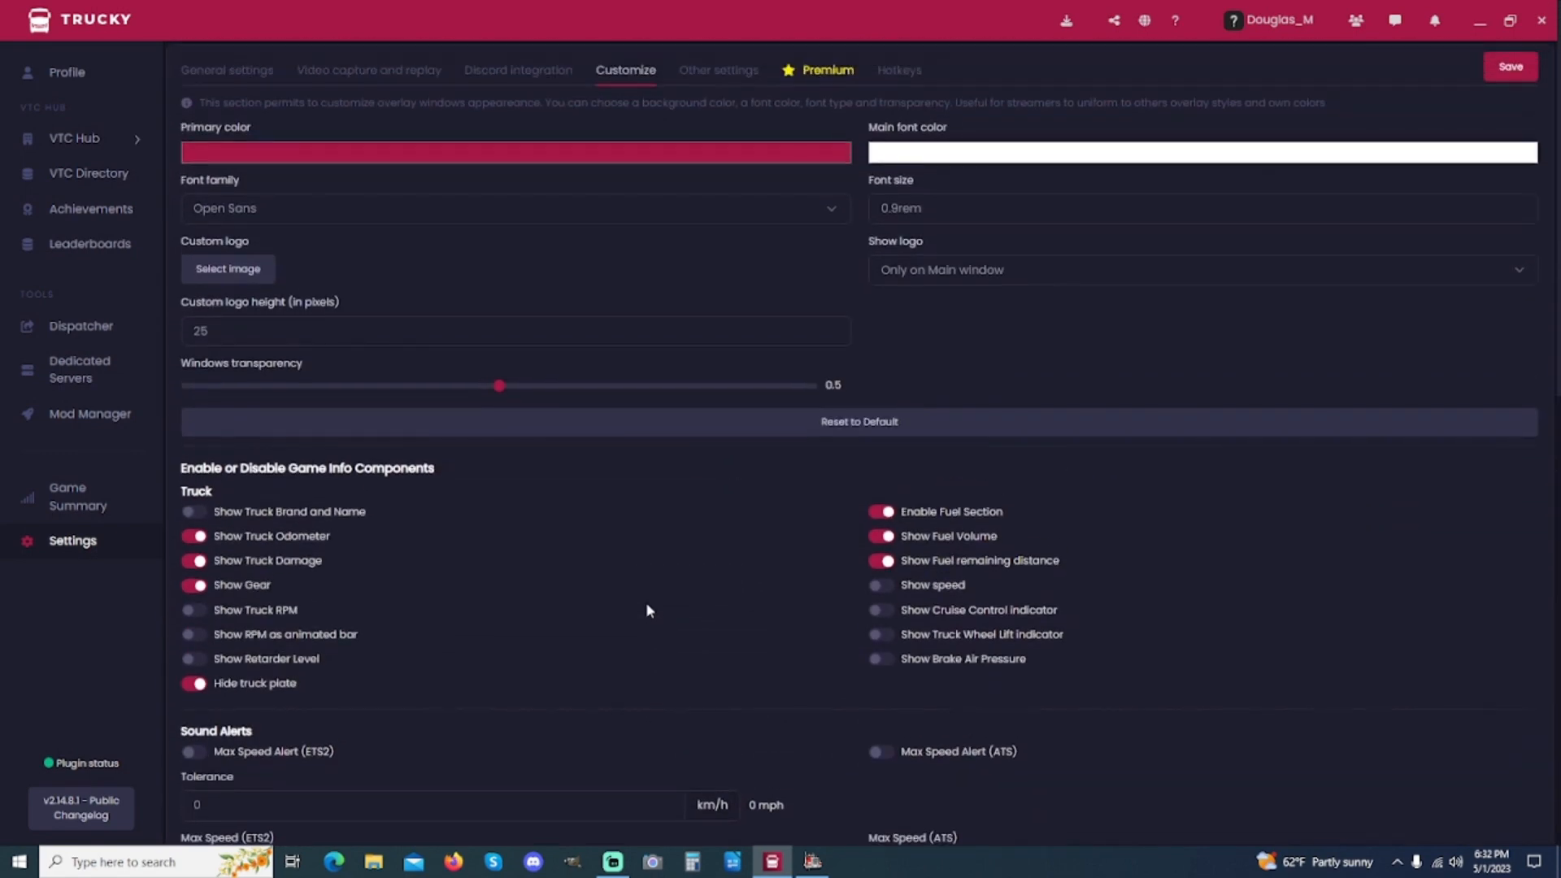
{"action": "mouse_move", "coordinate": [296, 472]}
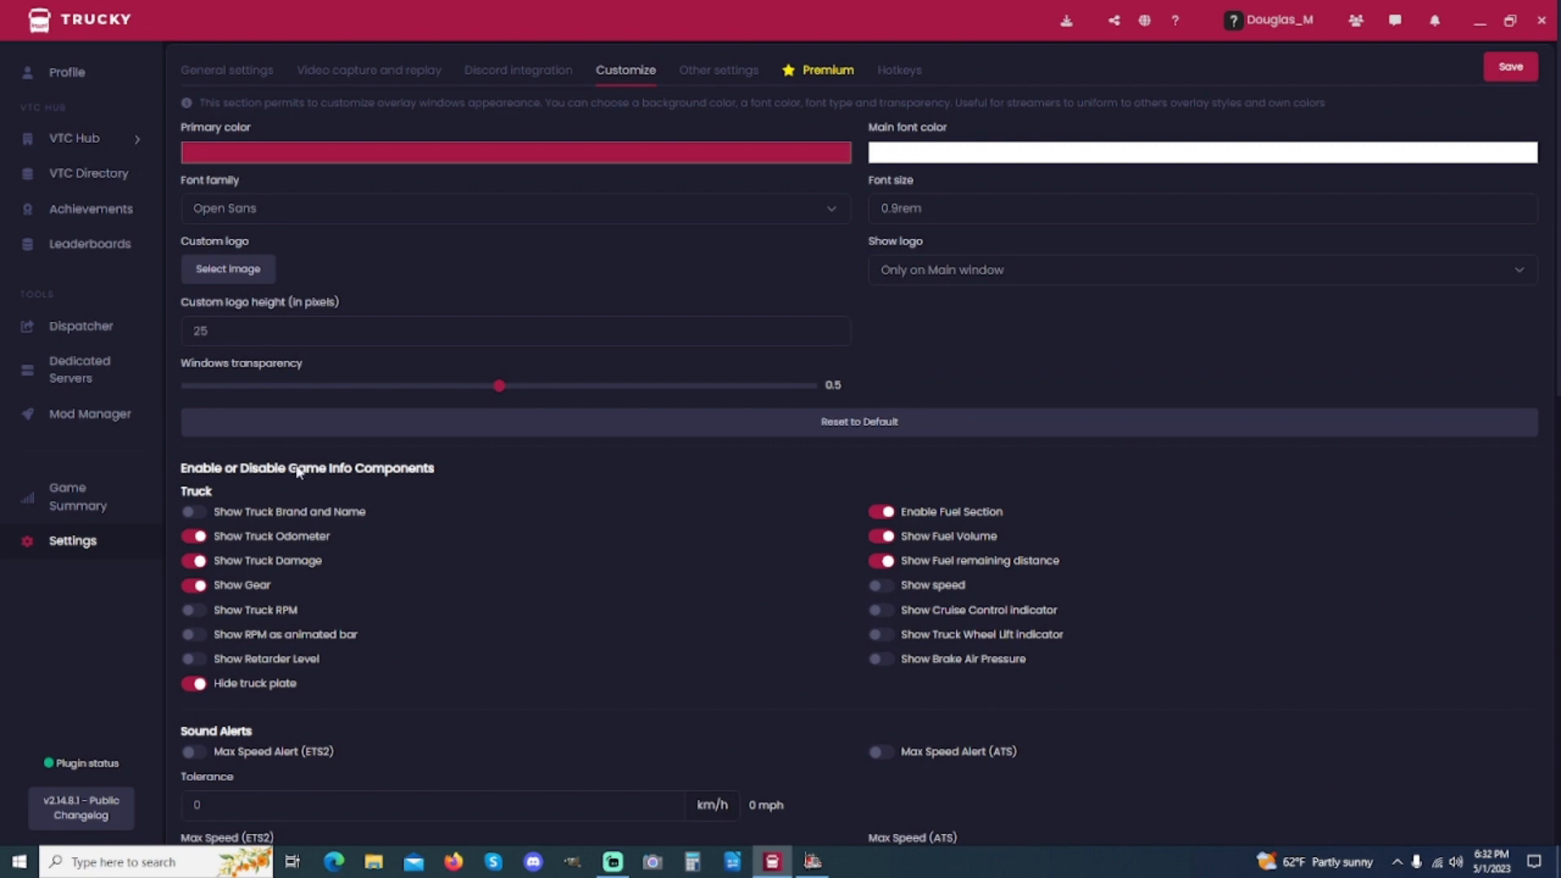
{"action": "mouse_move", "coordinate": [213, 378]}
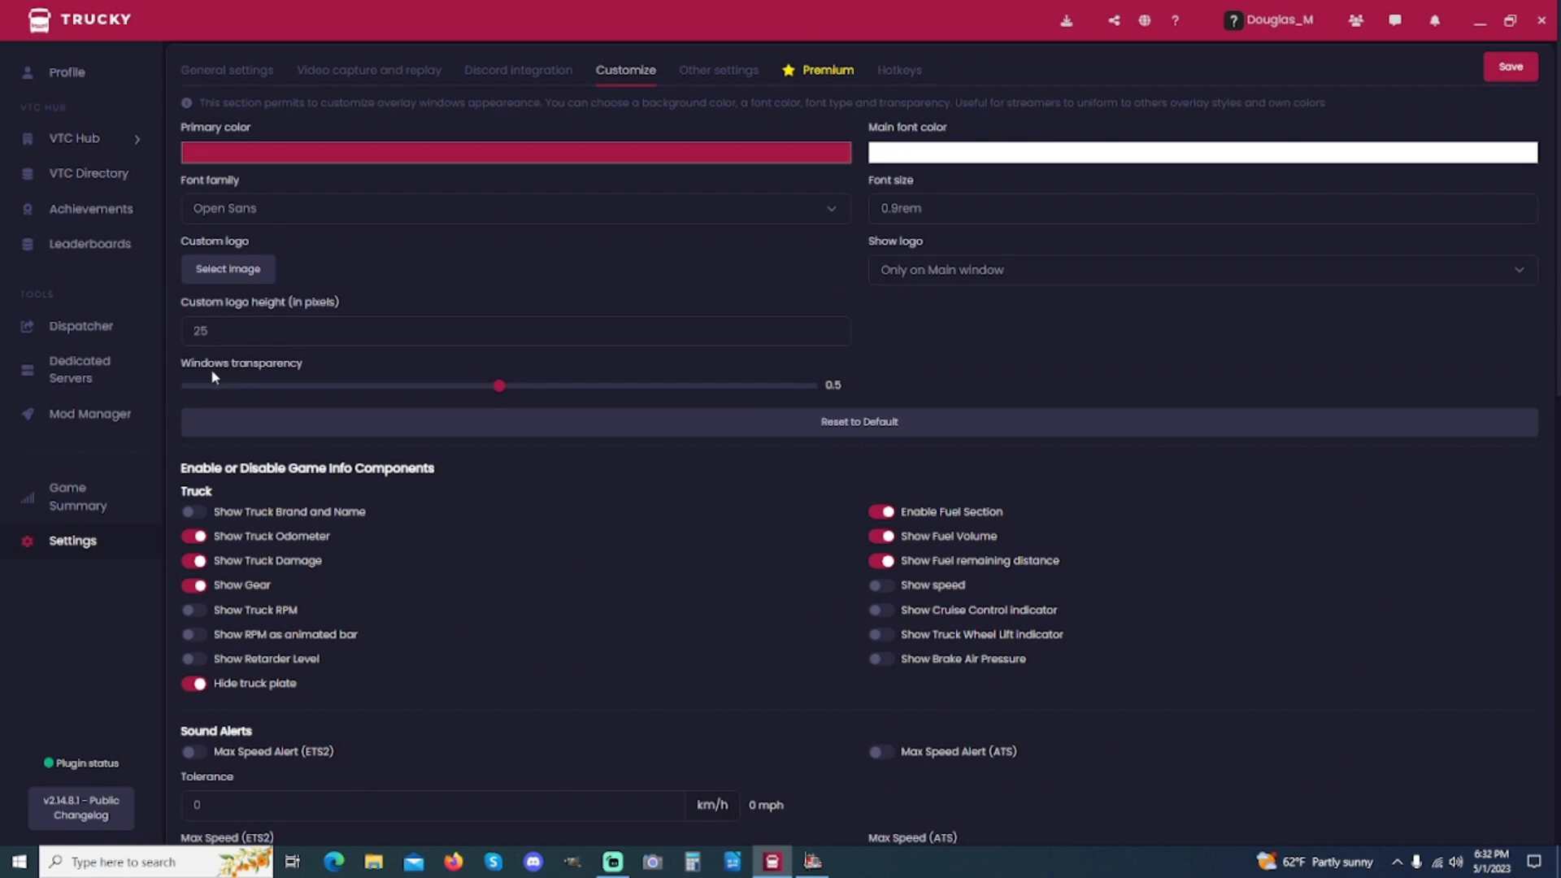
{"action": "mouse_move", "coordinate": [838, 395]}
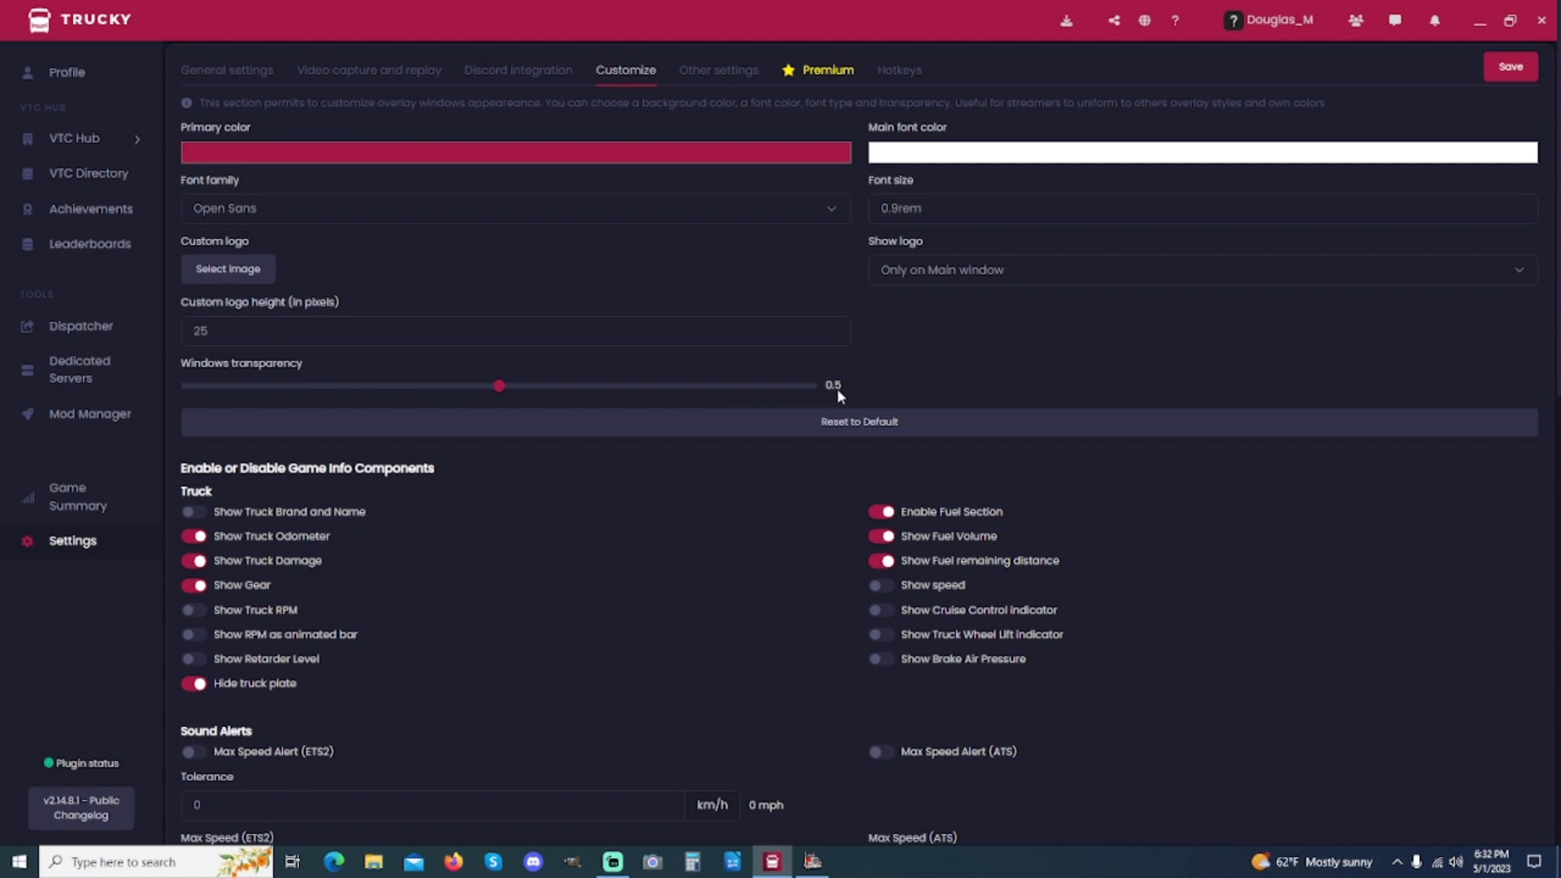
{"action": "mouse_move", "coordinate": [717, 70]}
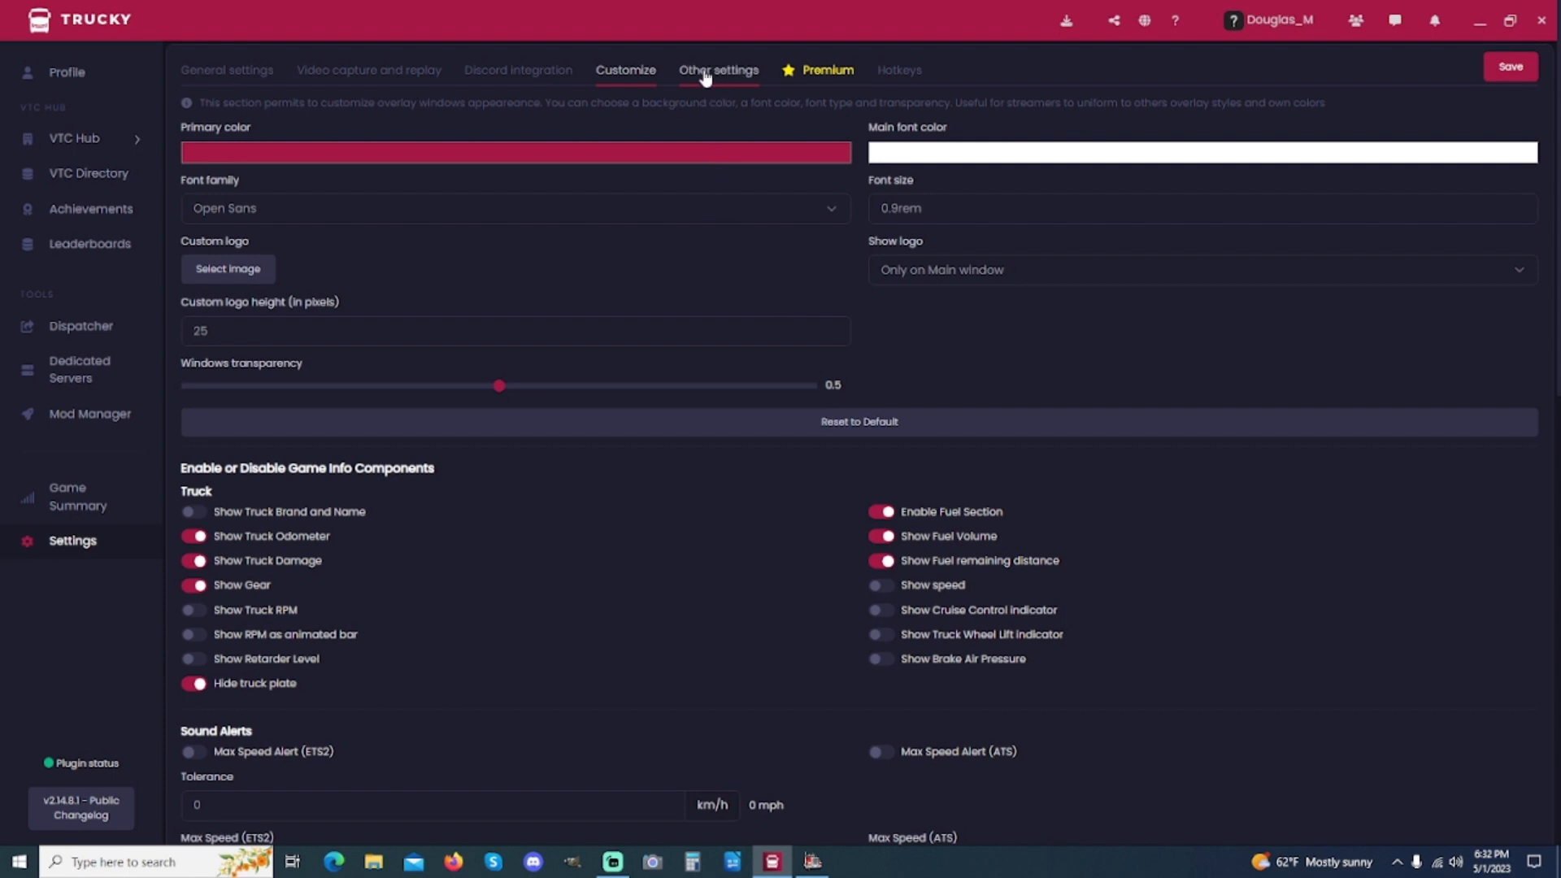
Step: Review the Other settings tab for public transport and radio, then save the settings
{"action": "left_click", "coordinate": [718, 70]}
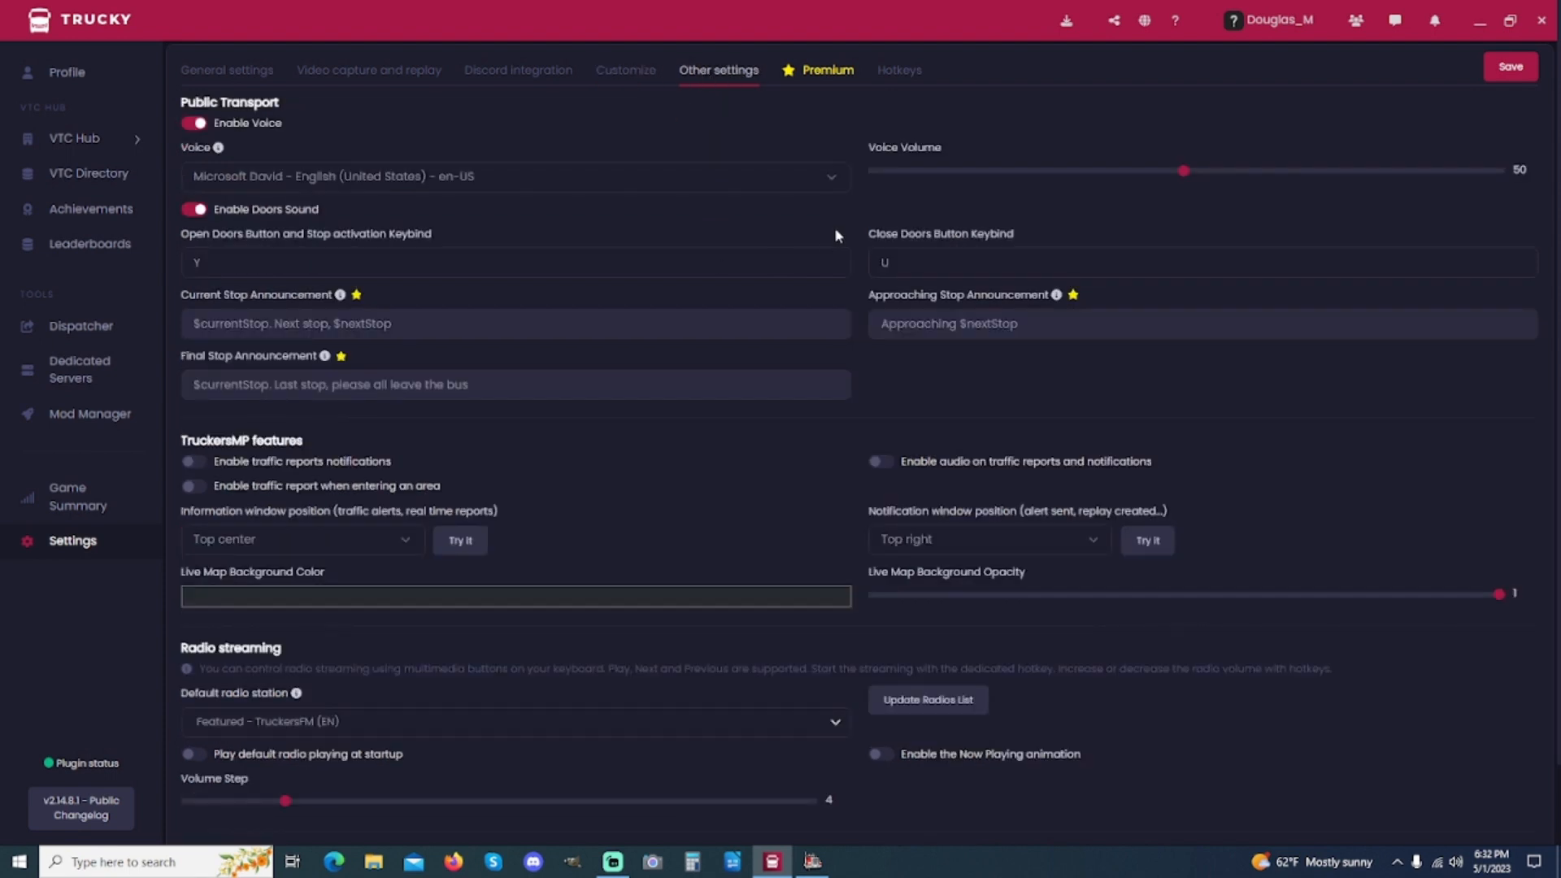
{"action": "scroll", "scroll_direction": "down", "scroll_amount": 3}
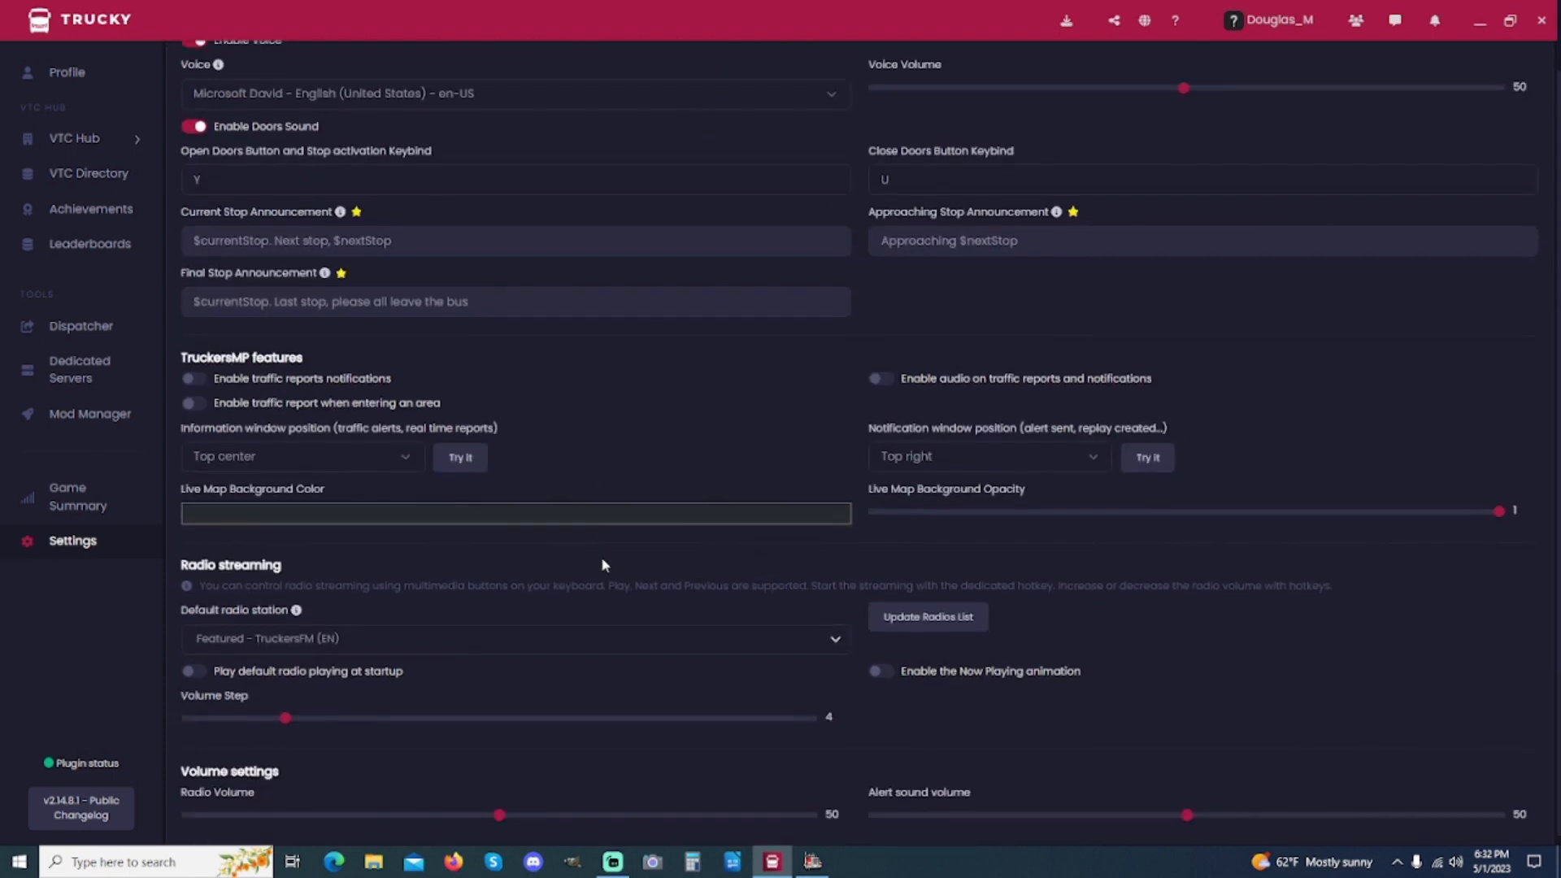
{"action": "scroll", "scroll_direction": "up", "scroll_amount": 3}
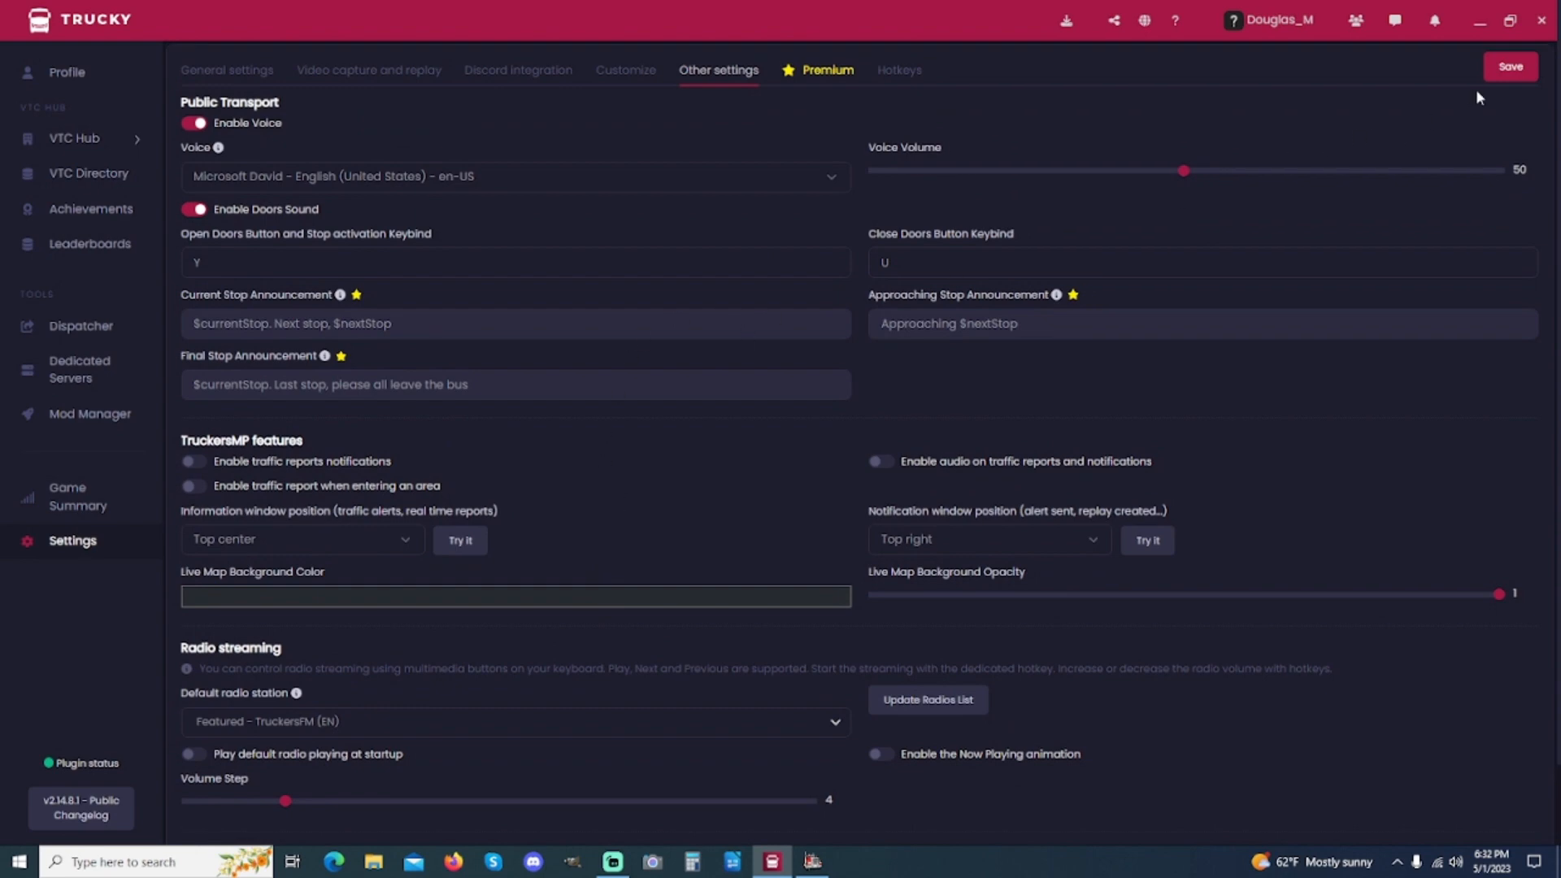
{"action": "left_click", "coordinate": [1509, 66]}
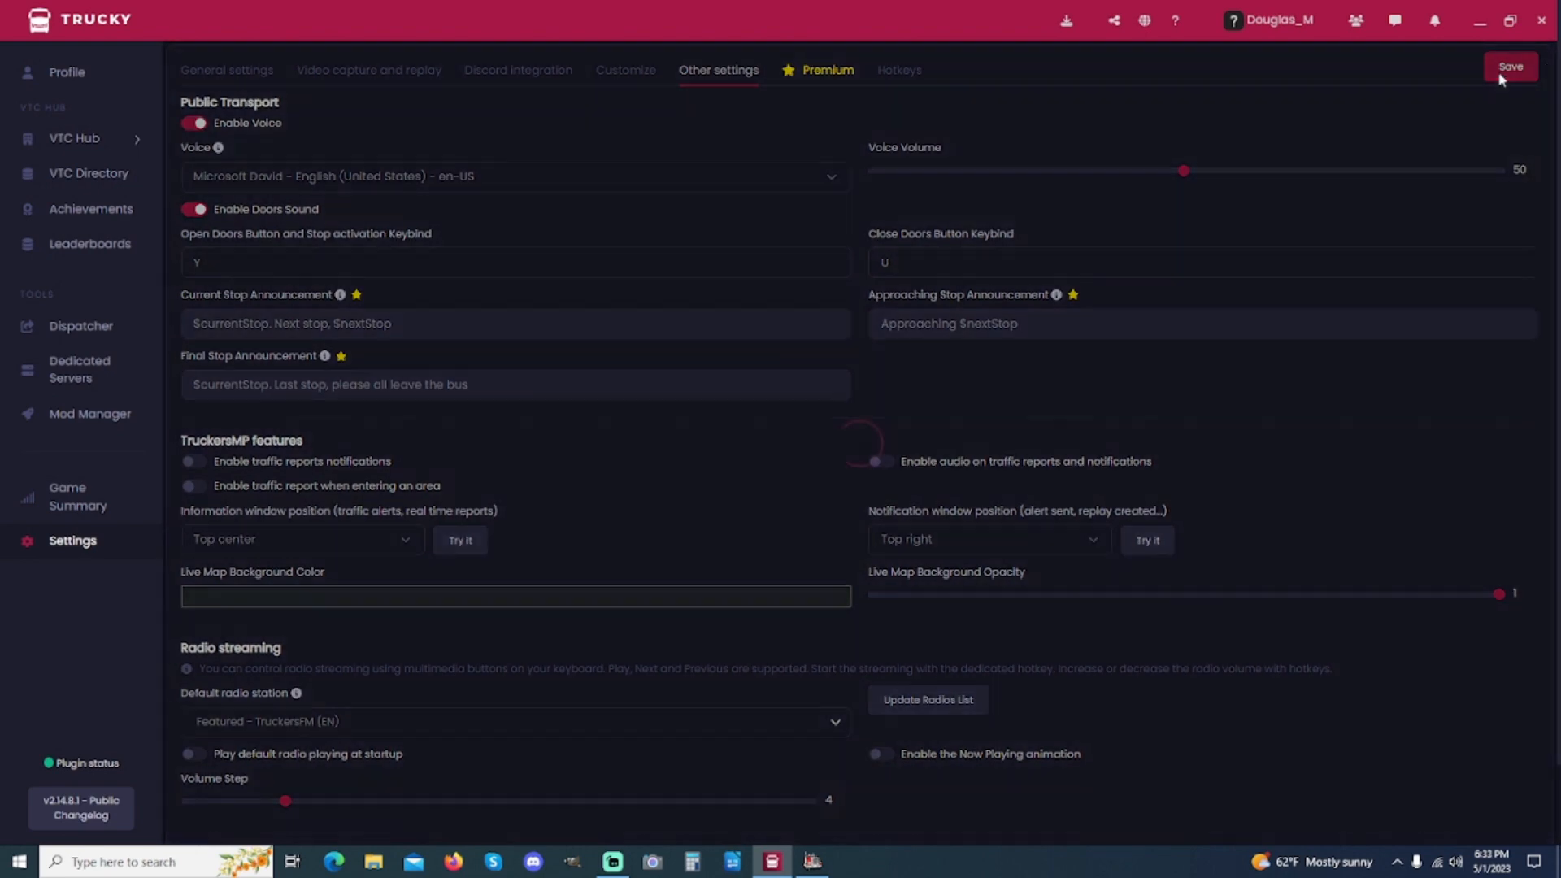
{"action": "left_click", "coordinate": [1509, 67]}
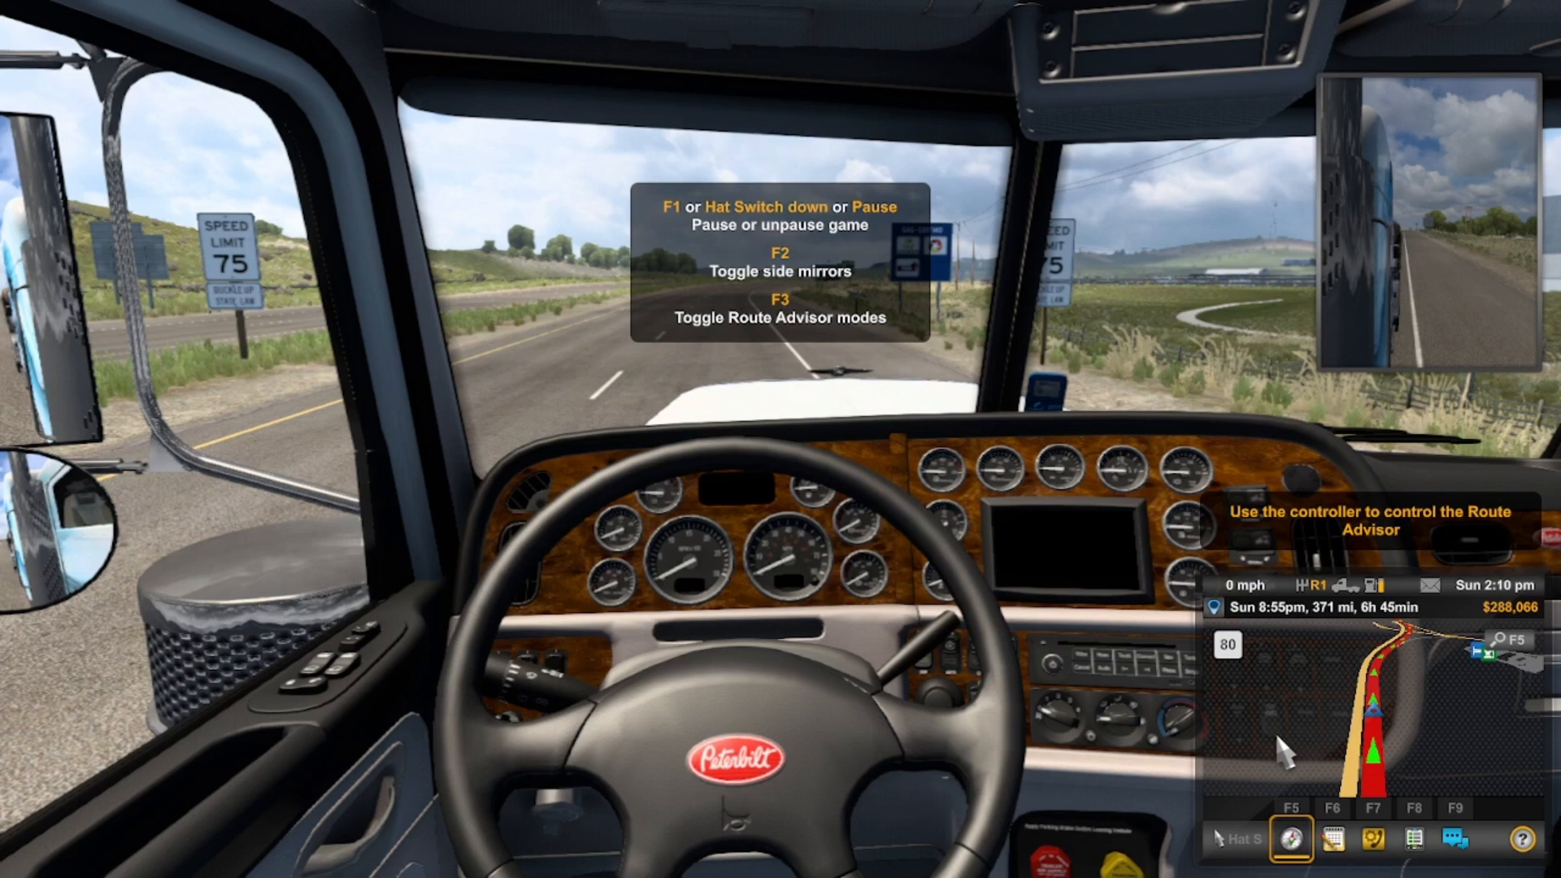
Step: Summon the Trucky overlay in-game with F1, pausing the game
{"action": "key", "text": "F1"}
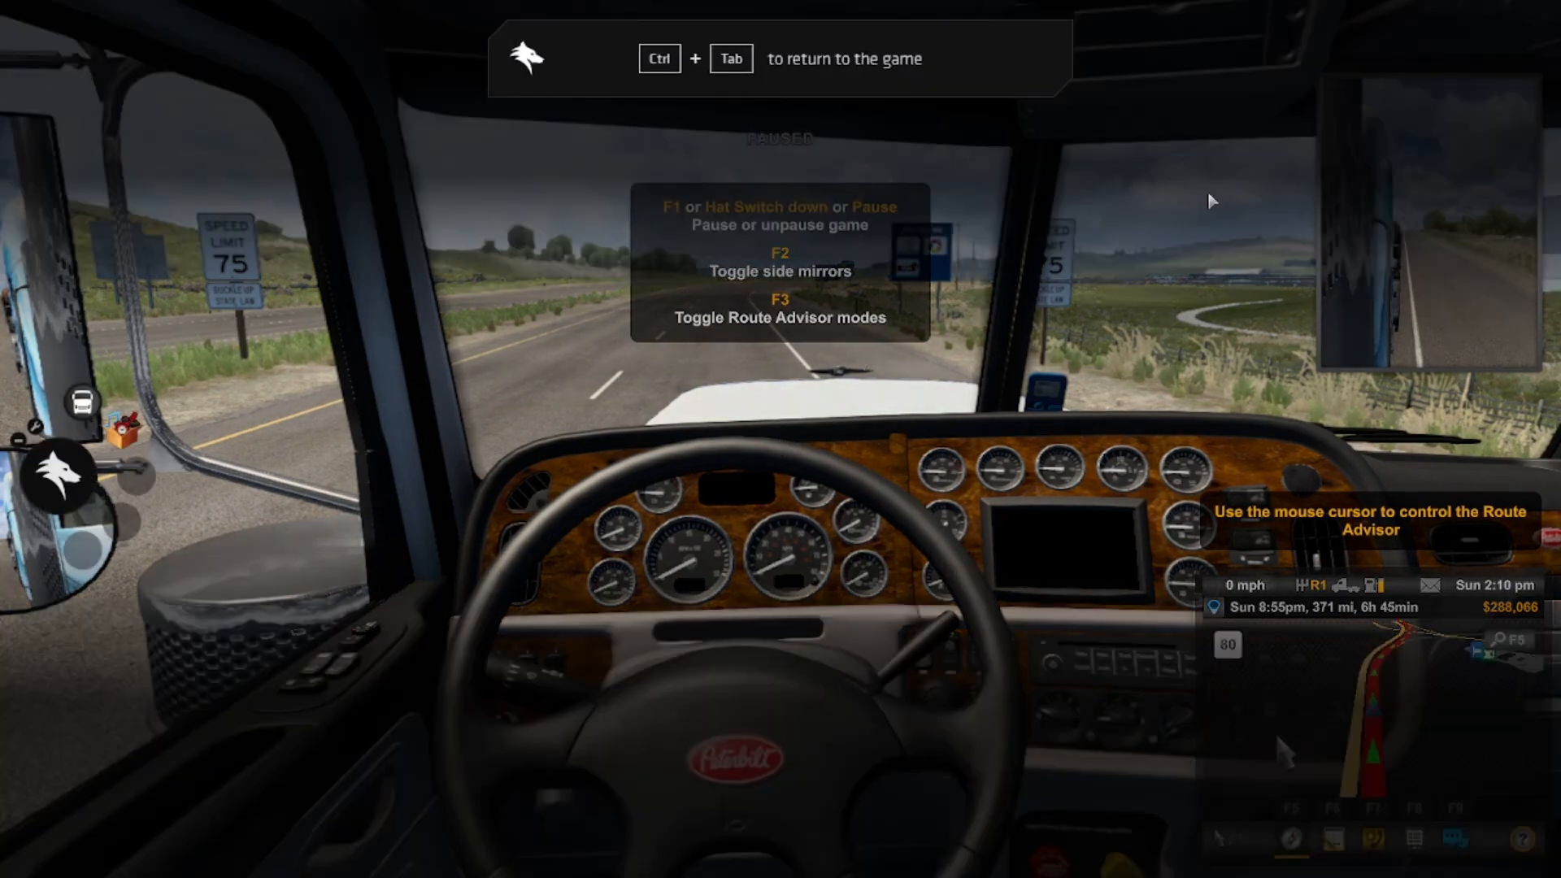
{"action": "mouse_move", "coordinate": [1398, 150]}
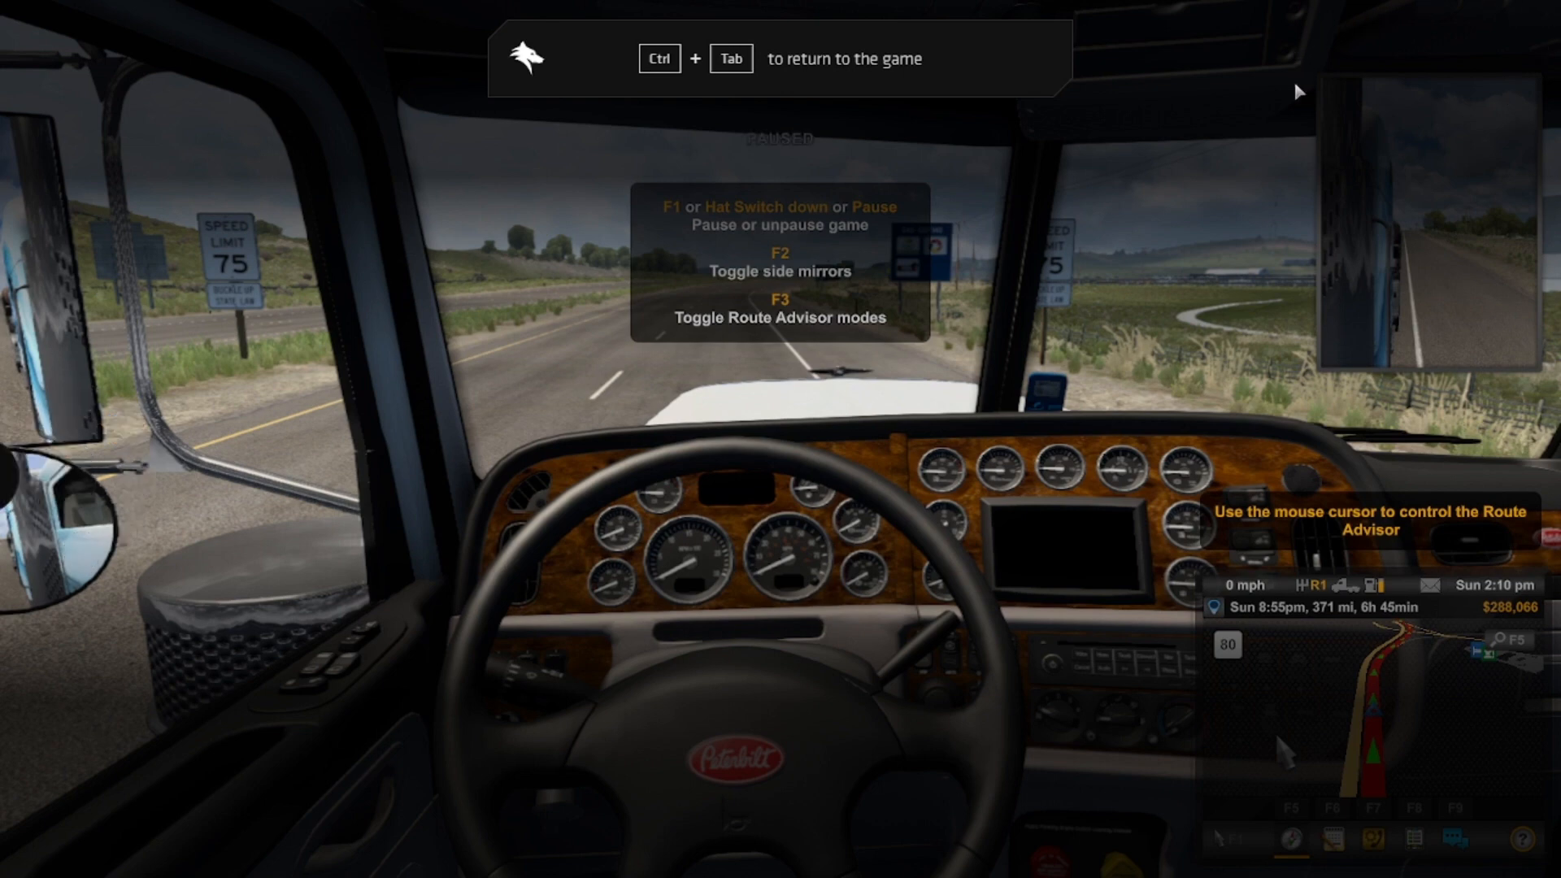
{"action": "mouse_move", "coordinate": [1379, 40]}
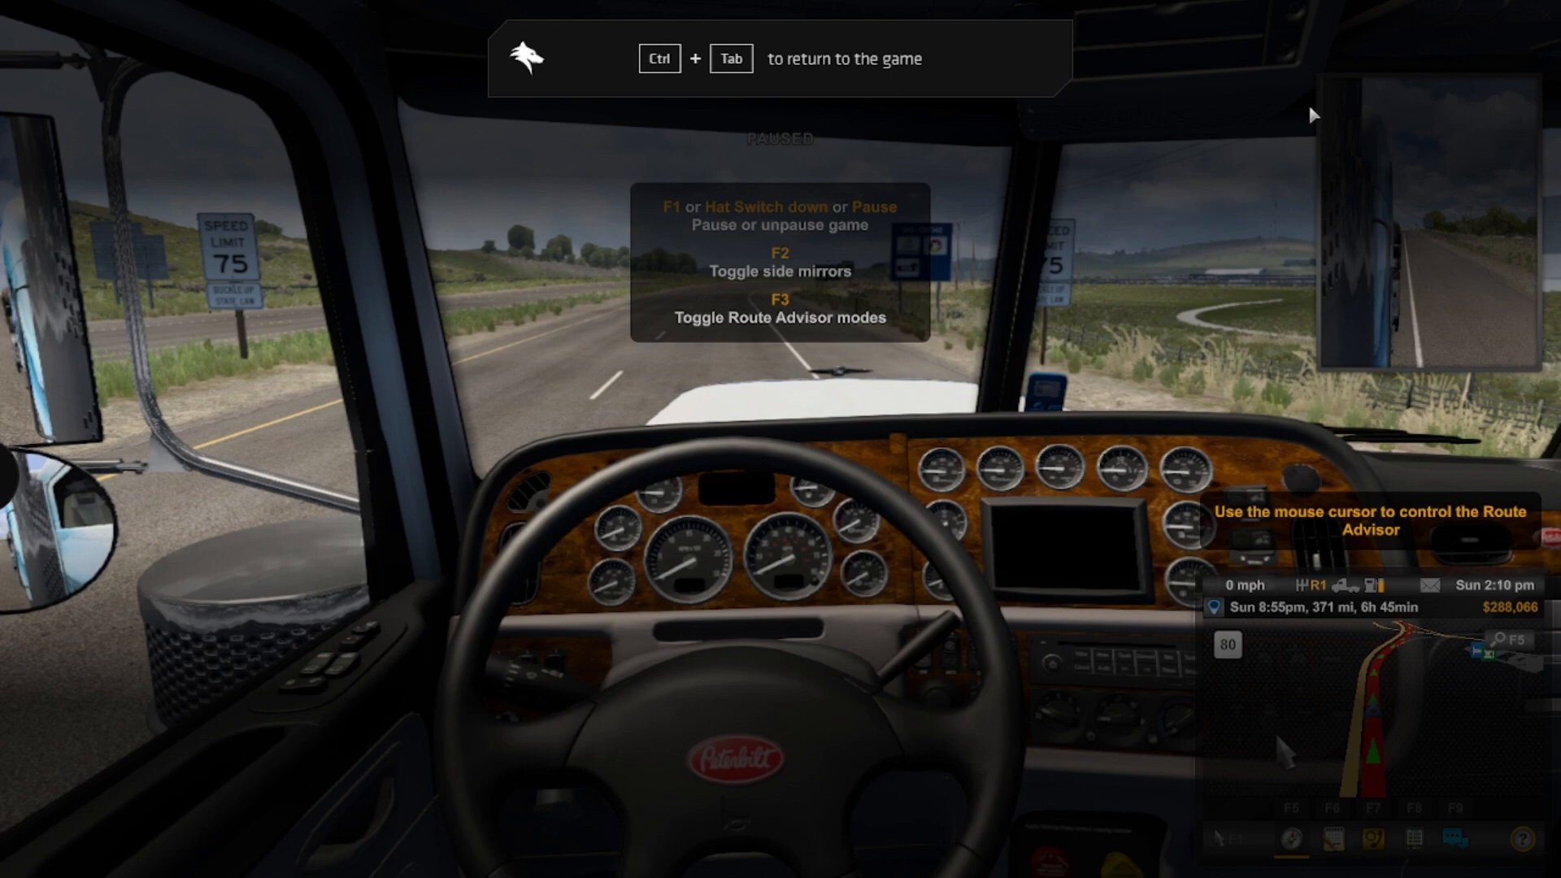
{"action": "mouse_move", "coordinate": [1235, 98]}
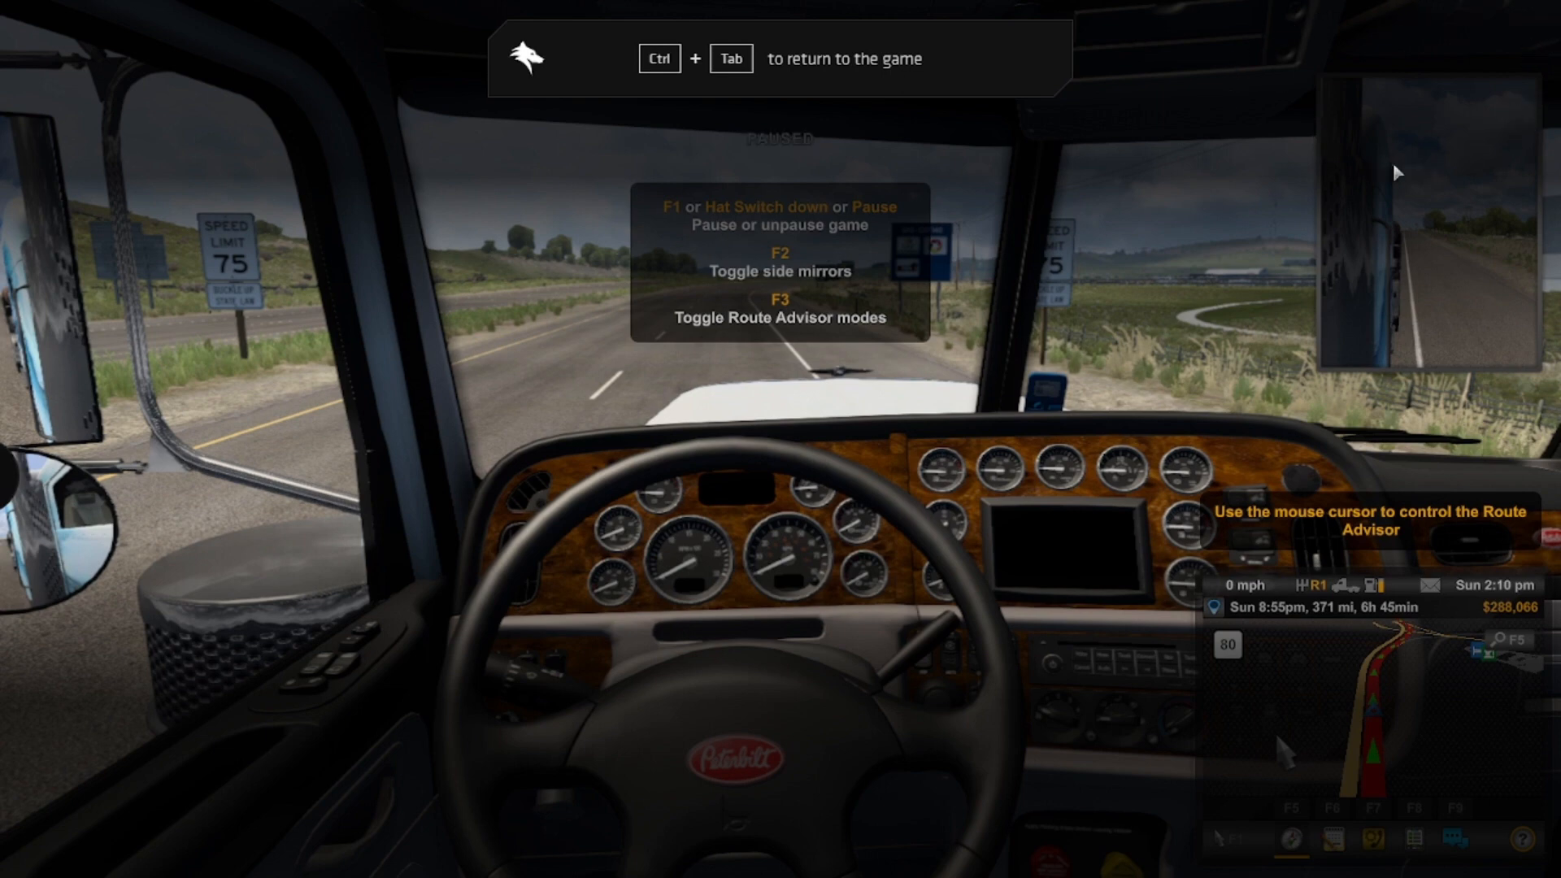
{"action": "mouse_move", "coordinate": [1383, 105]}
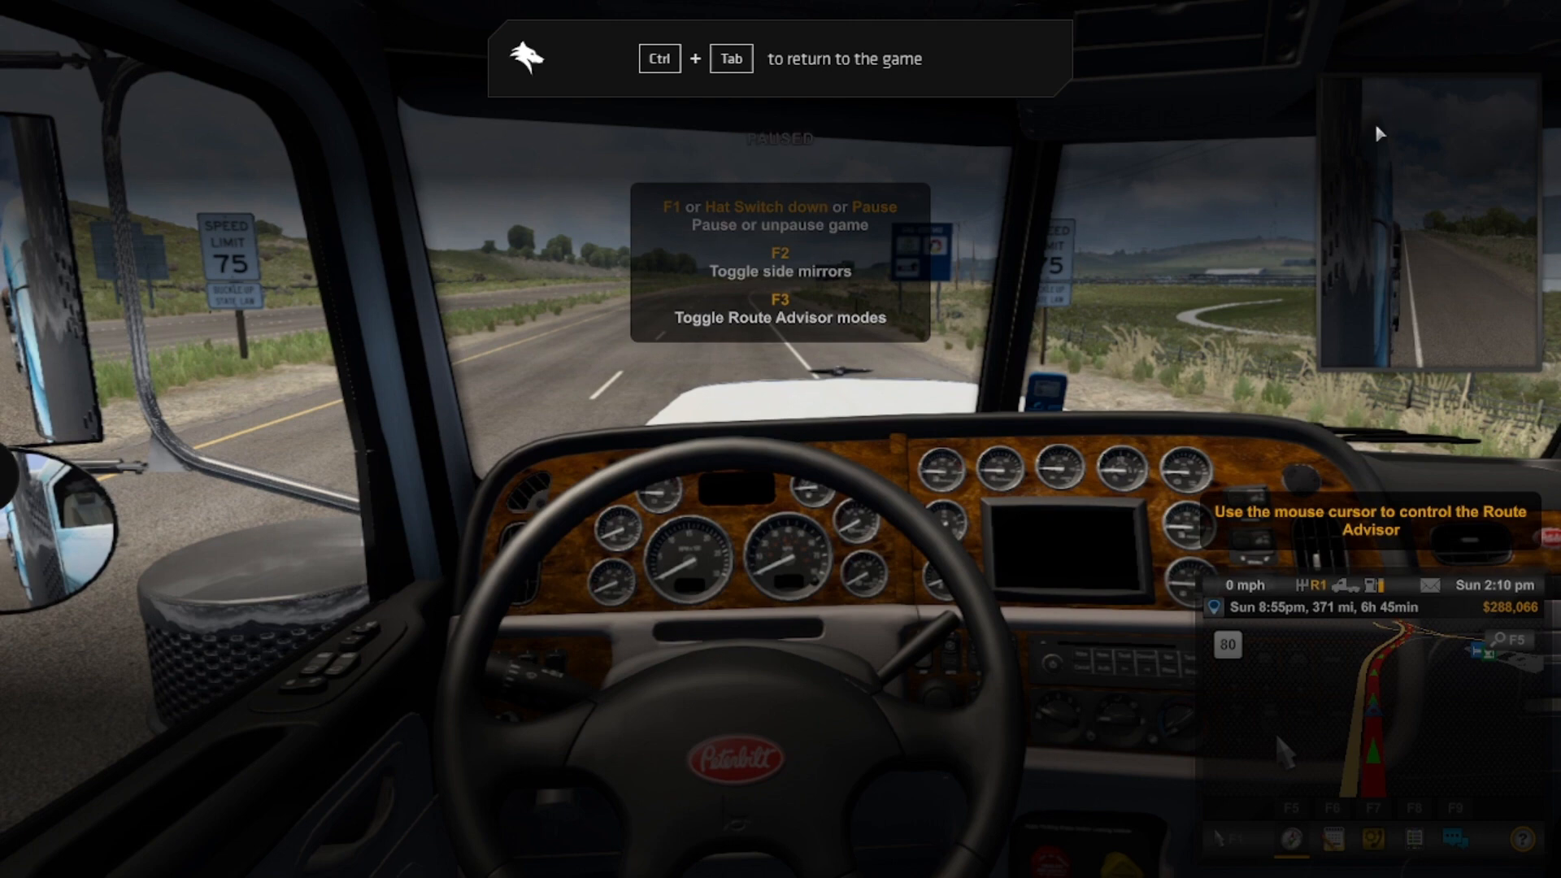
{"action": "mouse_move", "coordinate": [1431, 8]}
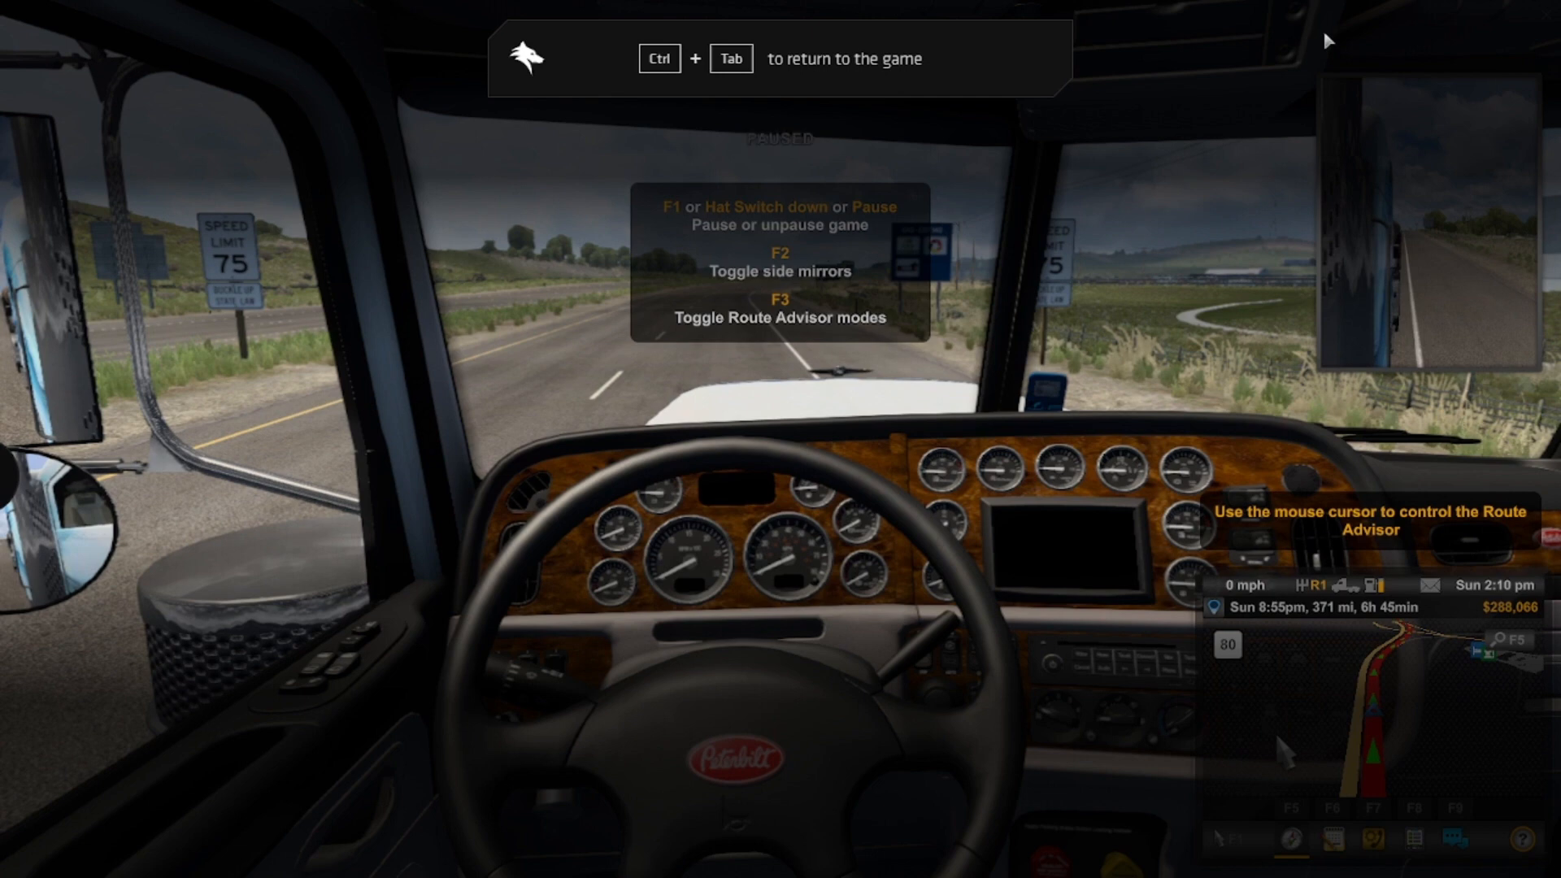
{"action": "mouse_move", "coordinate": [1553, 134]}
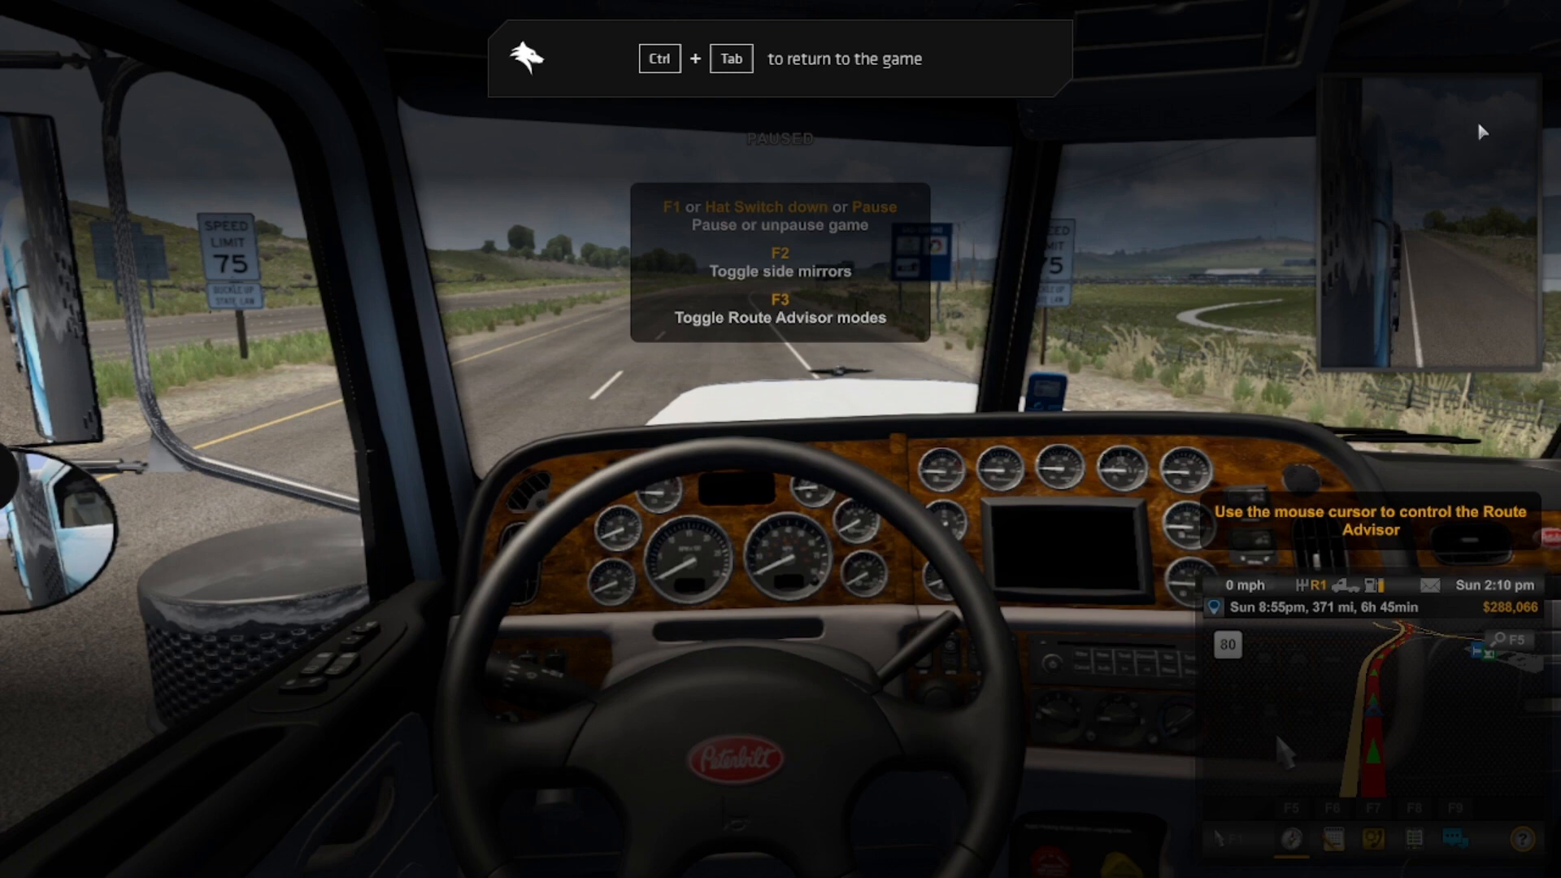
{"action": "mouse_move", "coordinate": [1434, 65]}
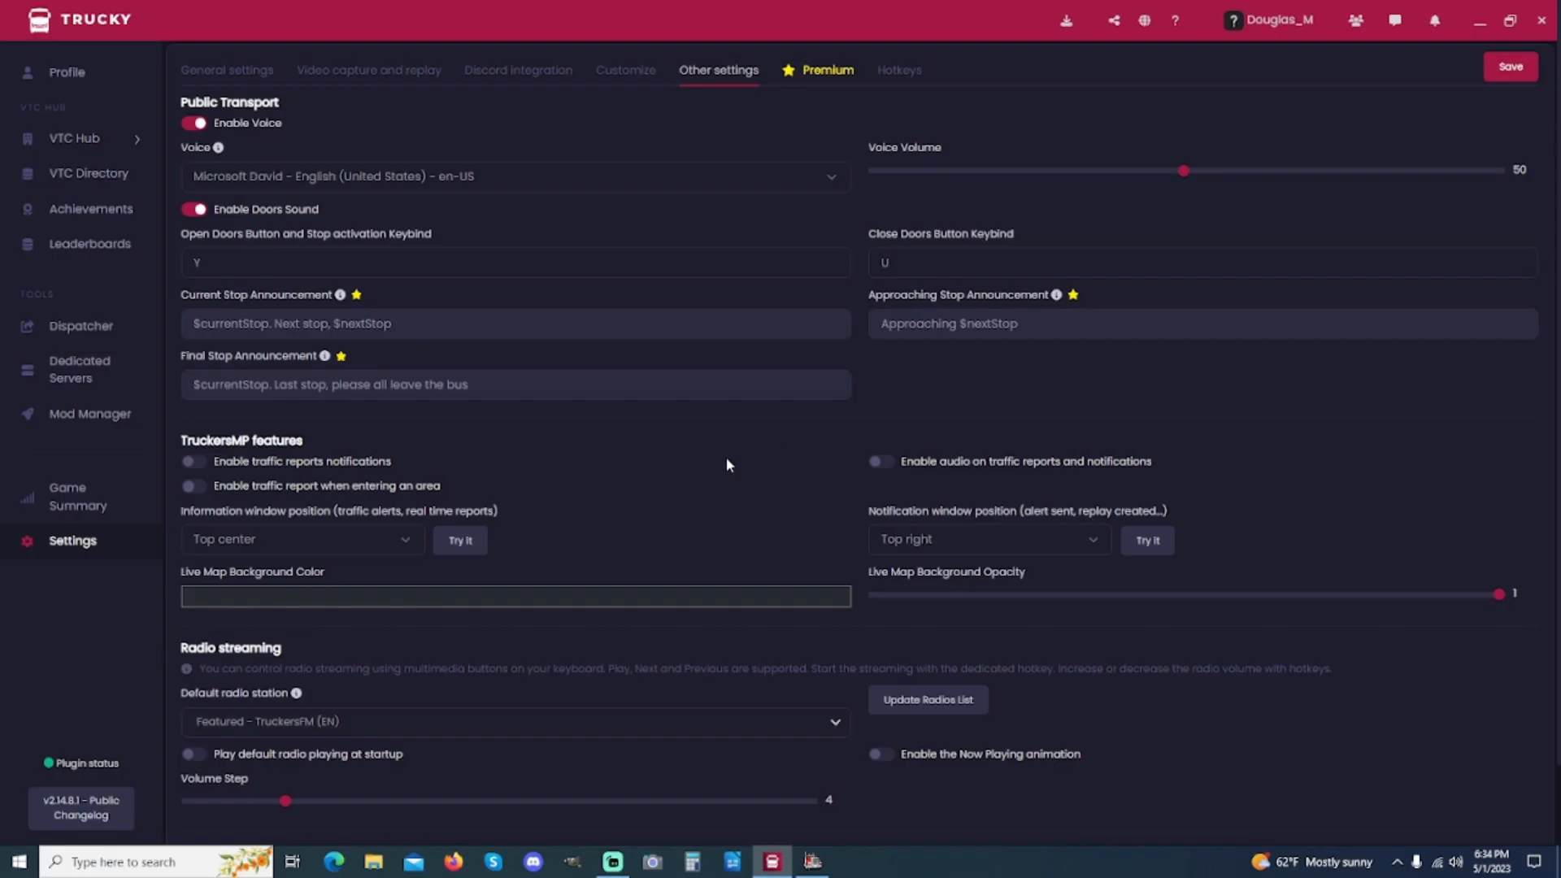
{"action": "mouse_move", "coordinate": [78, 506]}
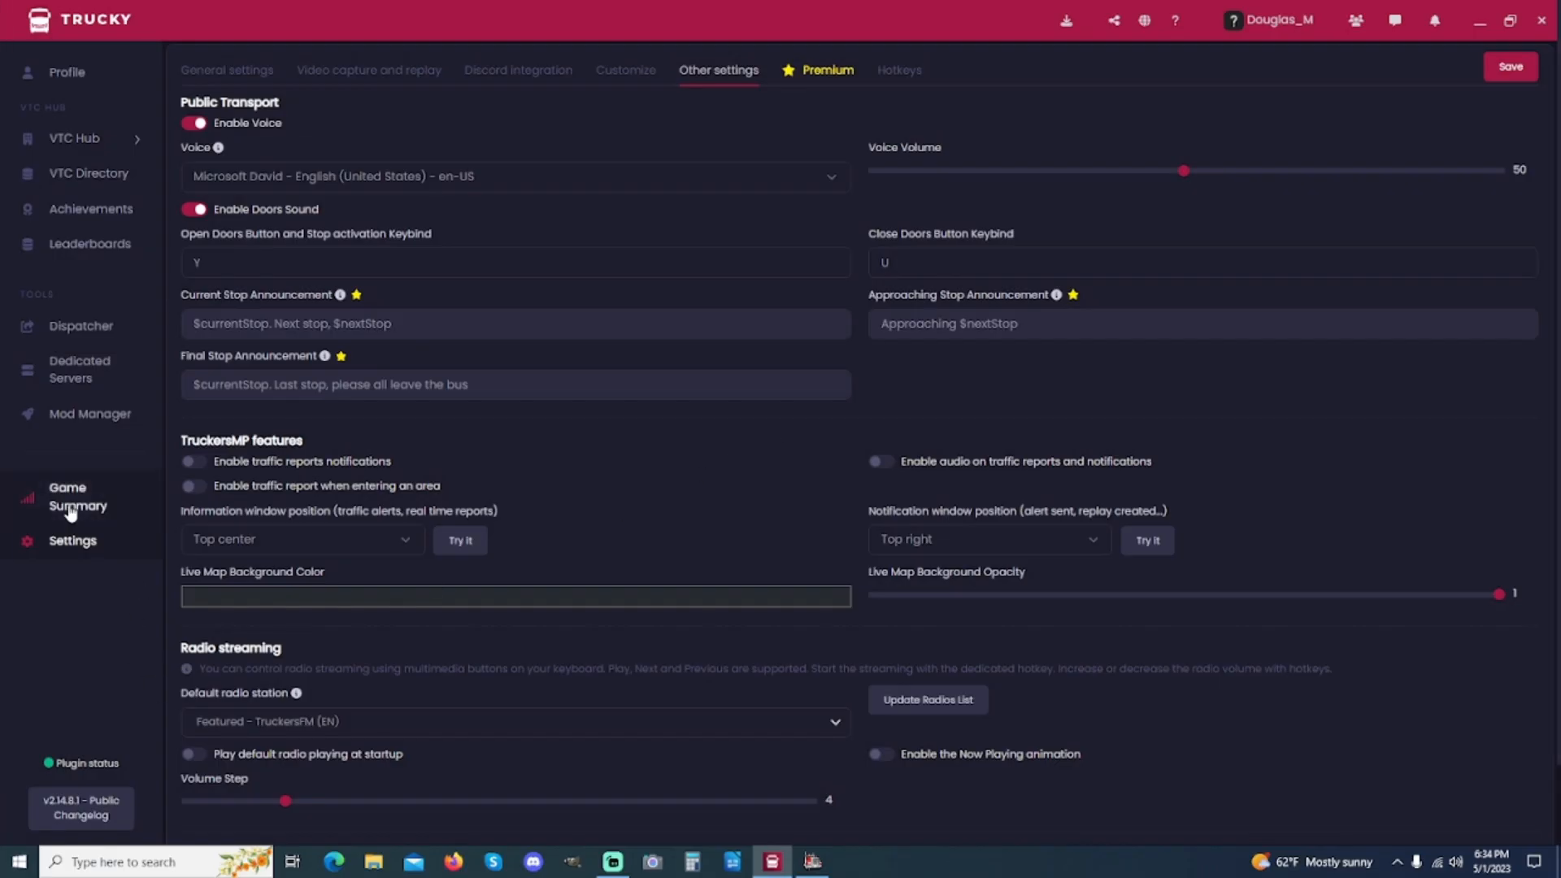
{"action": "left_click", "coordinate": [76, 496]}
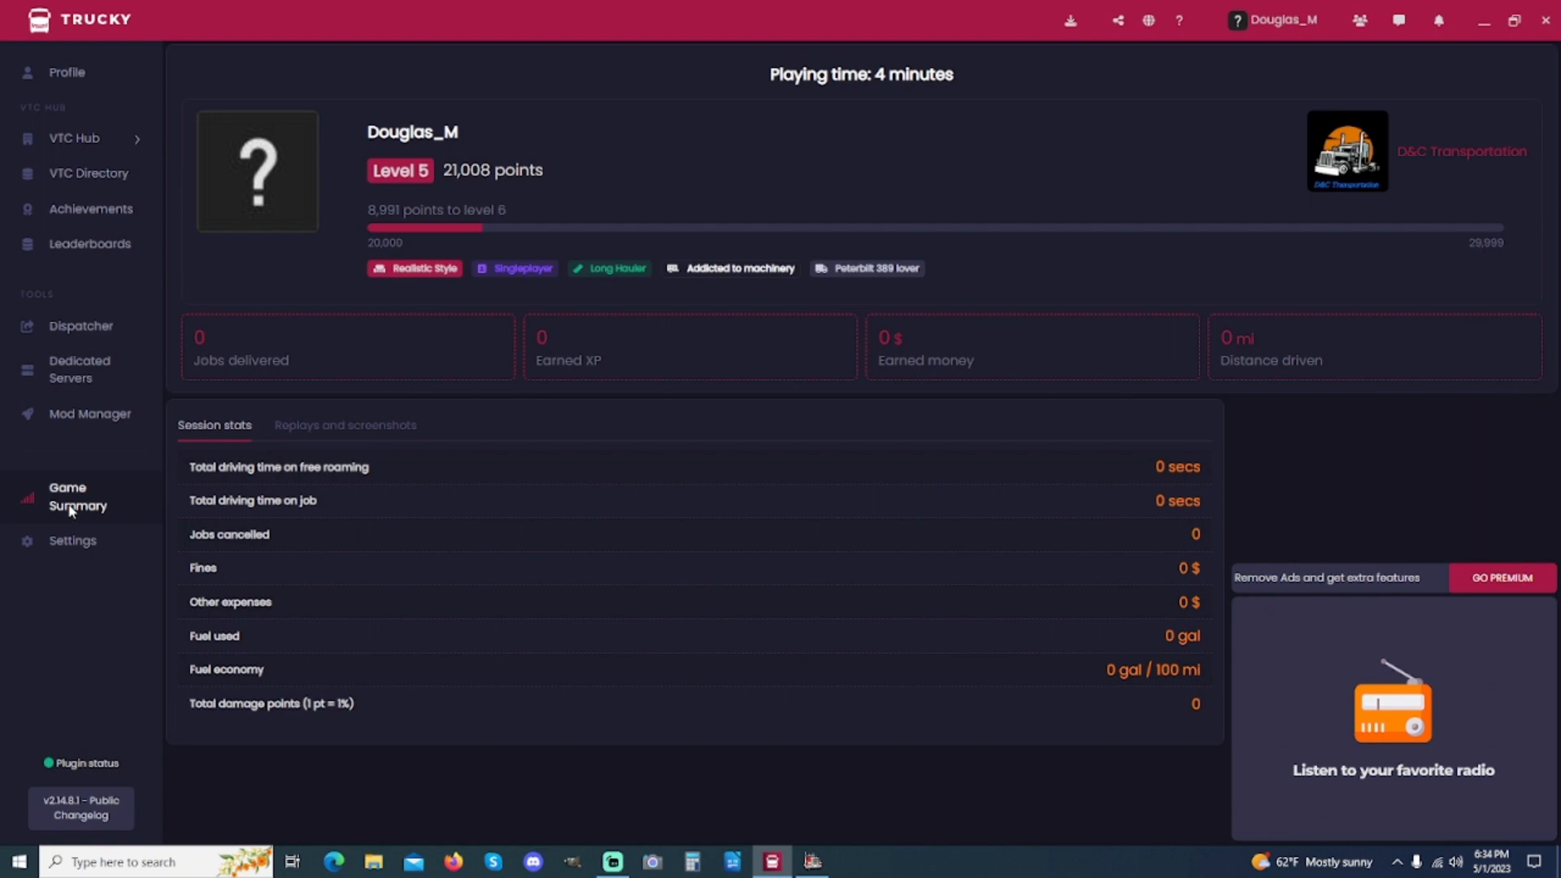
{"action": "mouse_move", "coordinate": [243, 371]}
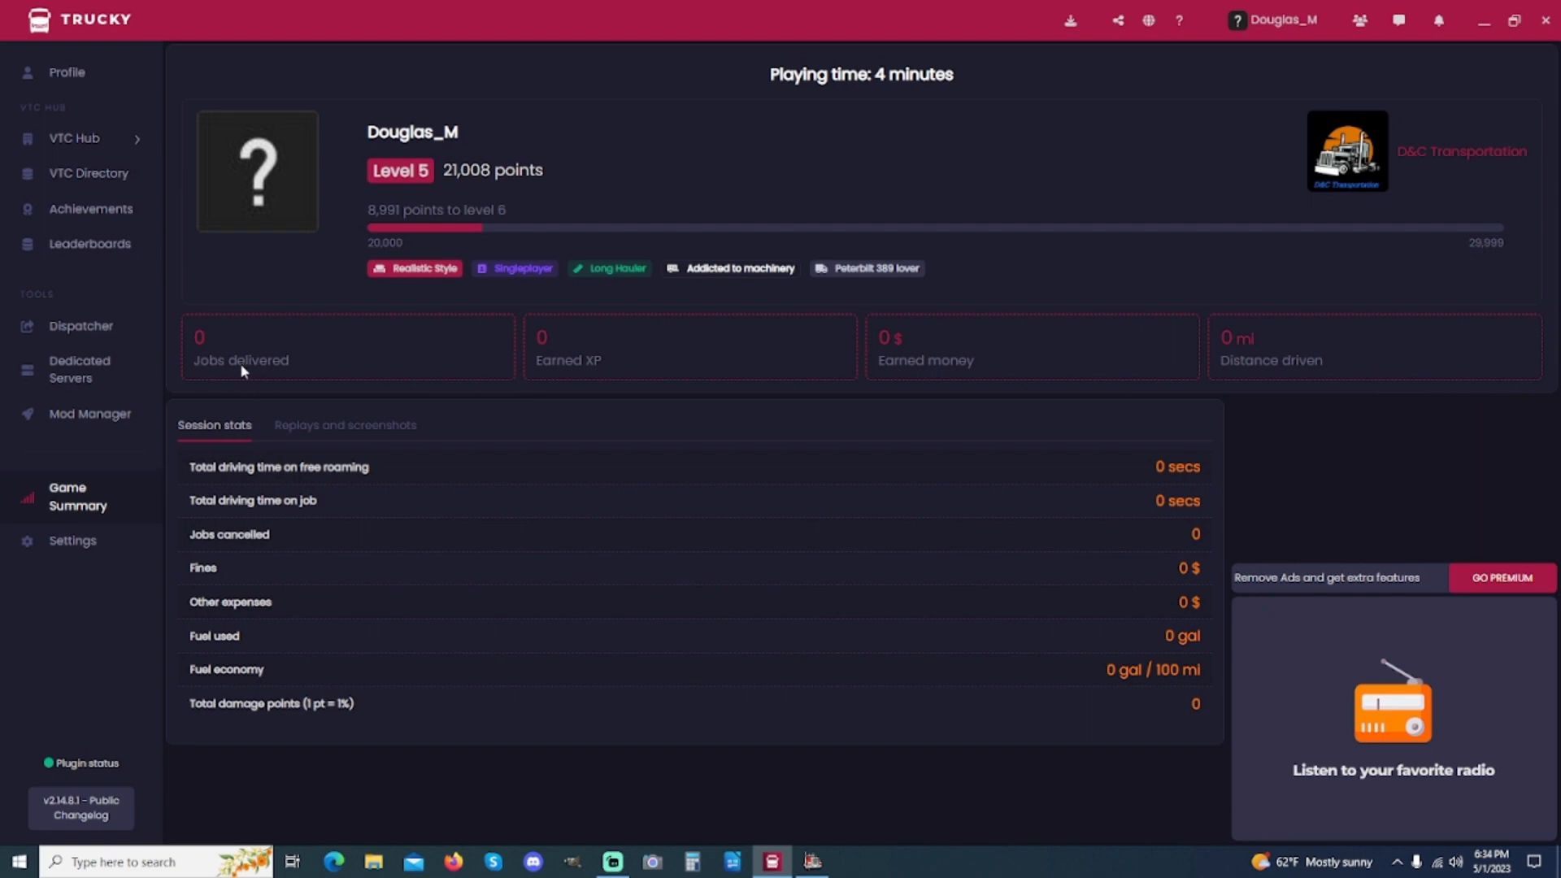
{"action": "mouse_move", "coordinate": [456, 645]}
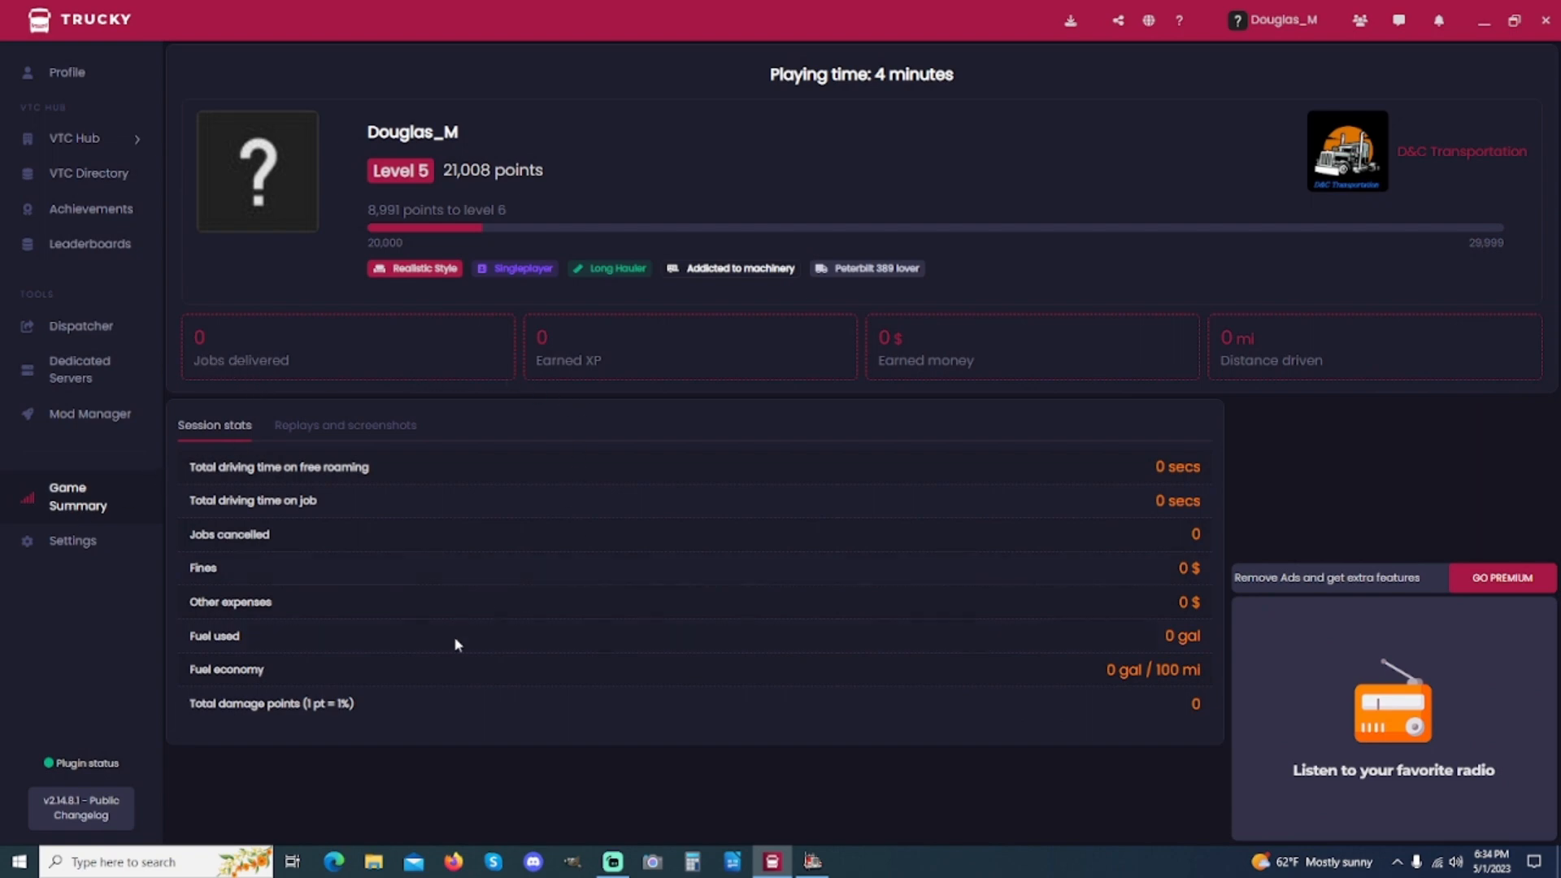
{"action": "left_click", "coordinate": [67, 72]}
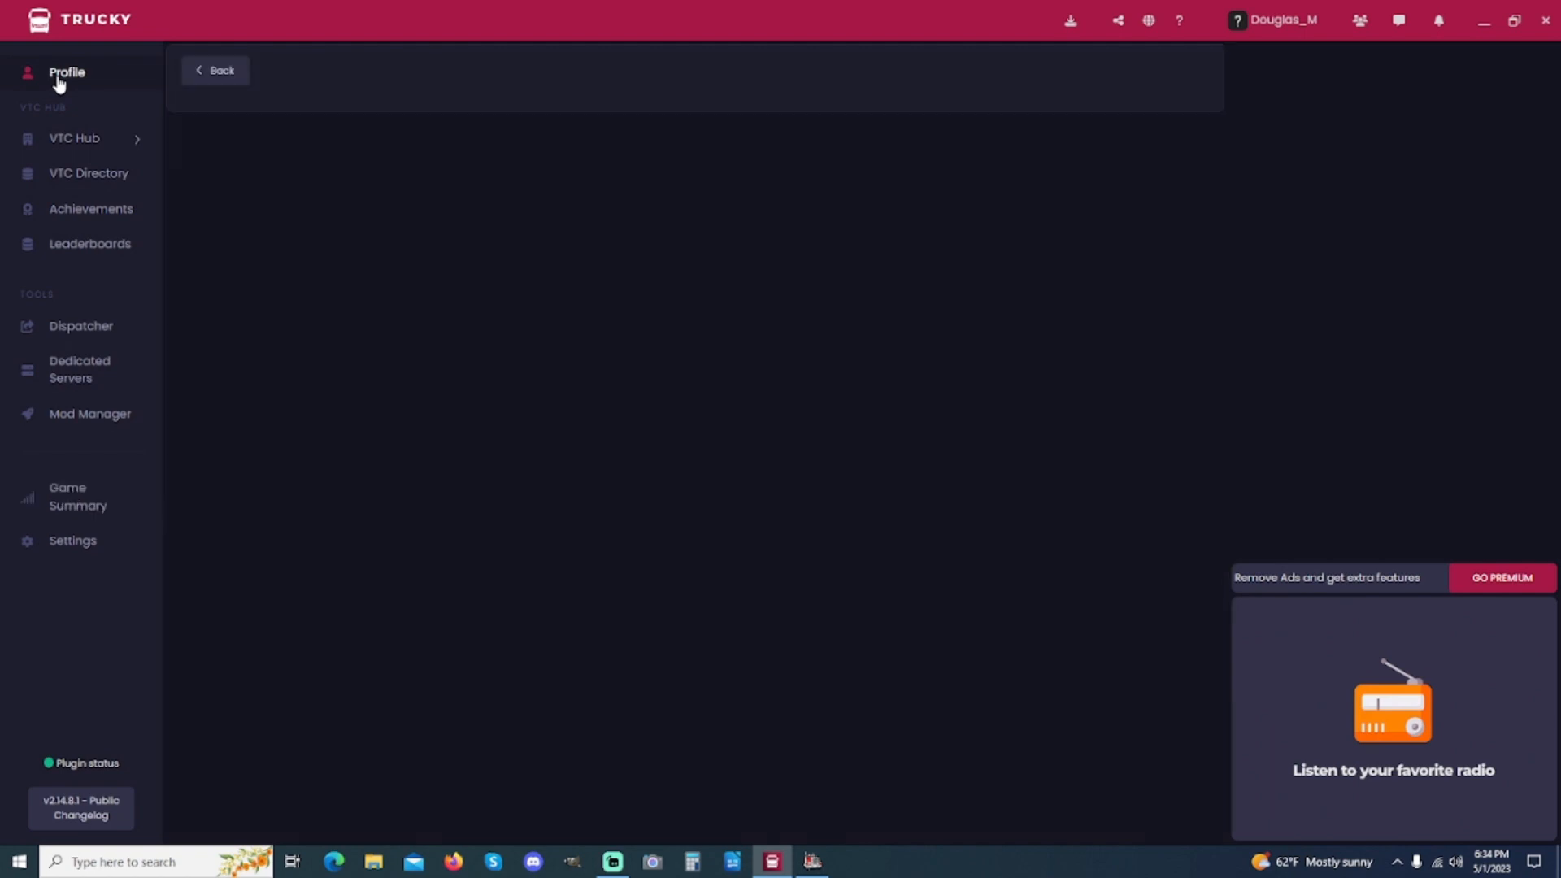
{"action": "left_click", "coordinate": [66, 72]}
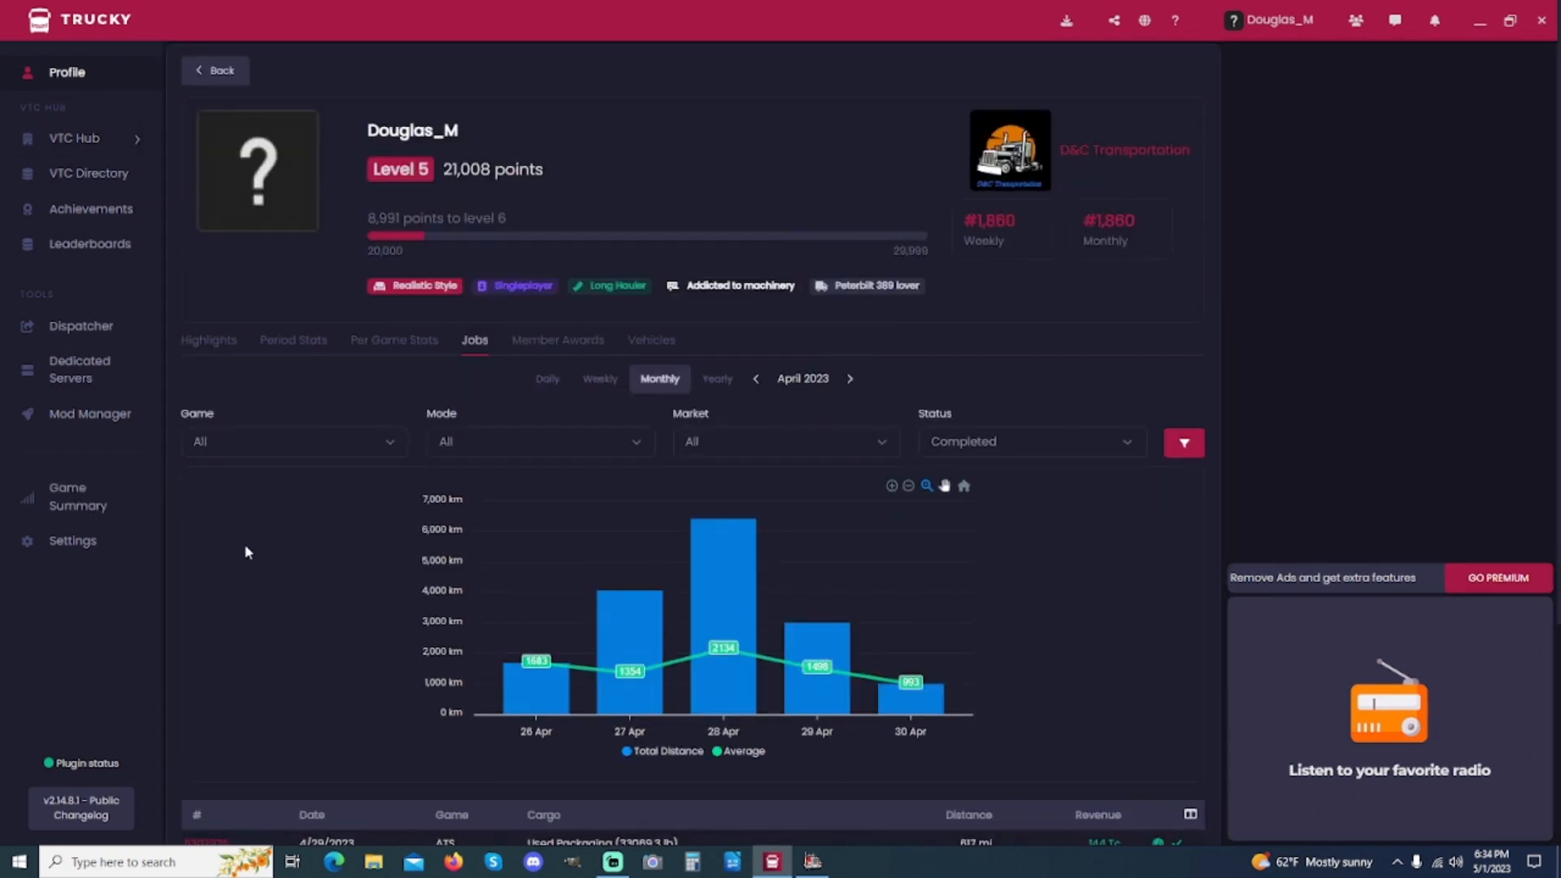
{"action": "scroll", "scroll_direction": "down", "scroll_amount": 3}
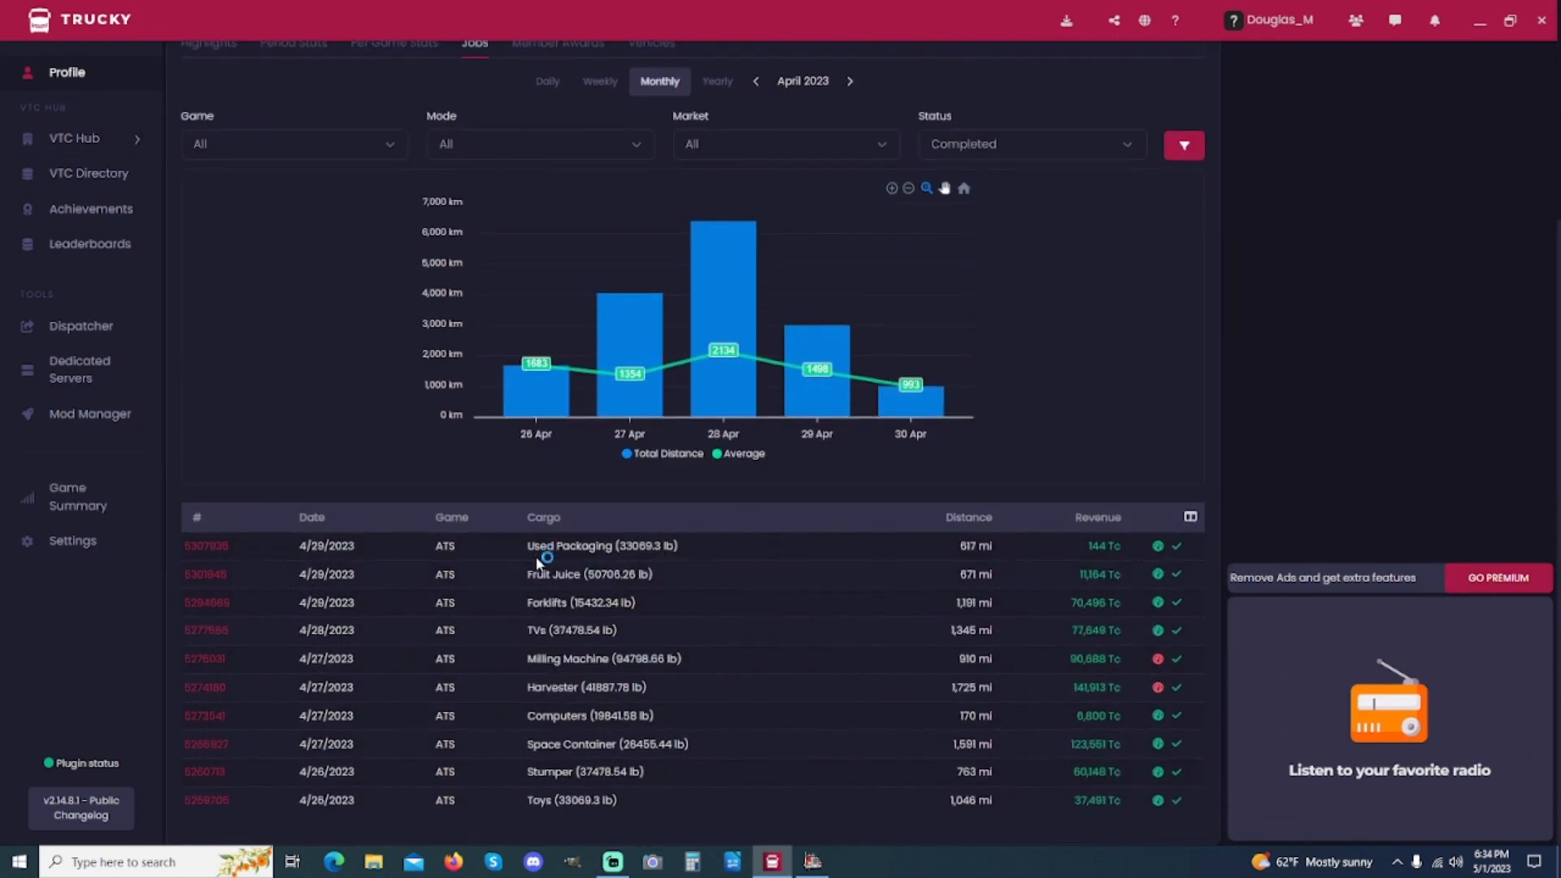
{"action": "mouse_move", "coordinate": [489, 564]}
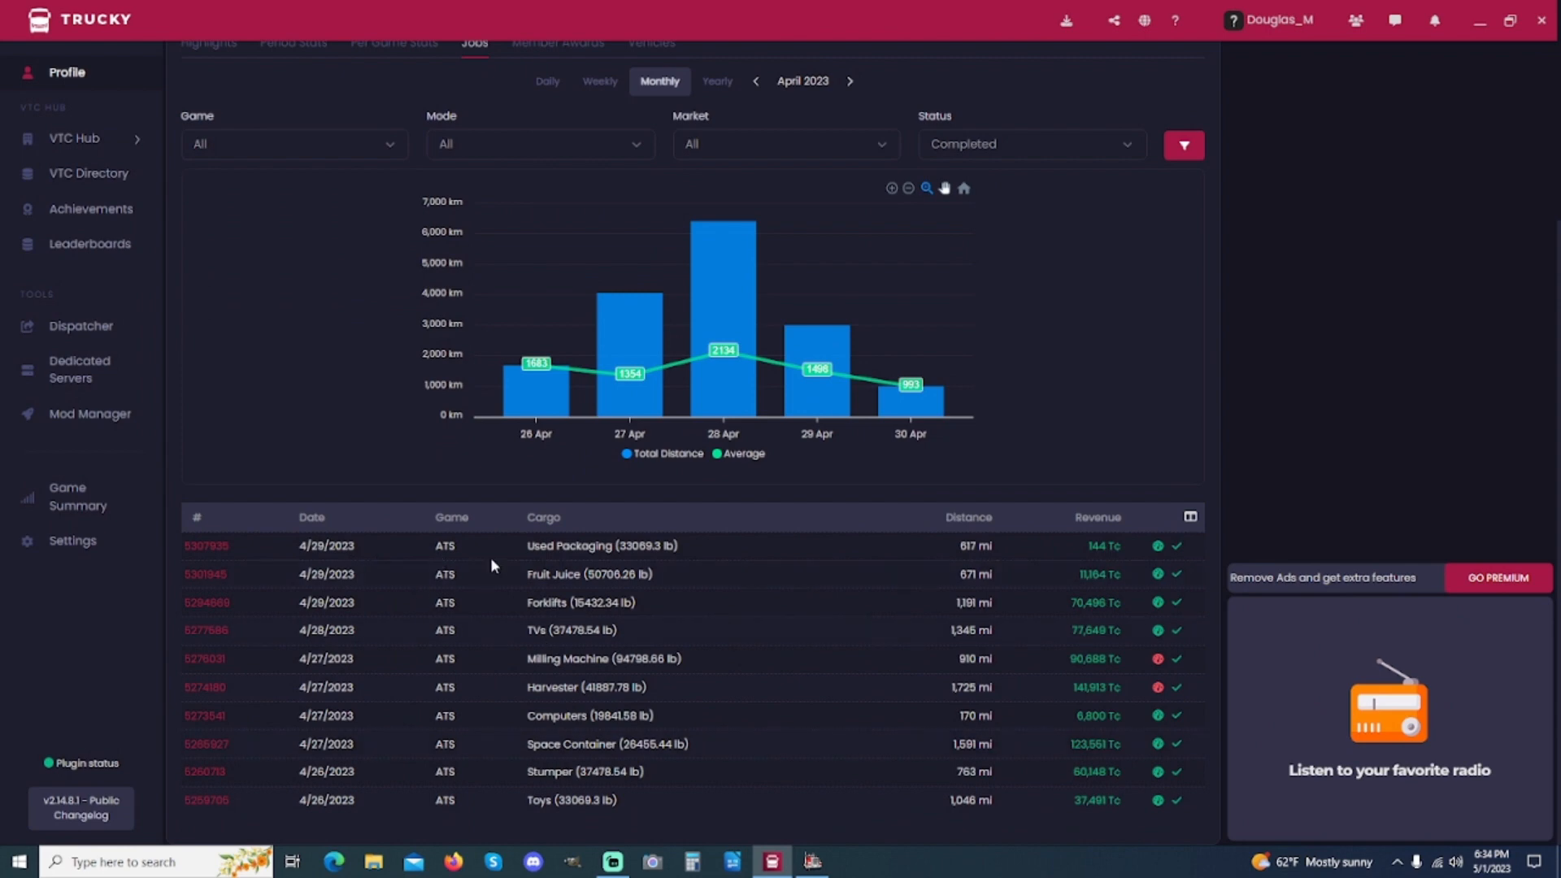
{"action": "mouse_move", "coordinate": [1131, 731]}
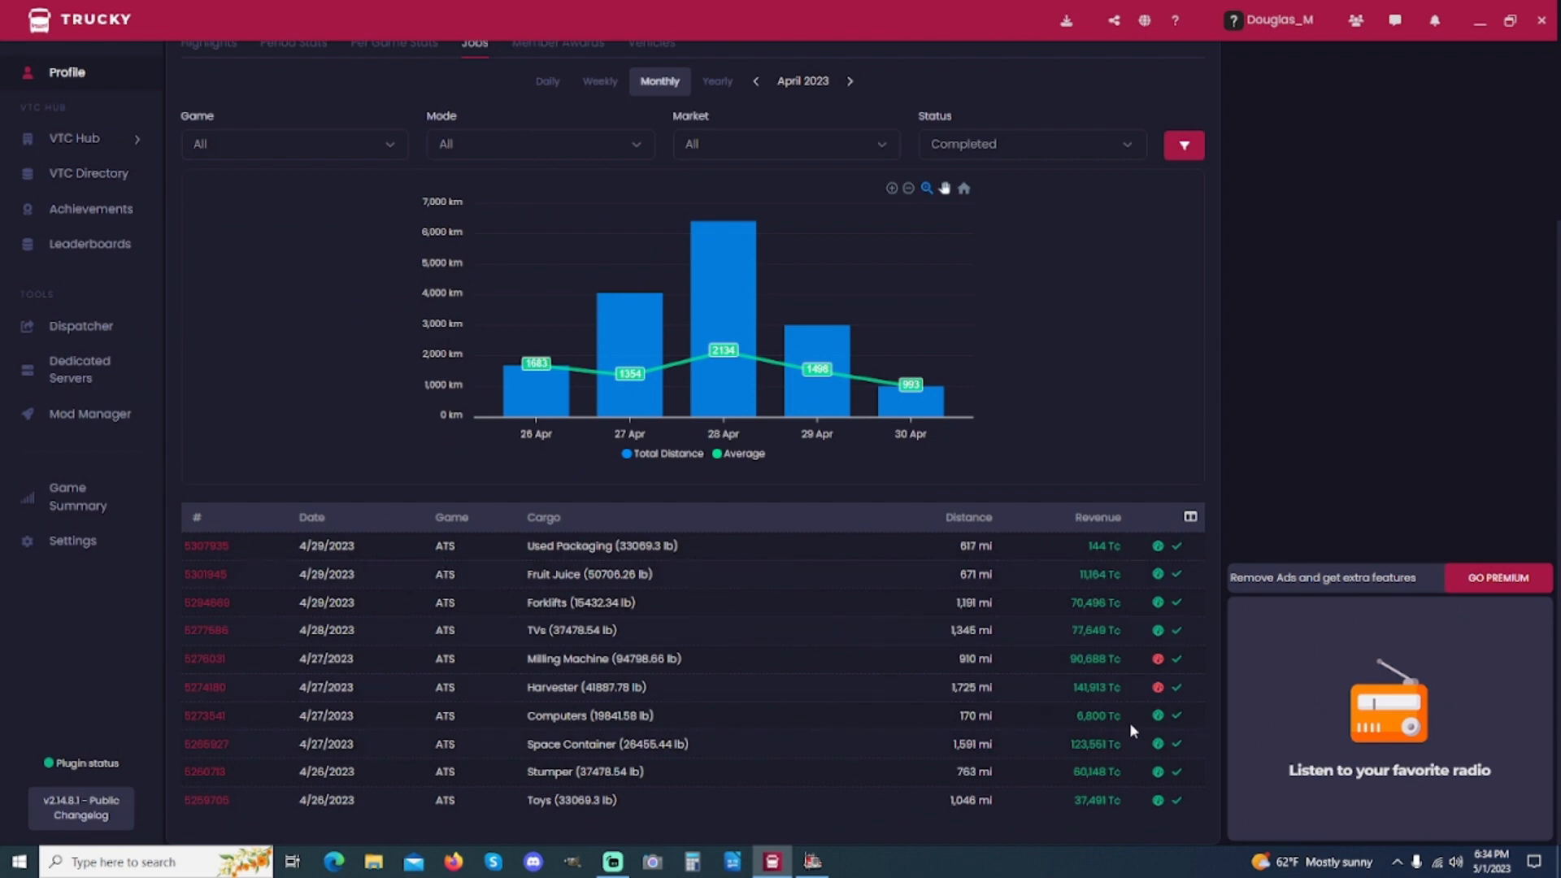
{"action": "mouse_move", "coordinate": [1157, 674]}
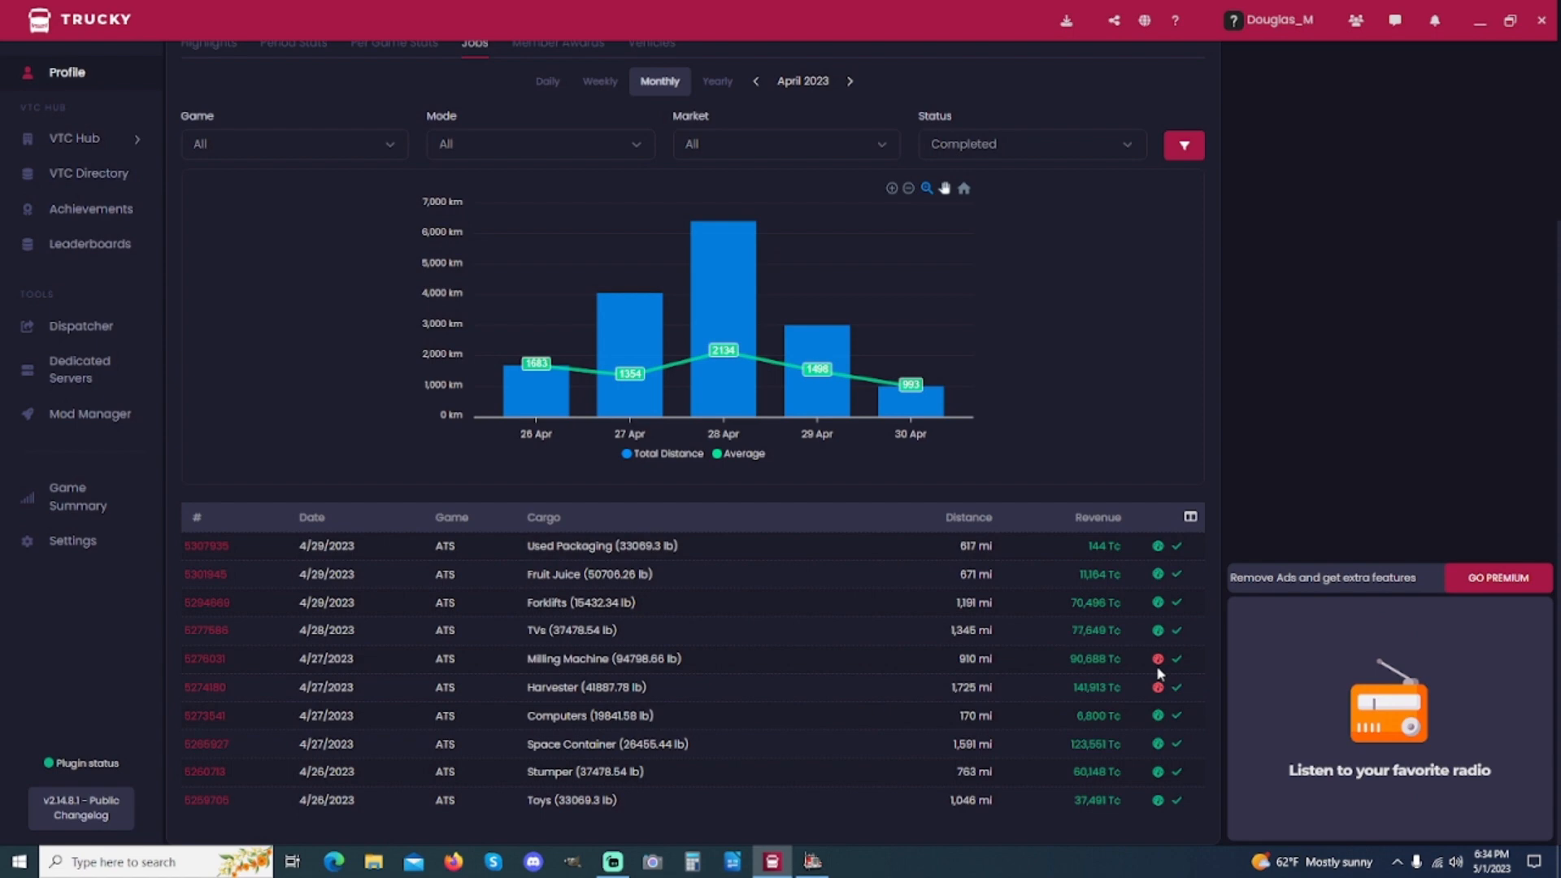
{"action": "mouse_move", "coordinate": [1157, 687]}
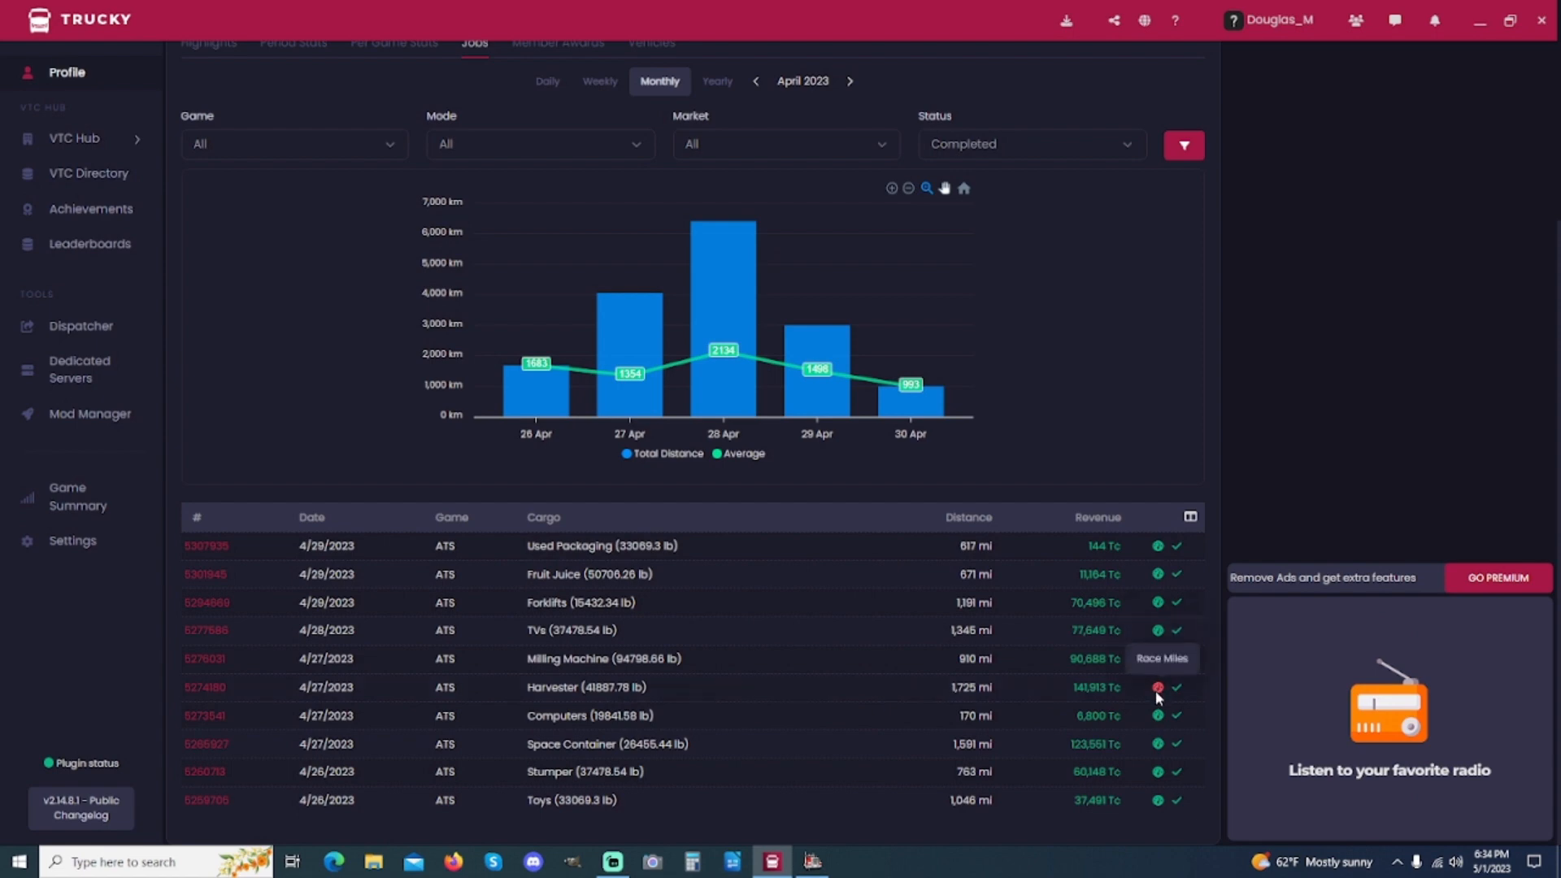
{"action": "mouse_move", "coordinate": [1157, 673]}
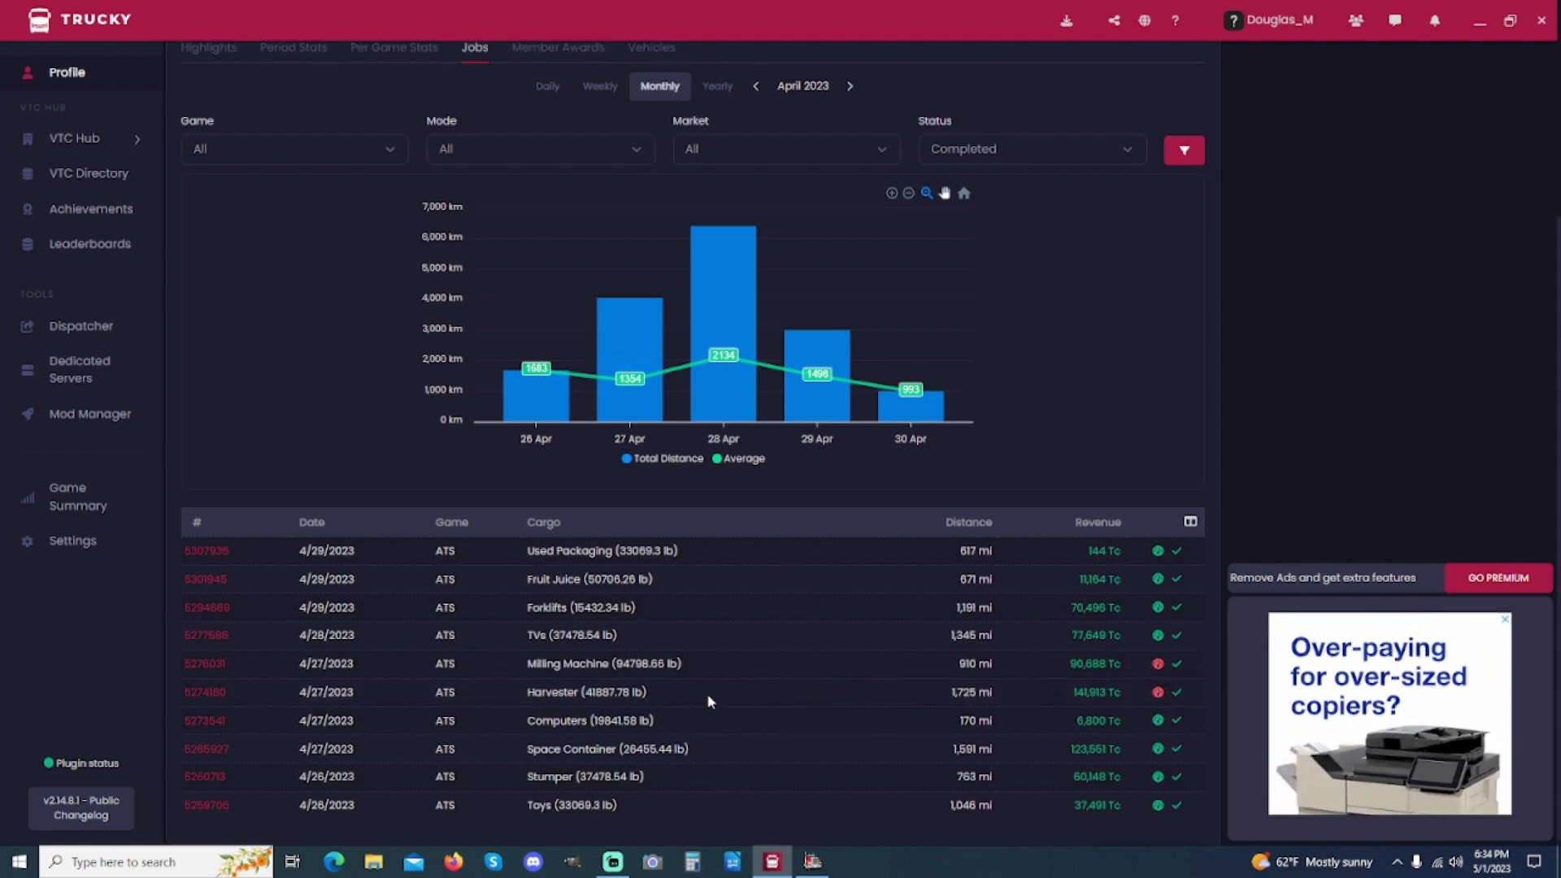
Step: Open the VTC Hub menu, then return to the Game Summary page
{"action": "left_click", "coordinate": [74, 139]}
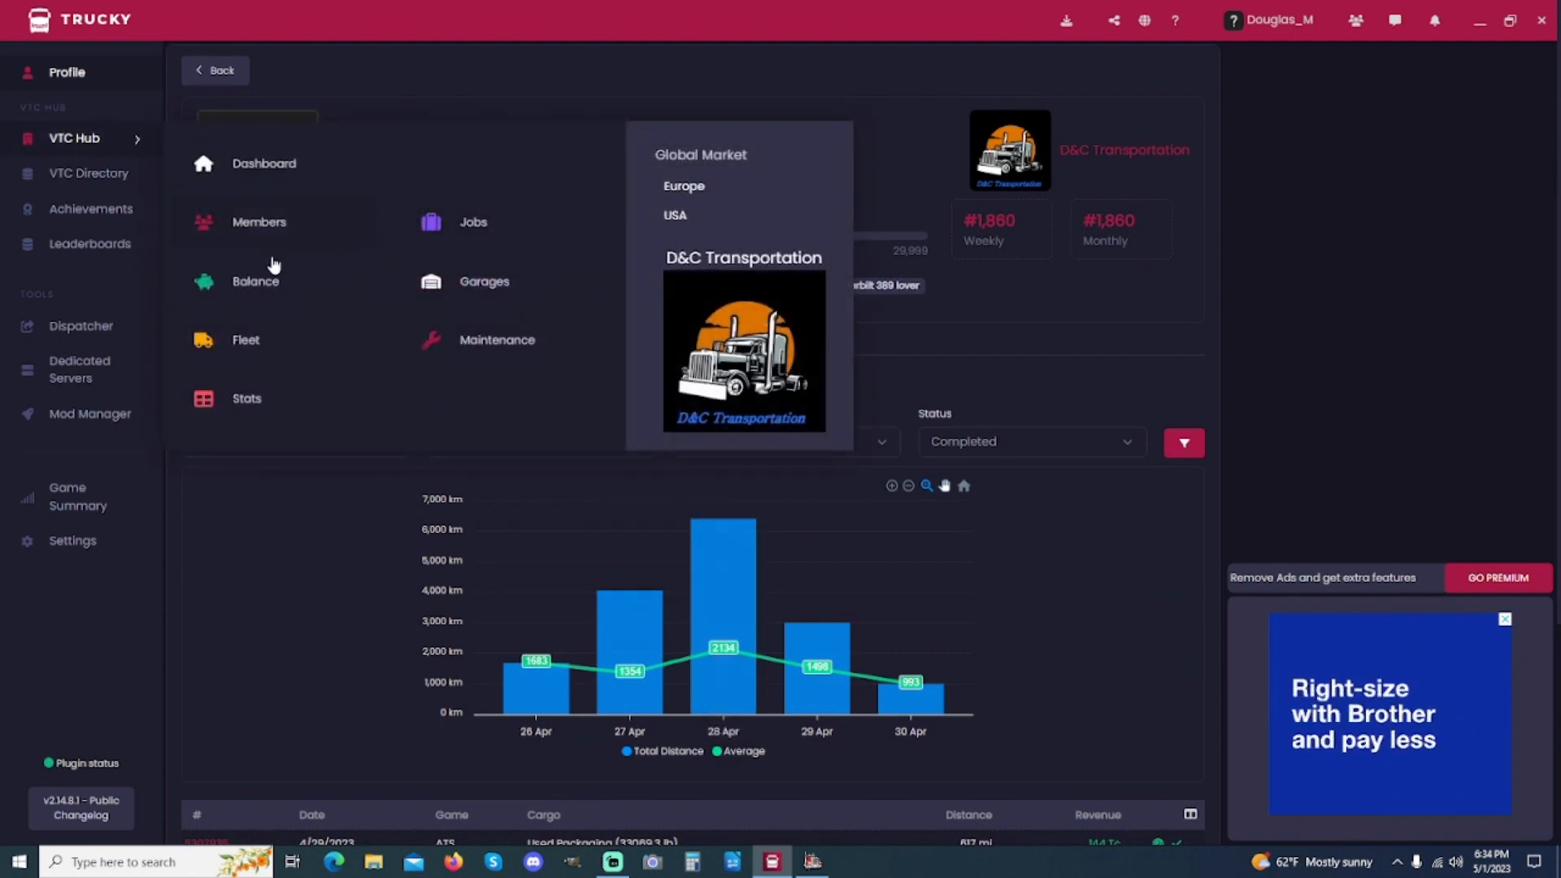
{"action": "mouse_move", "coordinate": [601, 296]}
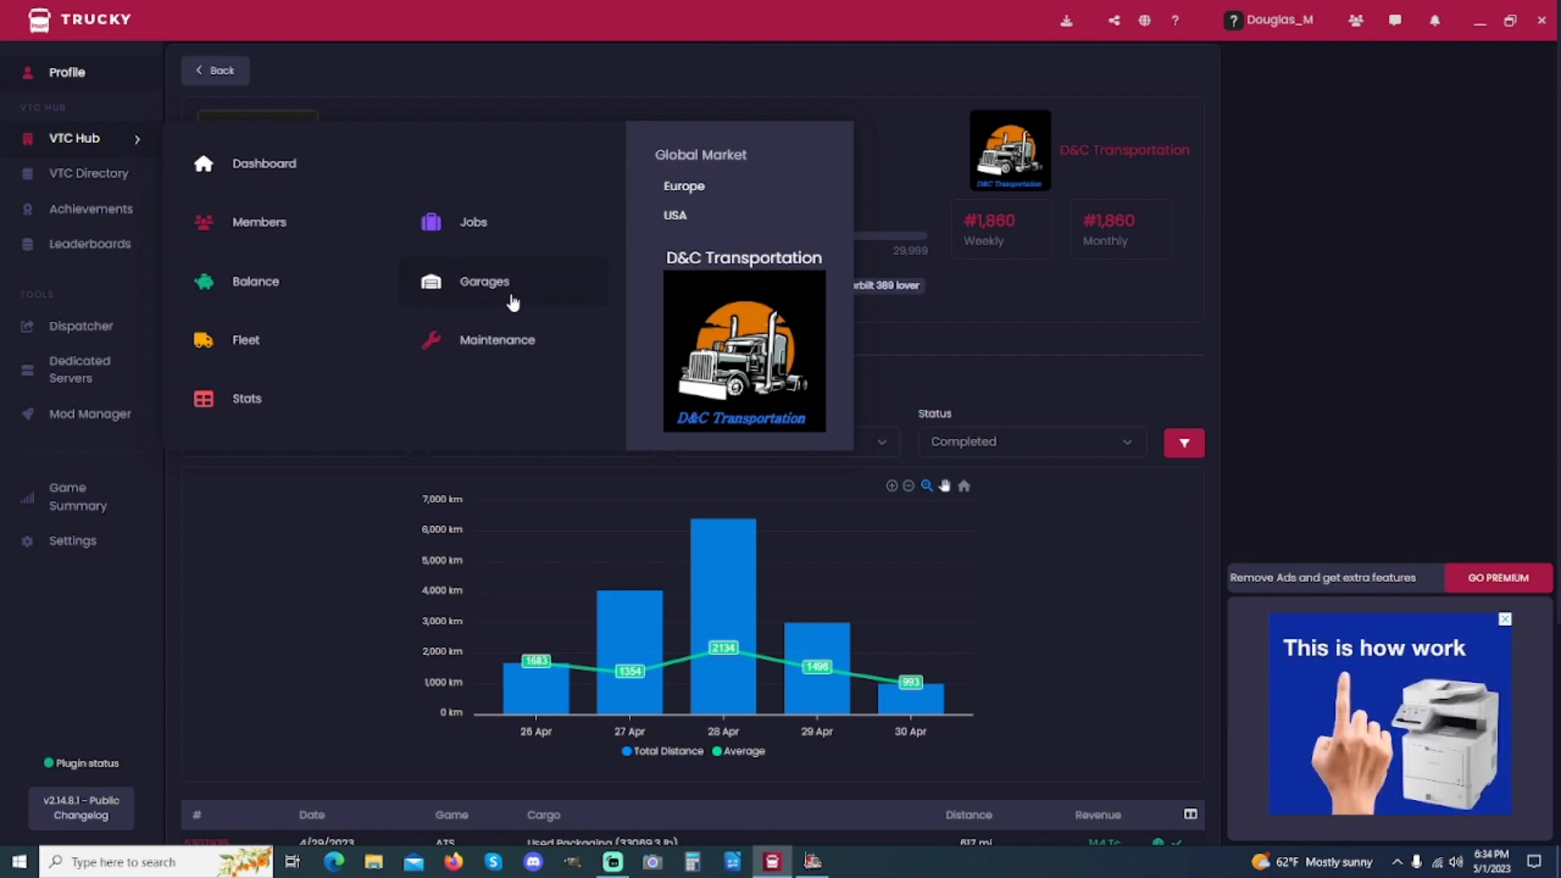
{"action": "left_click", "coordinate": [78, 496]}
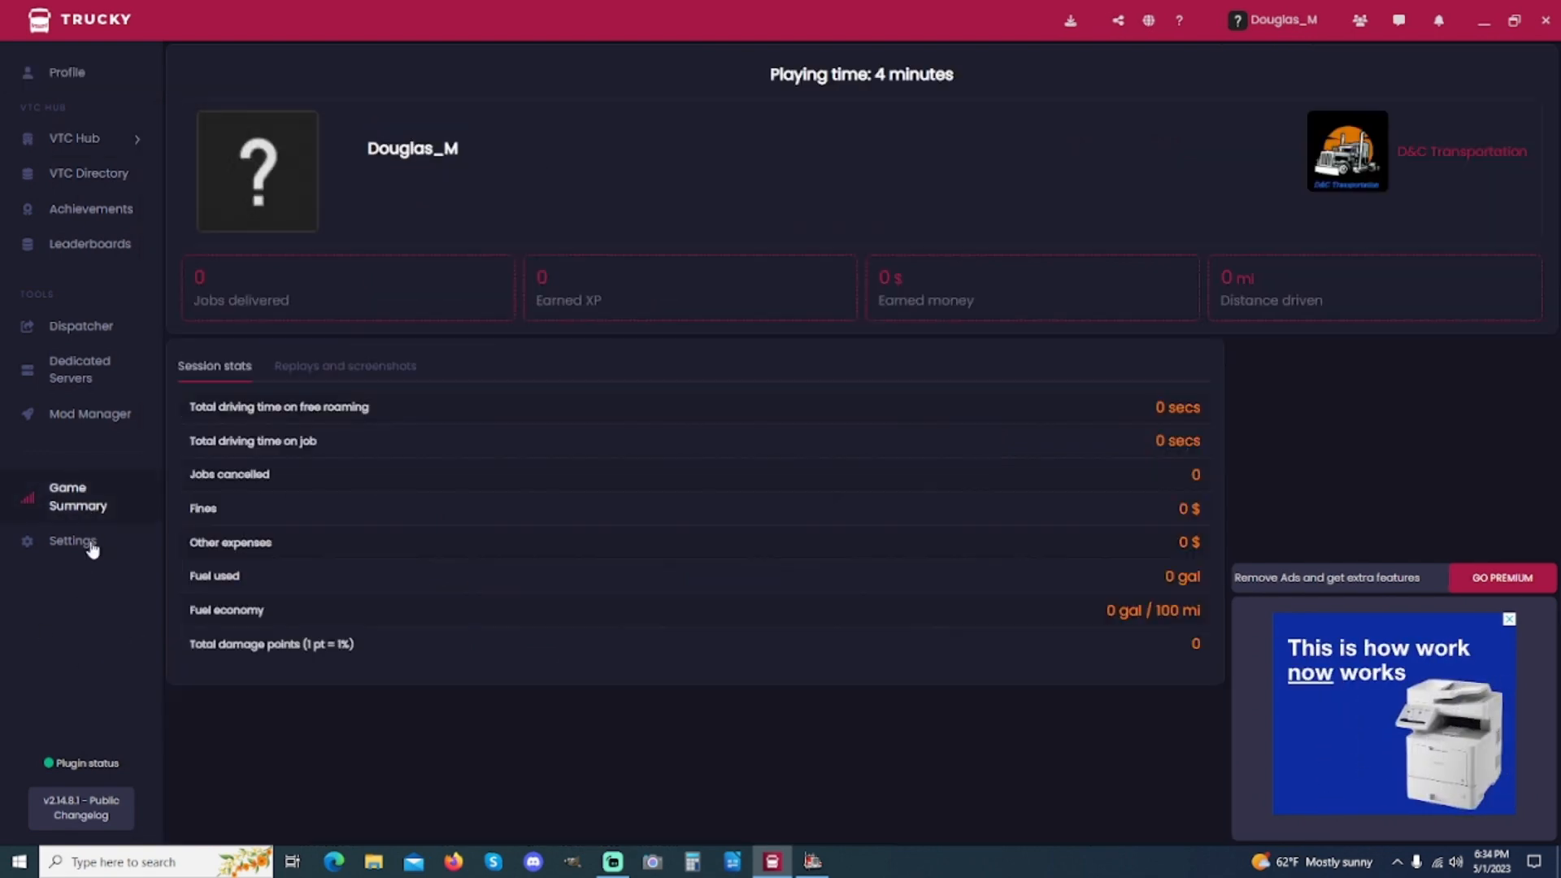